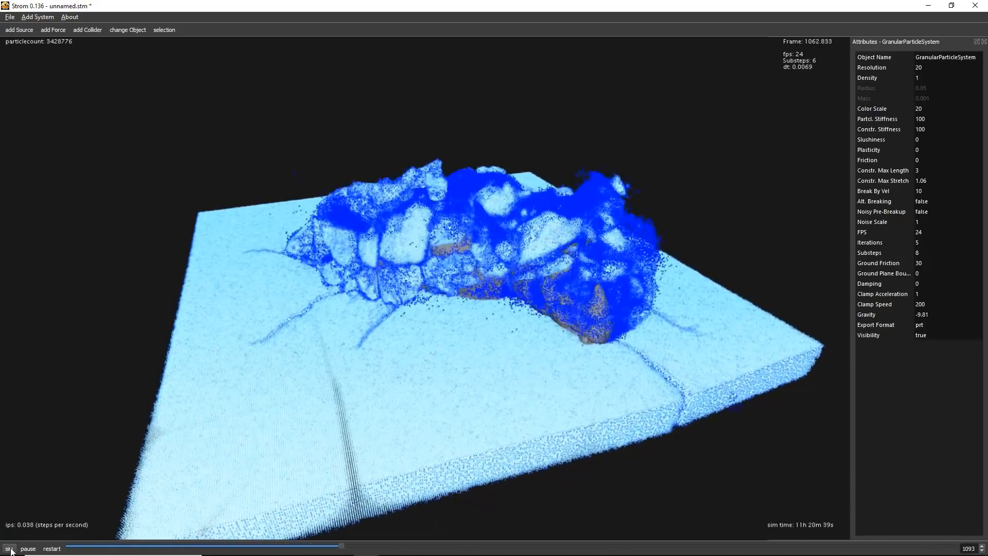
- Start and restart the empty simulation, then add a granular particle system
{"action": "left_click", "coordinate": [8, 547]}
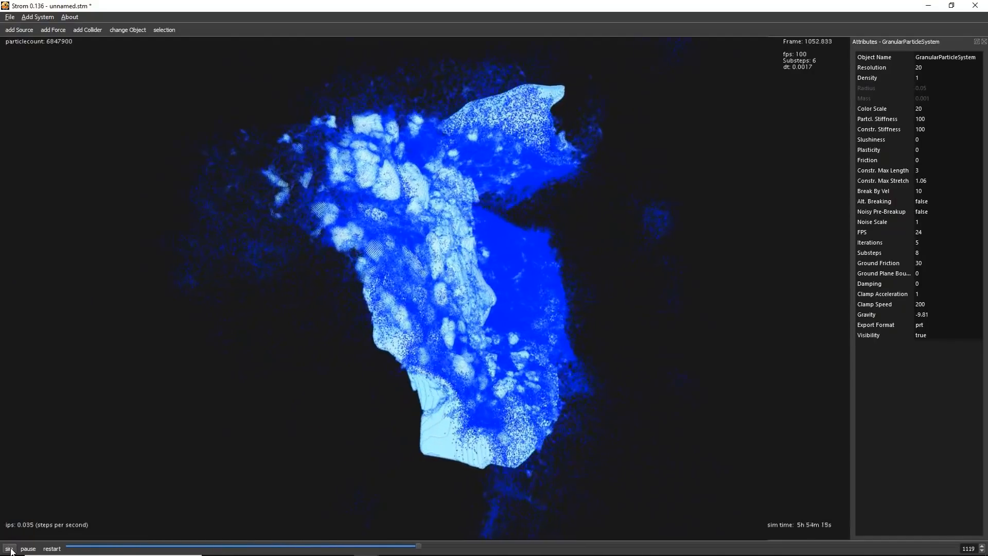
{"action": "left_click", "coordinate": [51, 548]}
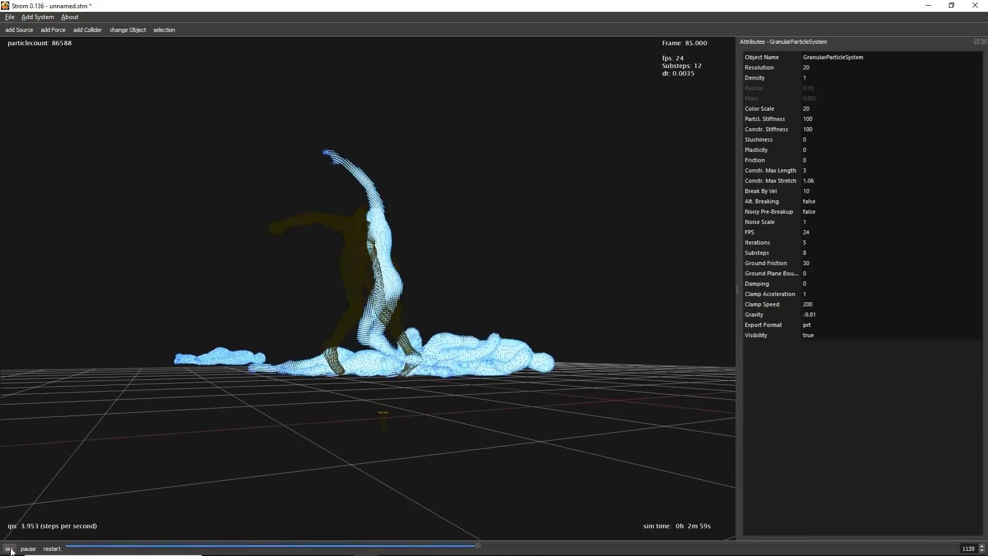
{"action": "left_click", "coordinate": [9, 548]}
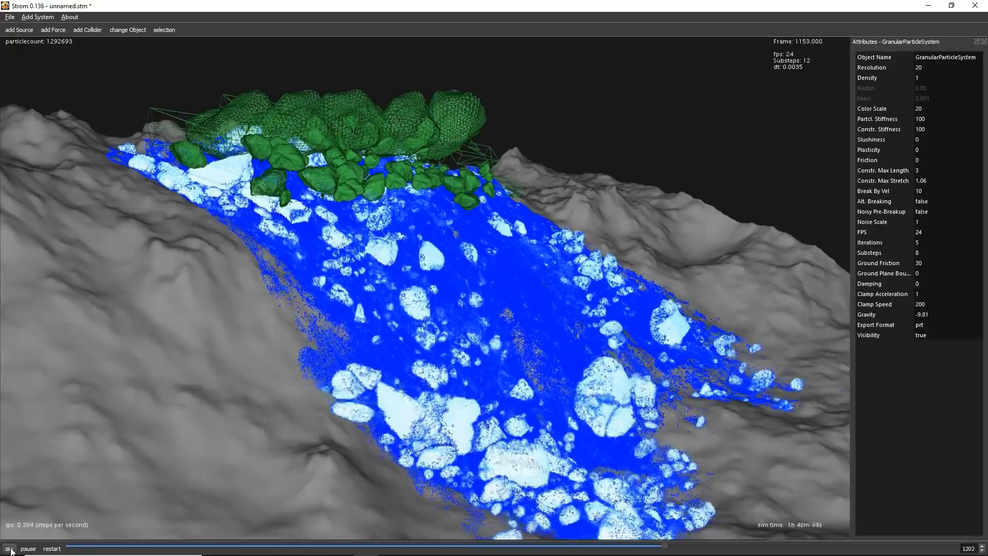
{"action": "left_click", "coordinate": [51, 548]}
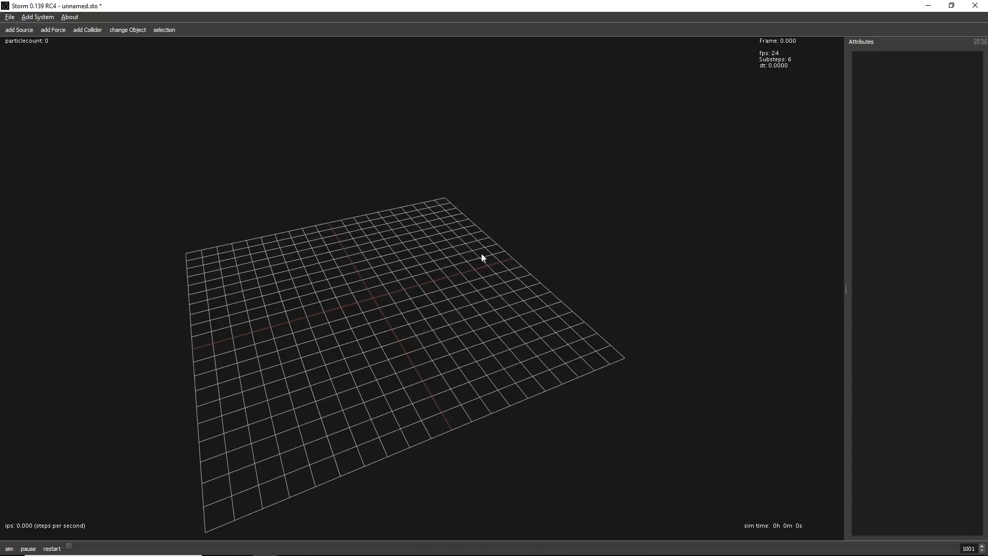
{"action": "mouse_move", "coordinate": [53, 30]}
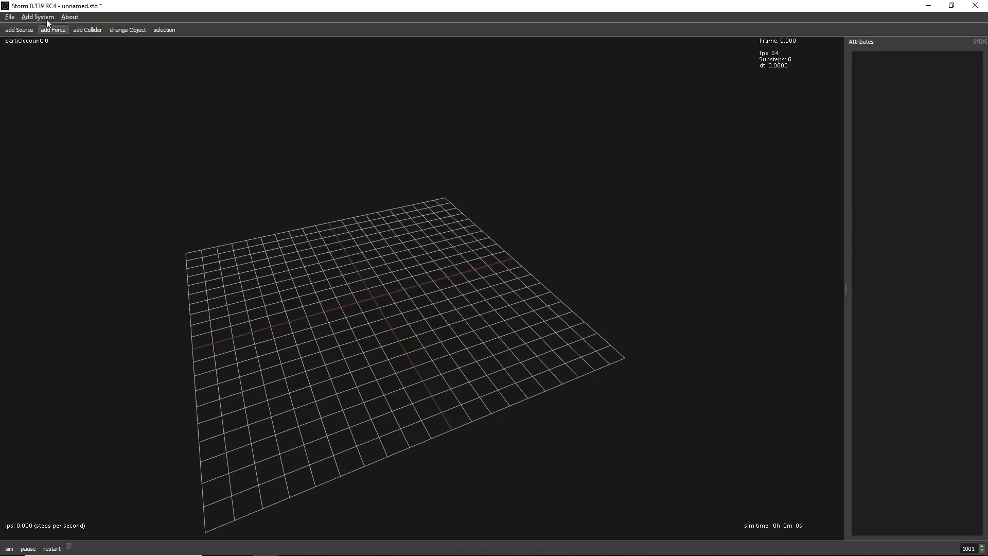
{"action": "left_click", "coordinate": [37, 17]}
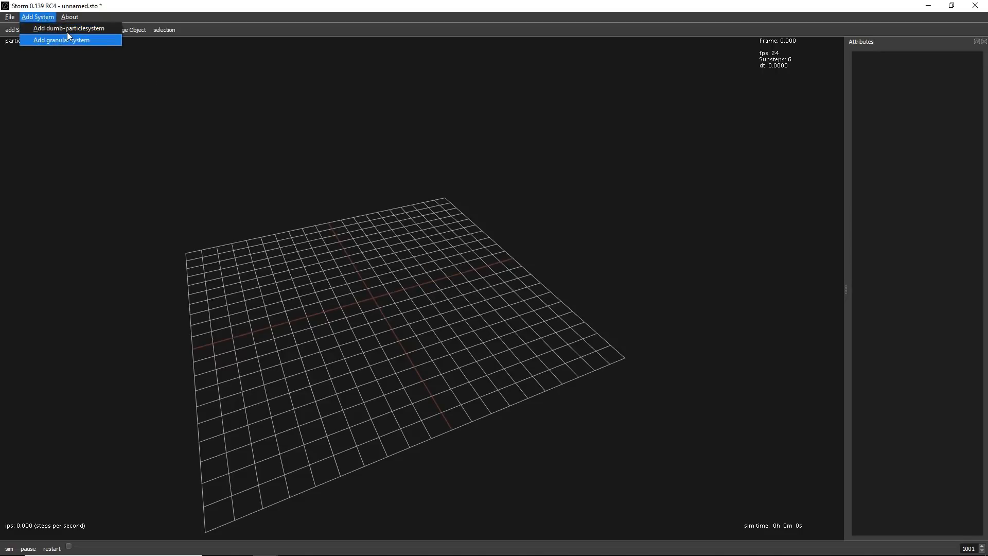
{"action": "mouse_move", "coordinate": [62, 42]}
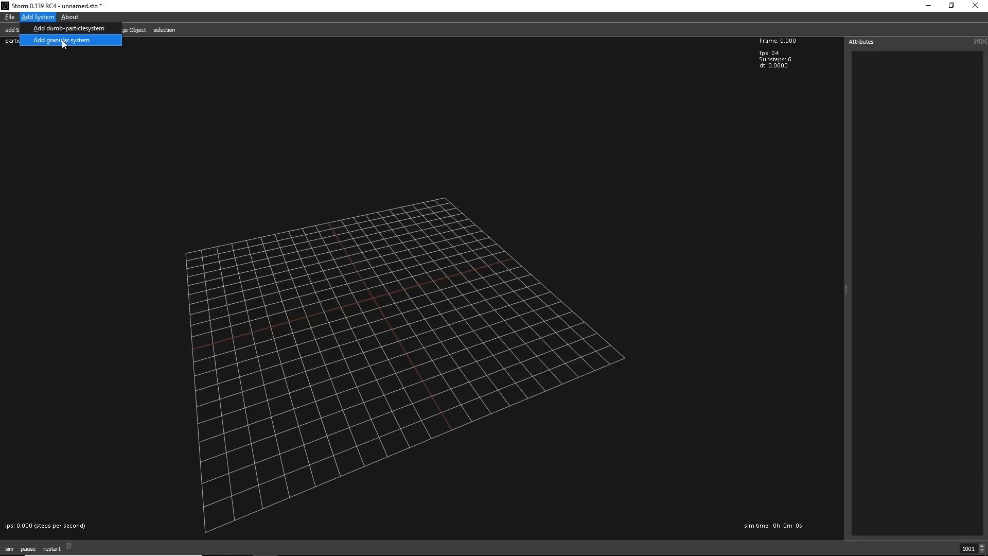
{"action": "left_click", "coordinate": [61, 40]}
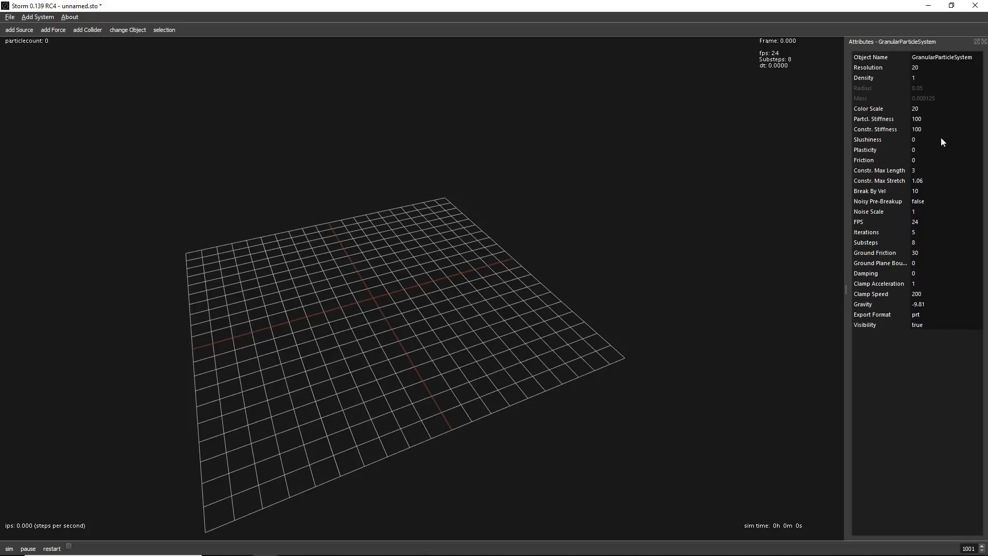
{"action": "mouse_move", "coordinate": [842, 155]}
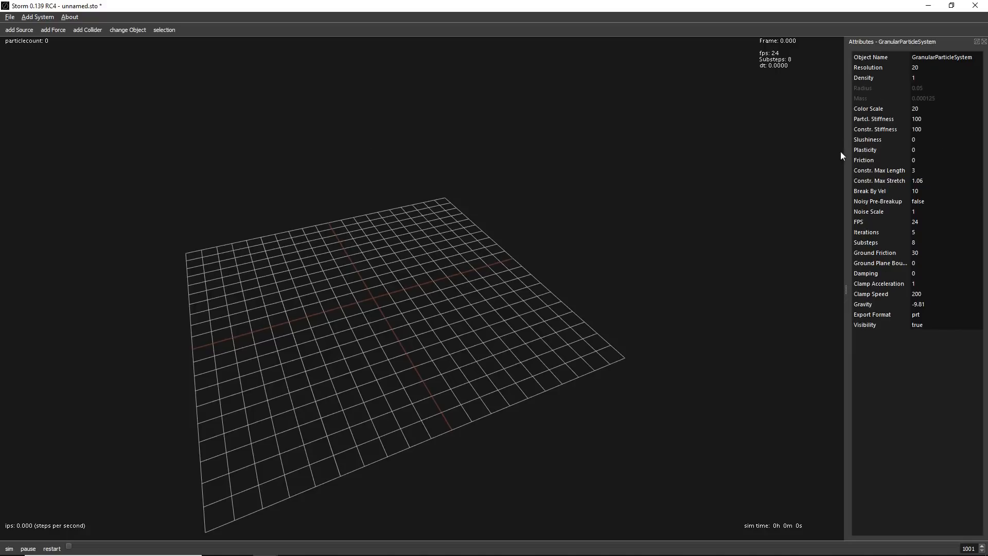
{"action": "mouse_move", "coordinate": [939, 196]}
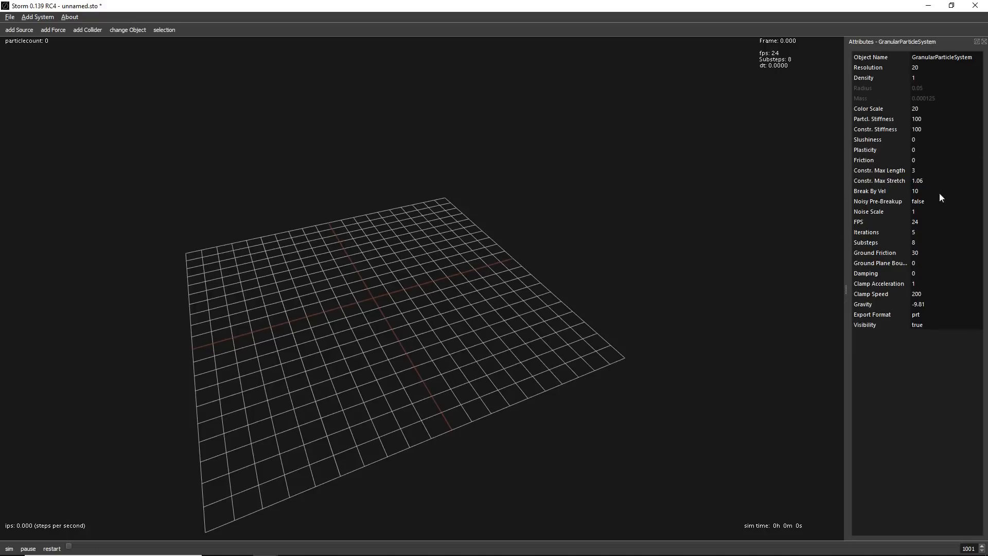
{"action": "mouse_move", "coordinate": [912, 180]}
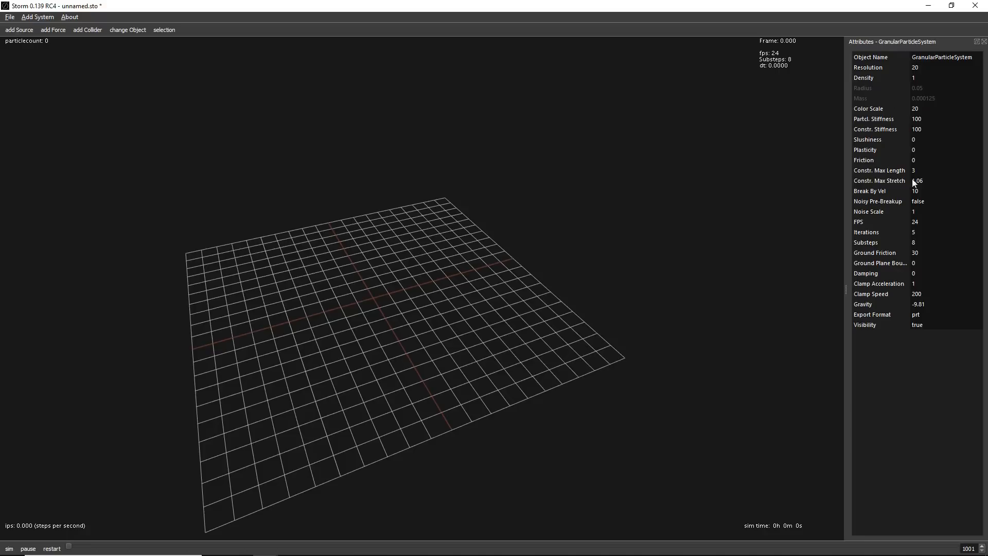
{"action": "mouse_move", "coordinate": [907, 159]}
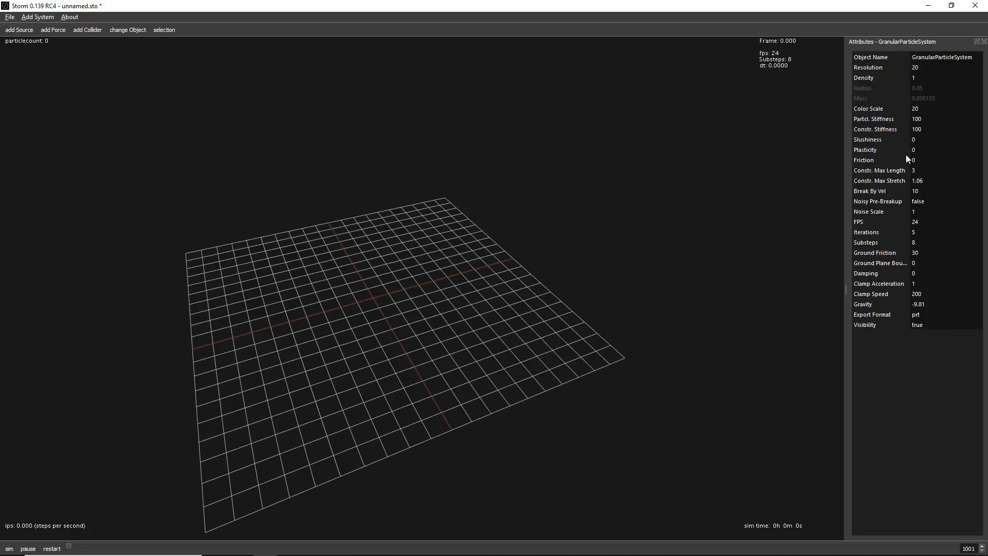
{"action": "mouse_move", "coordinate": [780, 161]}
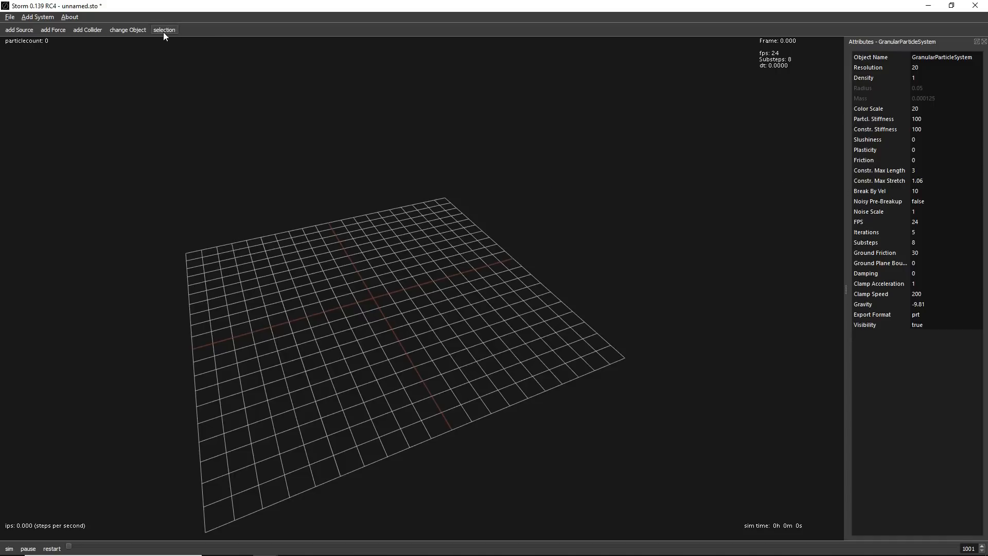
- Show the Selection Box, add a Source, and select then deselect it
{"action": "left_click", "coordinate": [163, 30]}
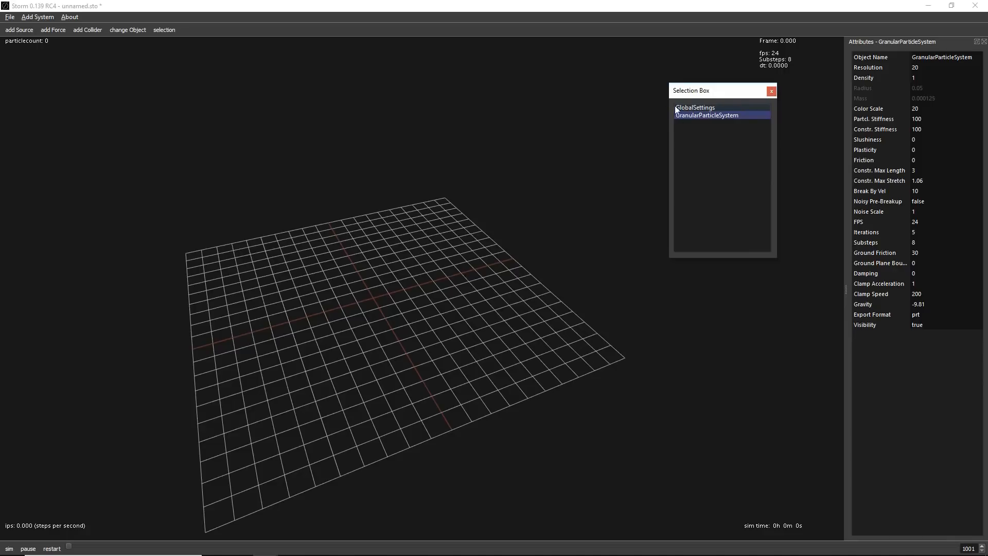
{"action": "mouse_move", "coordinate": [725, 93]}
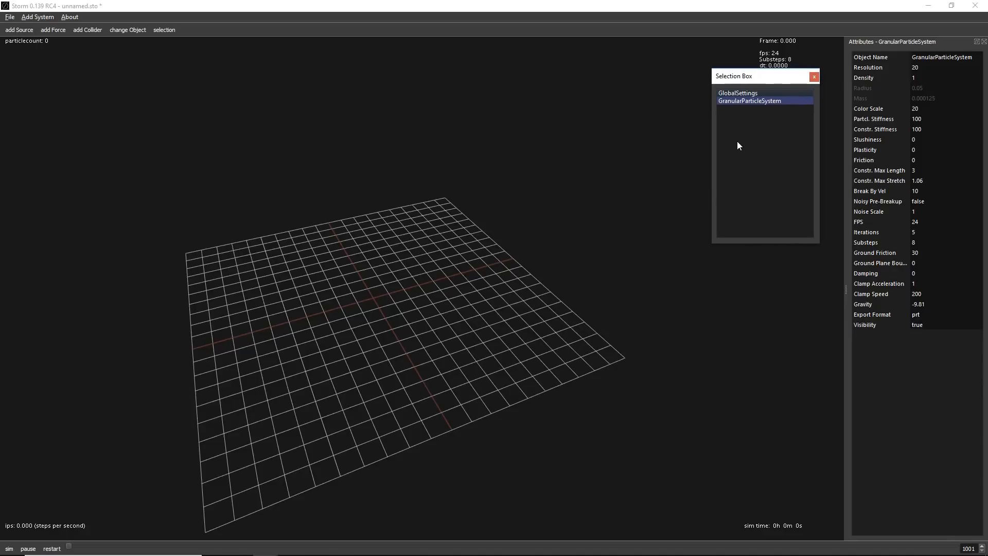
{"action": "mouse_move", "coordinate": [429, 110]}
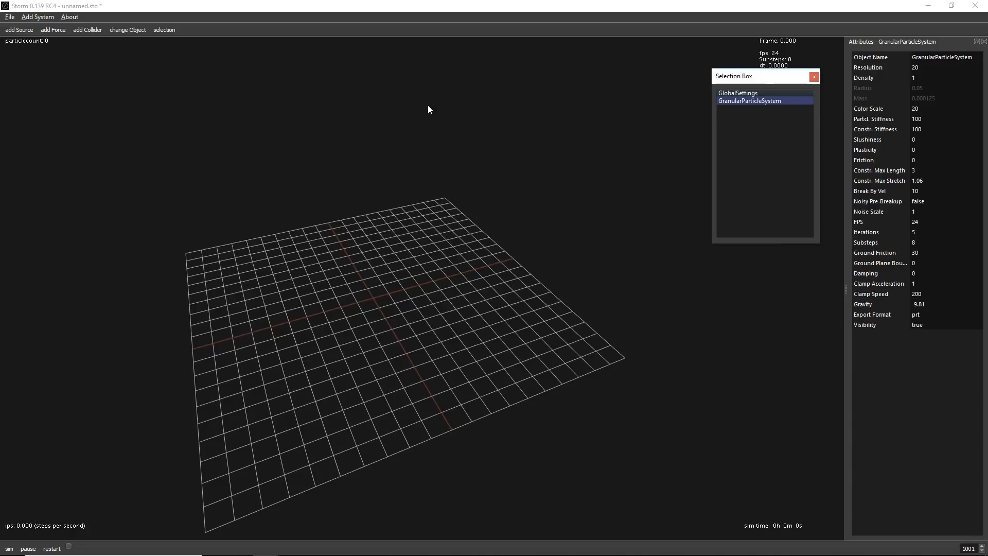
{"action": "mouse_move", "coordinate": [748, 107]}
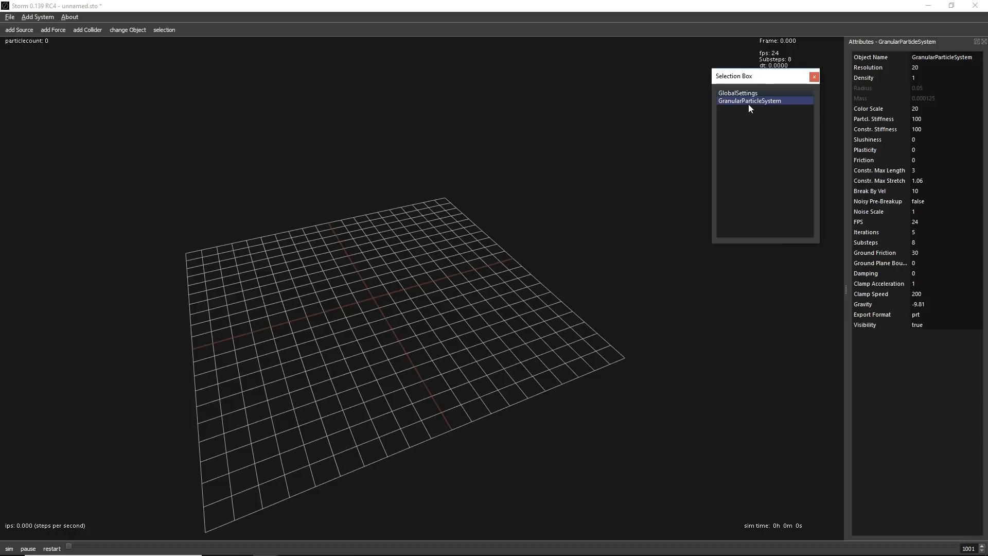
{"action": "mouse_move", "coordinate": [762, 106]}
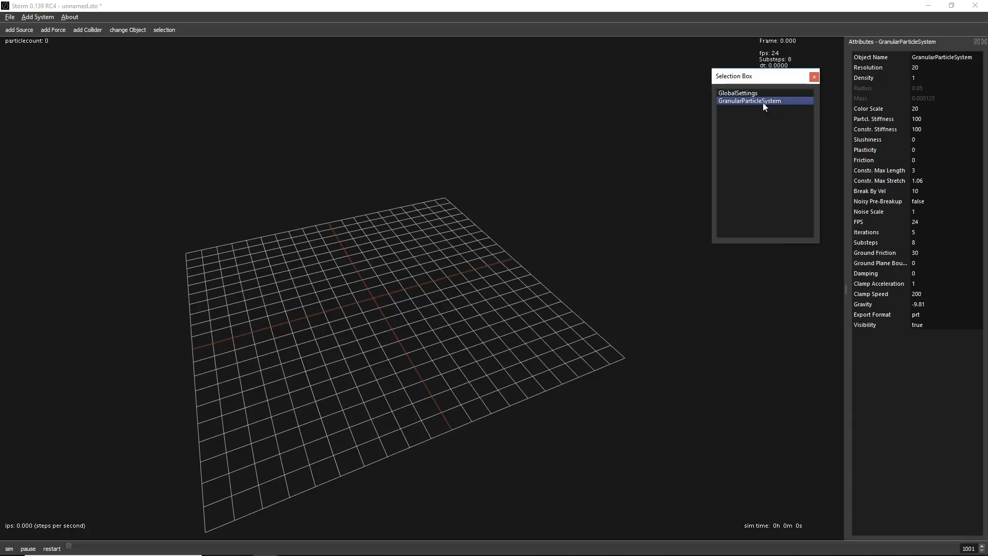
{"action": "mouse_move", "coordinate": [19, 30]}
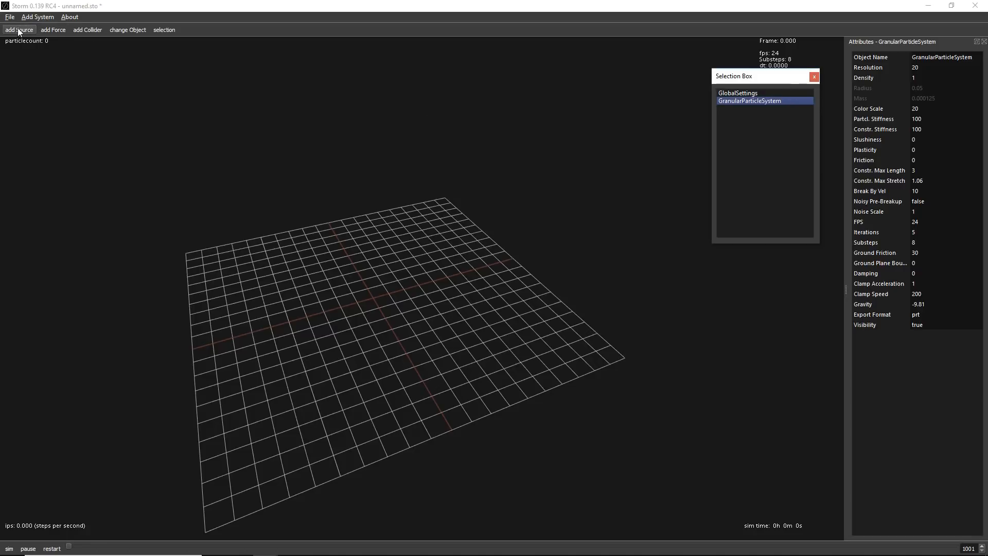
{"action": "left_click", "coordinate": [19, 30]}
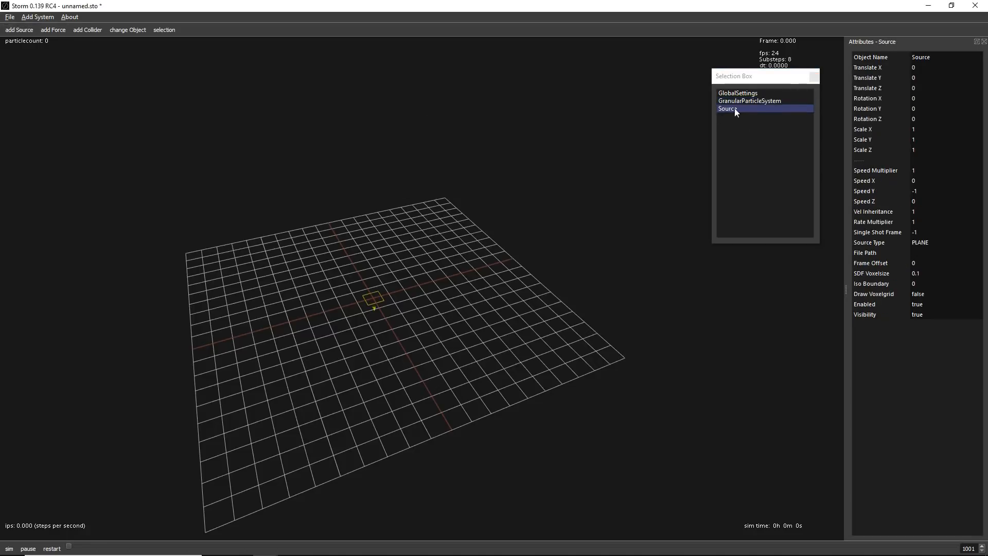
{"action": "mouse_move", "coordinate": [752, 106]}
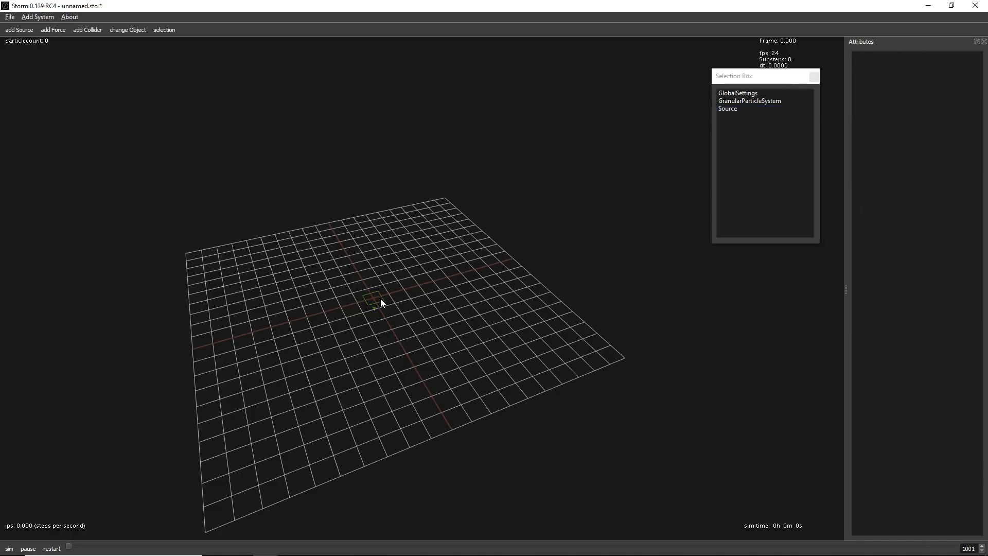
{"action": "left_click", "coordinate": [726, 108]}
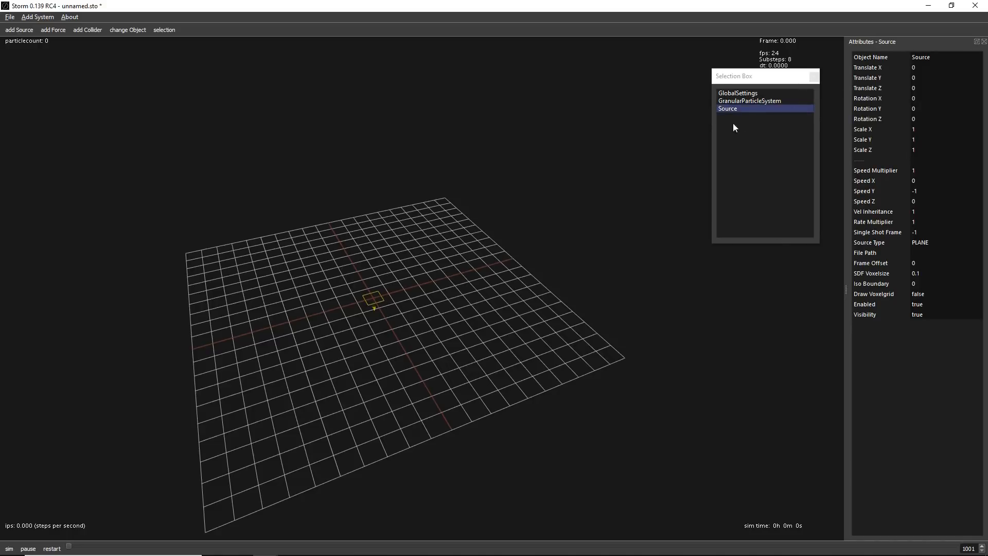
{"action": "mouse_move", "coordinate": [453, 303]}
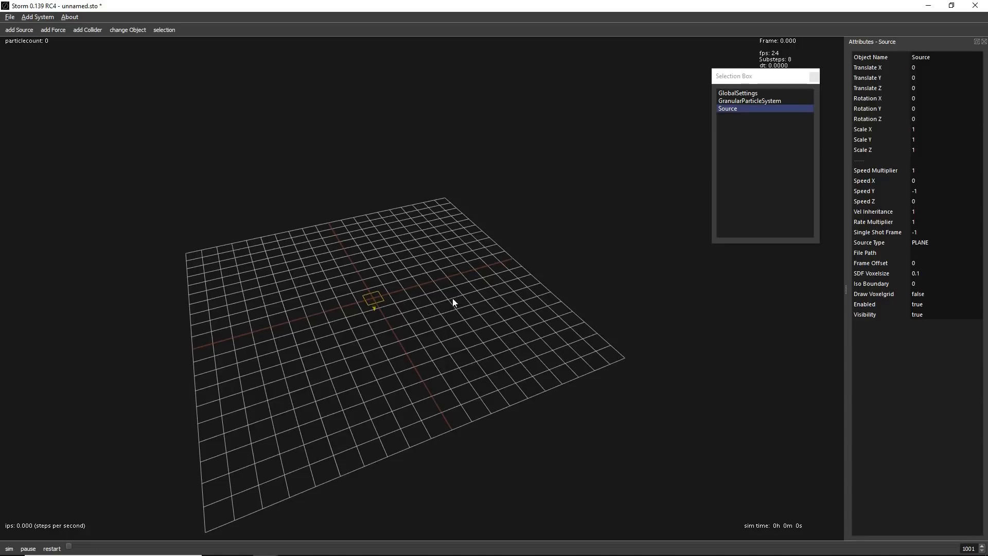
{"action": "left_click", "coordinate": [371, 299]}
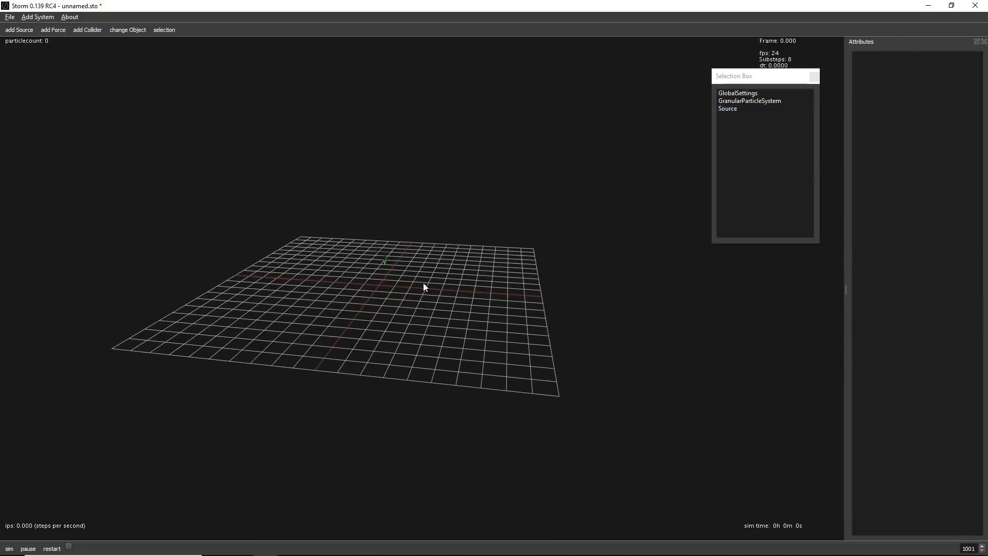
{"action": "left_click", "coordinate": [727, 108]}
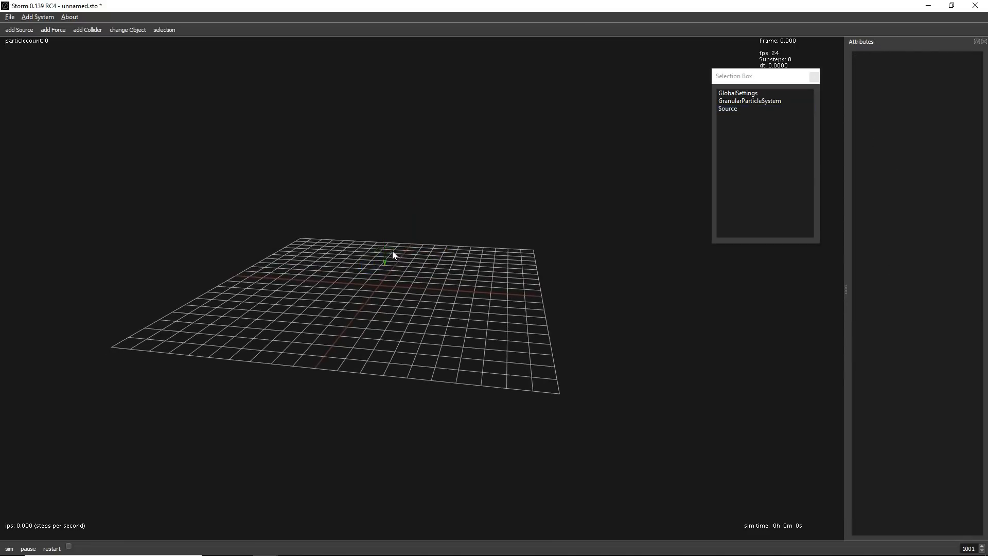
{"action": "left_click", "coordinate": [727, 109]}
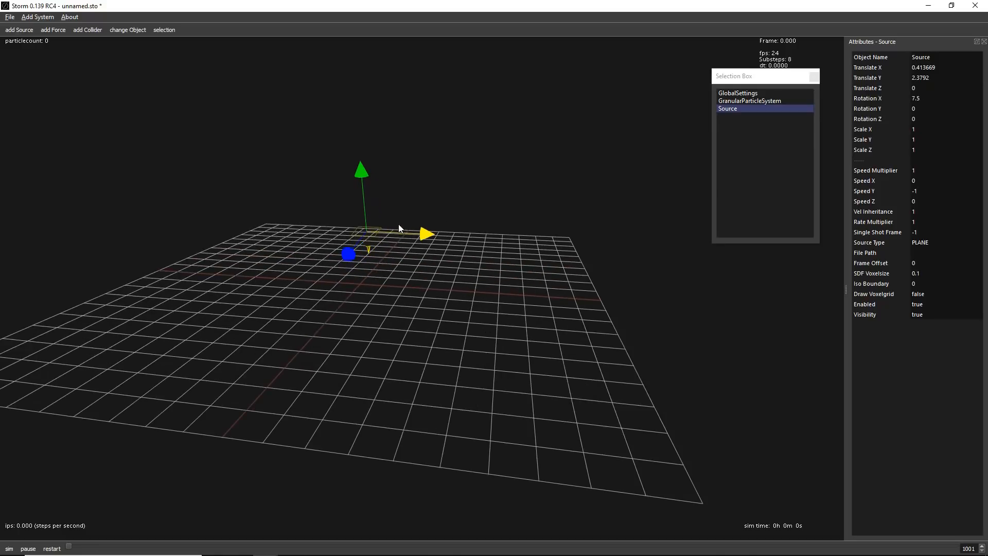
{"action": "mouse_move", "coordinate": [429, 232]}
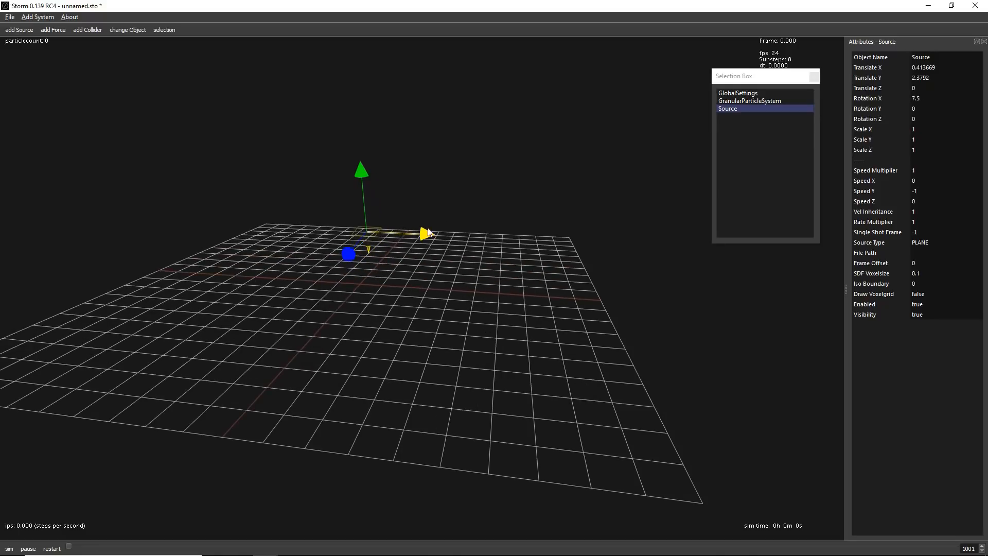
{"action": "mouse_move", "coordinate": [371, 222]}
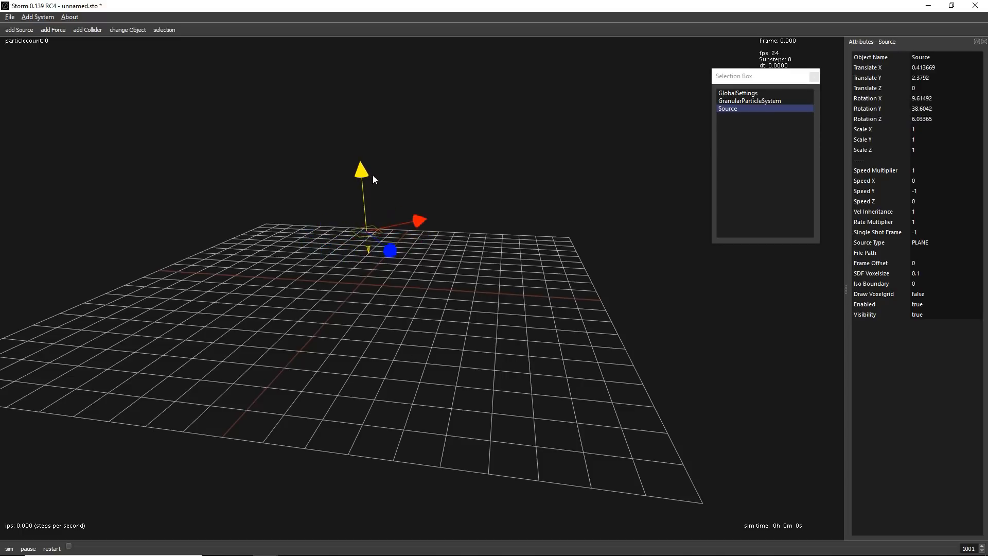
{"action": "mouse_move", "coordinate": [394, 228]}
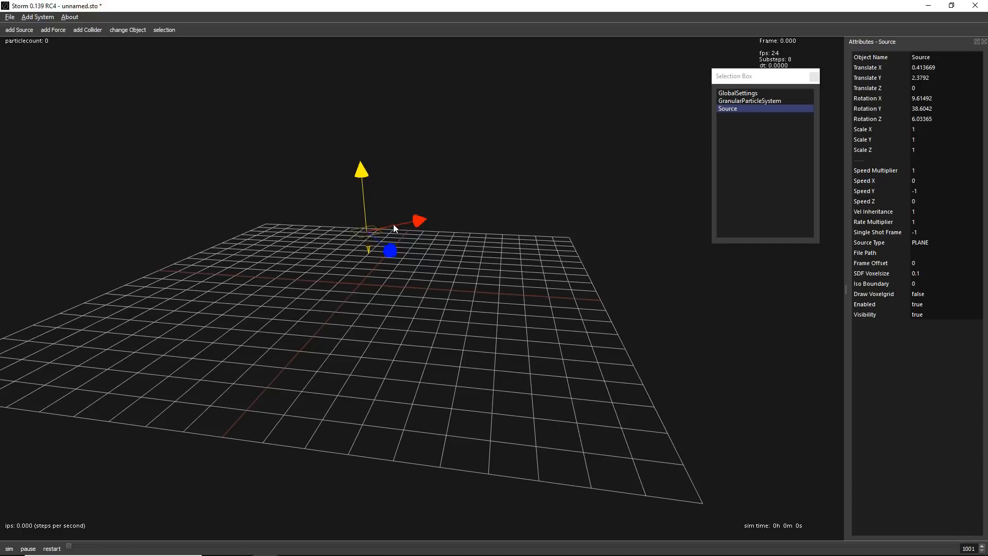
{"action": "left_click_drag", "start_coordinate": [394, 226], "coordinate": [393, 217]}
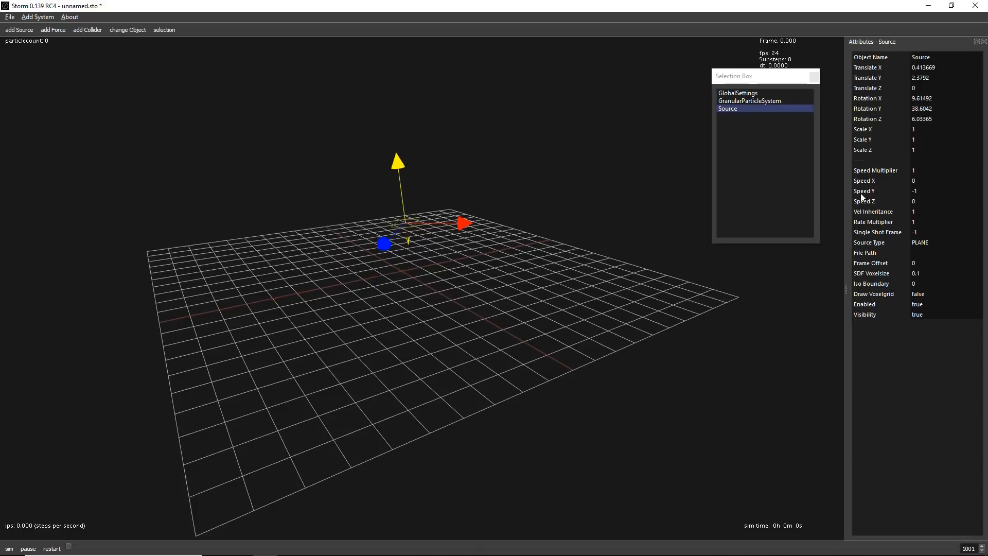
{"action": "mouse_move", "coordinate": [933, 238]}
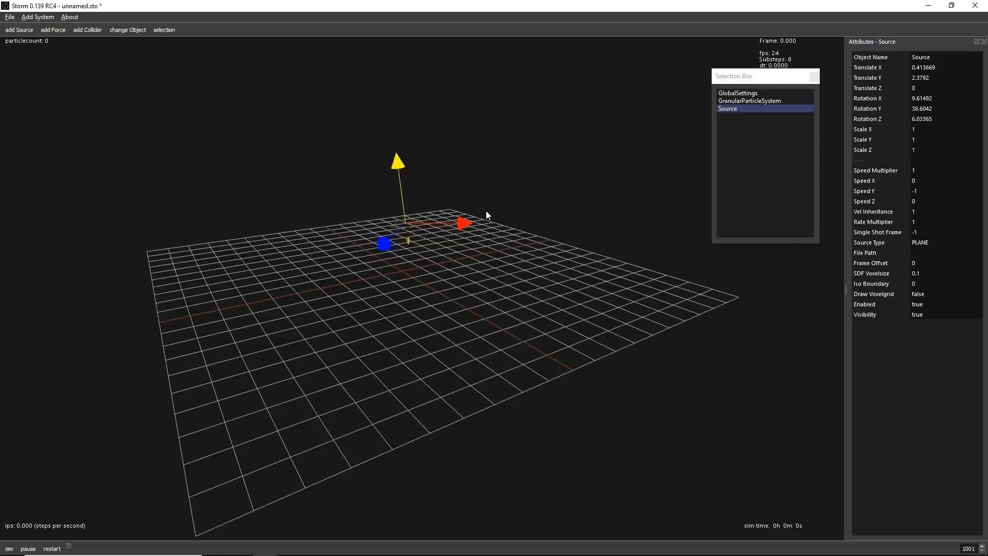
- Start the simulation so the source pours over 13,000 granular particles
{"action": "left_click", "coordinate": [8, 548]}
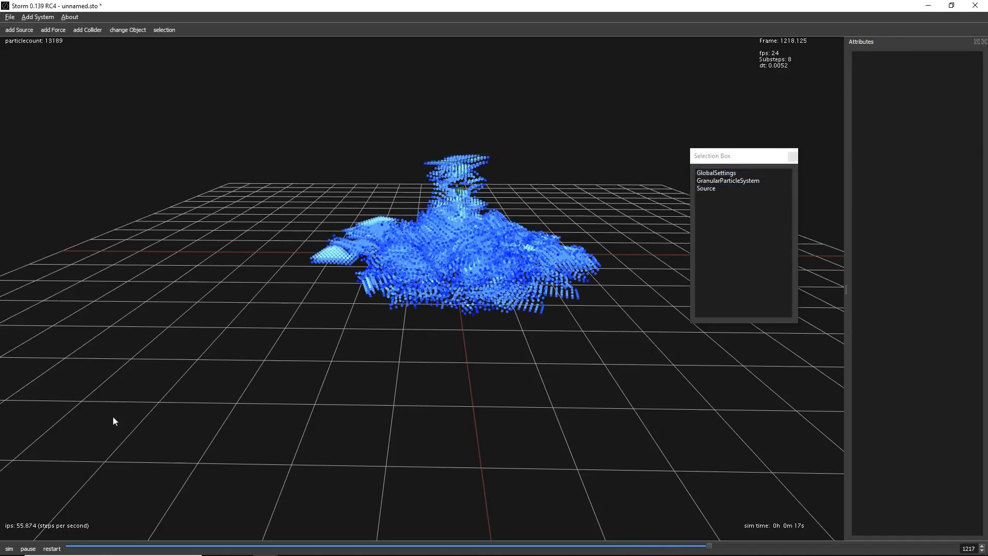
{"action": "mouse_move", "coordinate": [674, 522]}
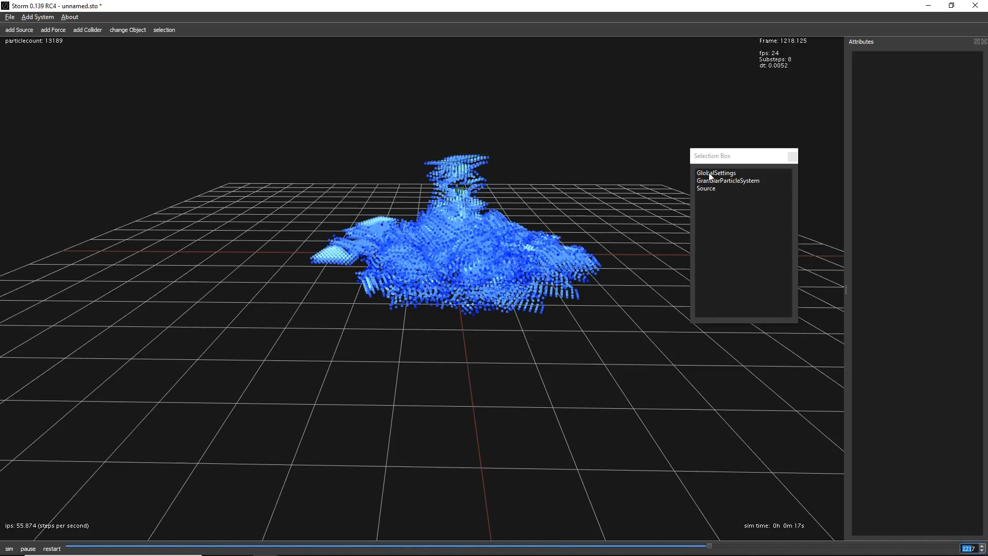
- Select GlobalSettings to show its attributes, including Point Size
{"action": "left_click", "coordinate": [715, 173]}
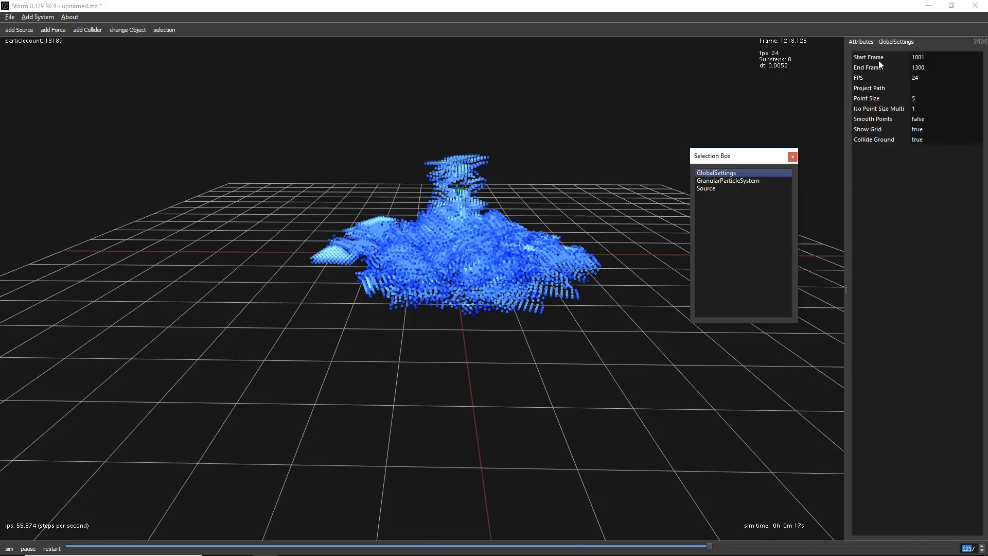
{"action": "mouse_move", "coordinate": [936, 61]}
{"action": "type", "text": "10"}
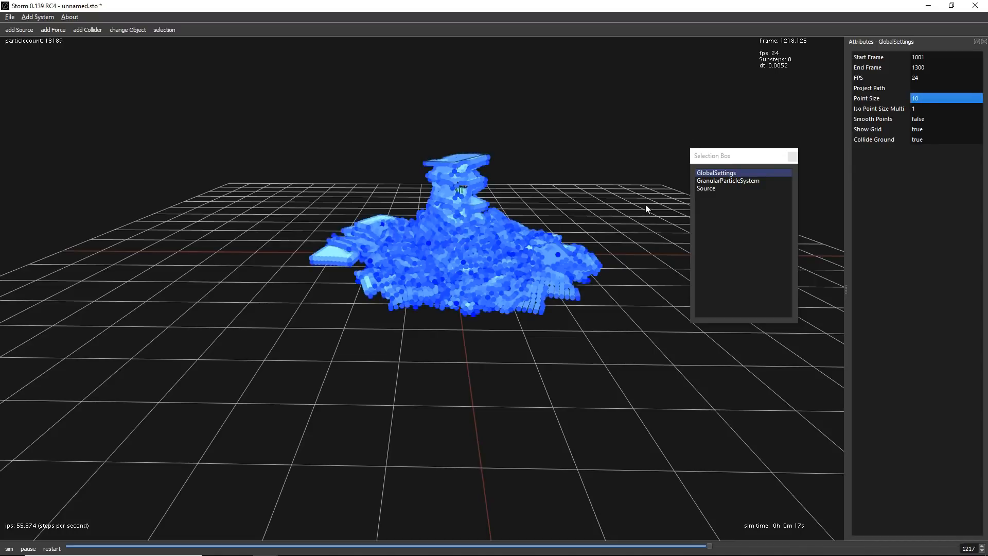
{"action": "mouse_move", "coordinate": [546, 168]}
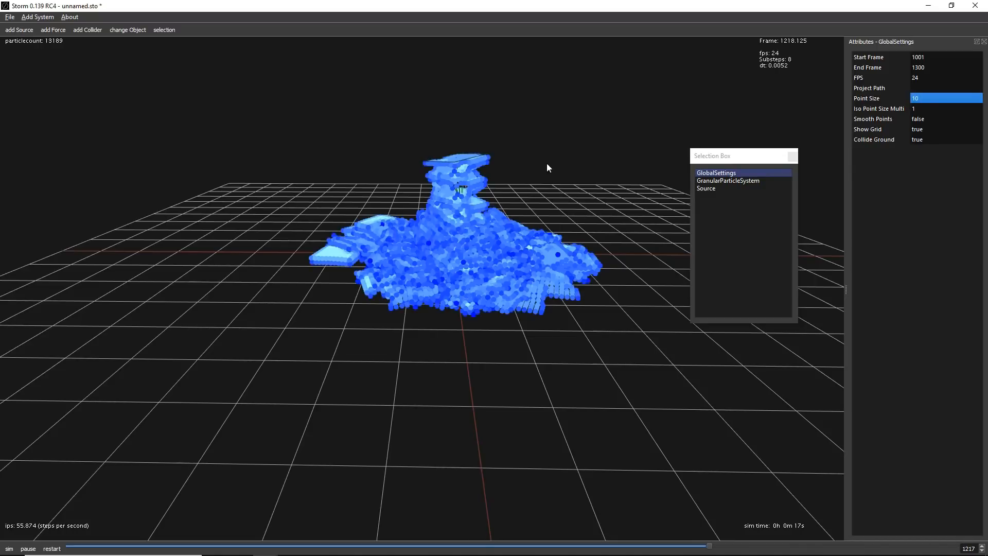
{"action": "mouse_move", "coordinate": [602, 252]}
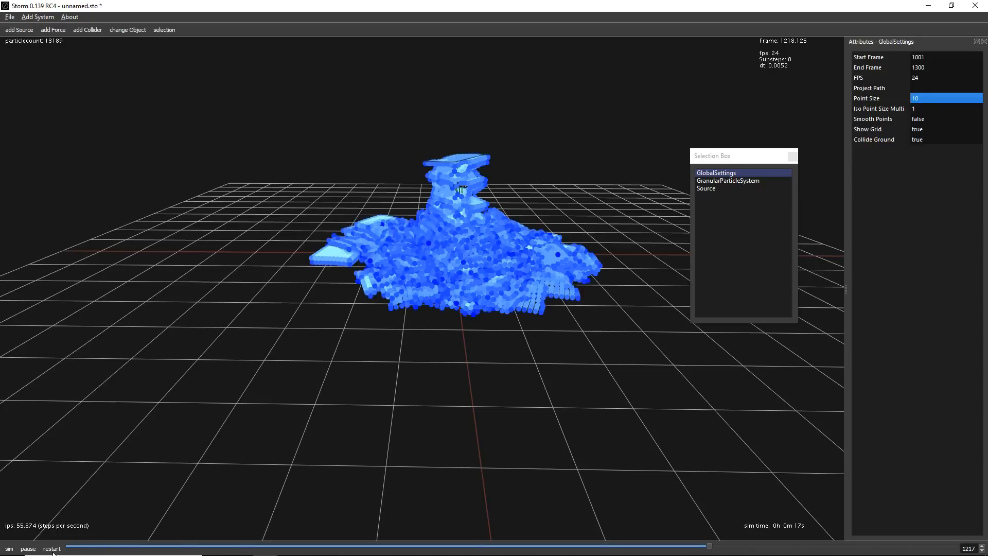
- Restart the simulation and select the Source emitter to adjust it
{"action": "left_click", "coordinate": [51, 548]}
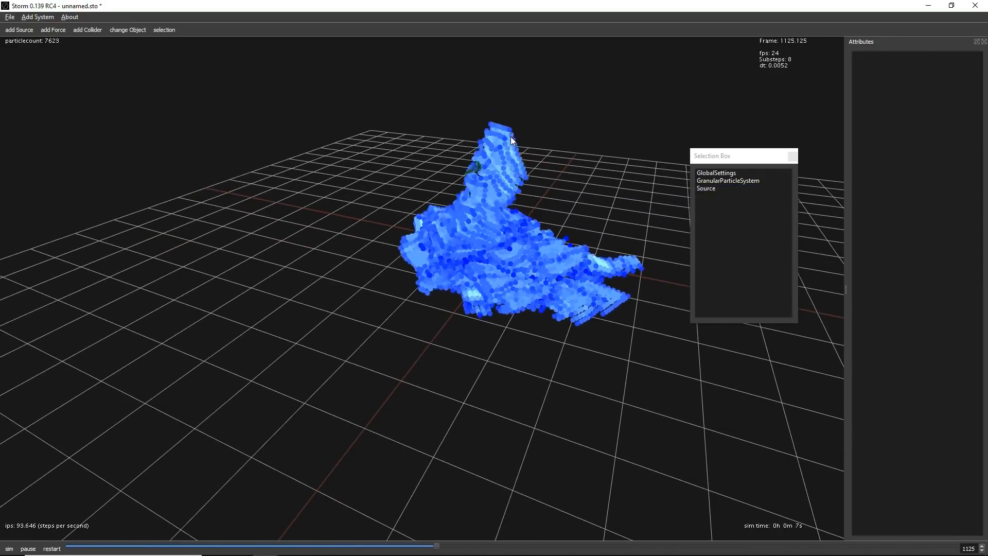
{"action": "left_click", "coordinate": [705, 188]}
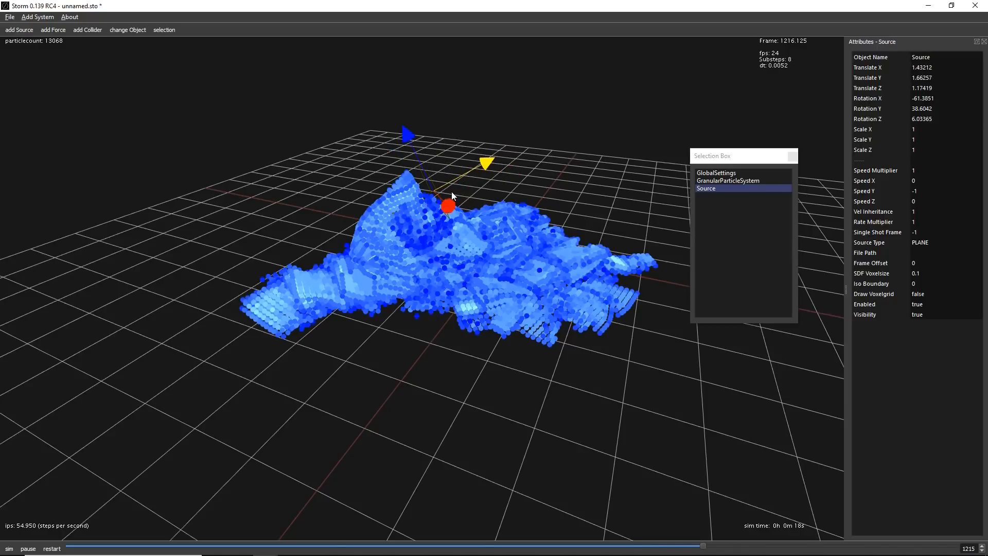
{"action": "mouse_move", "coordinate": [461, 185]}
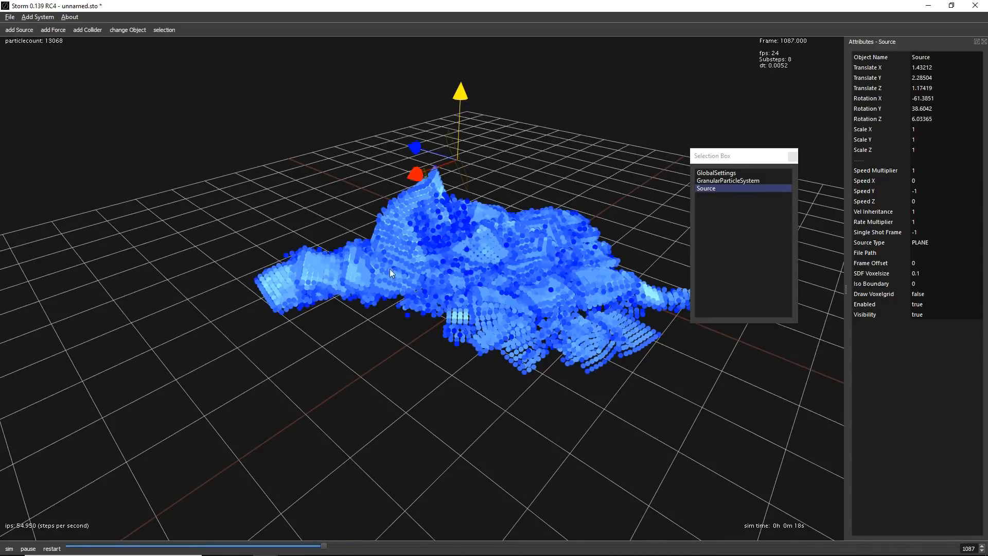
{"action": "mouse_move", "coordinate": [460, 231]}
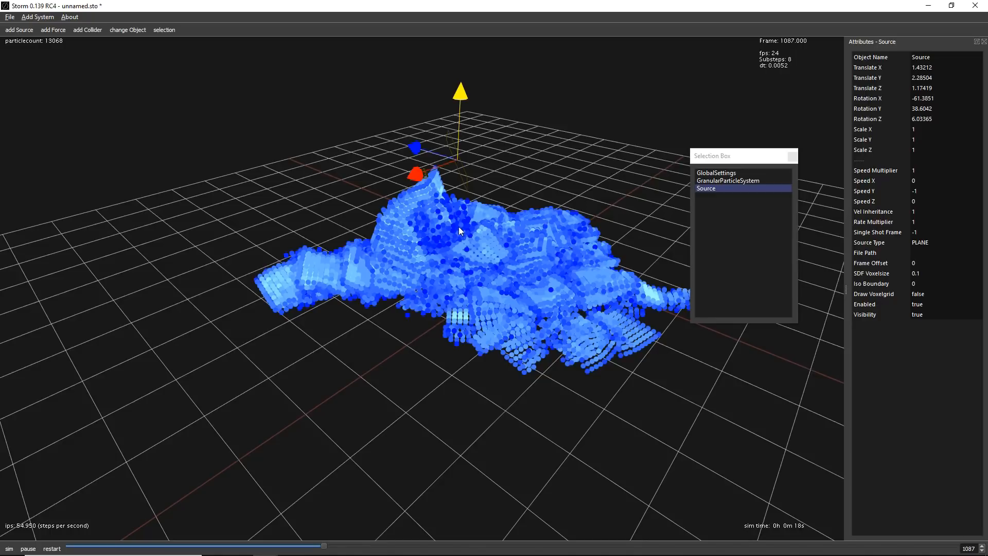
{"action": "mouse_move", "coordinate": [115, 61]}
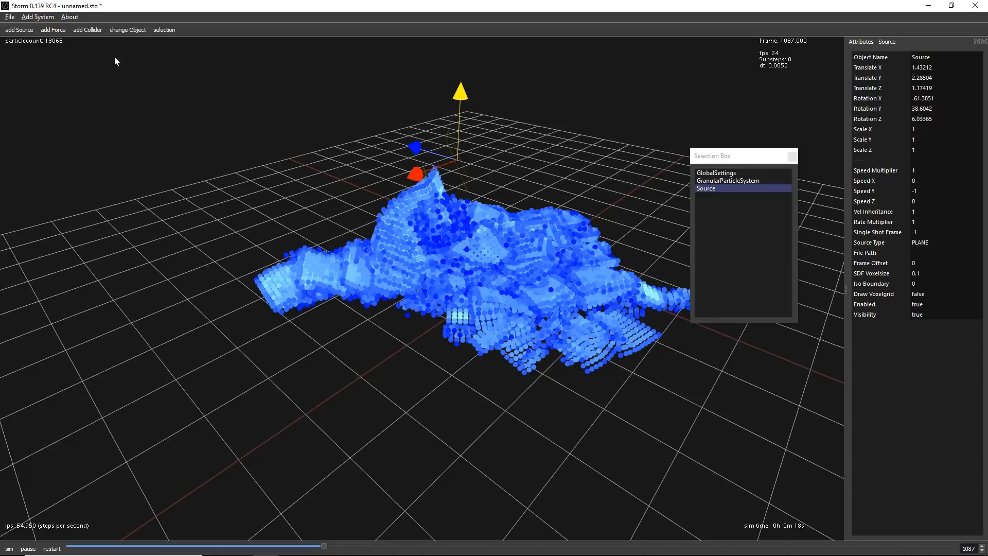
- Save the scene to the Desktop as 'storm test.sto'
{"action": "left_click", "coordinate": [9, 17]}
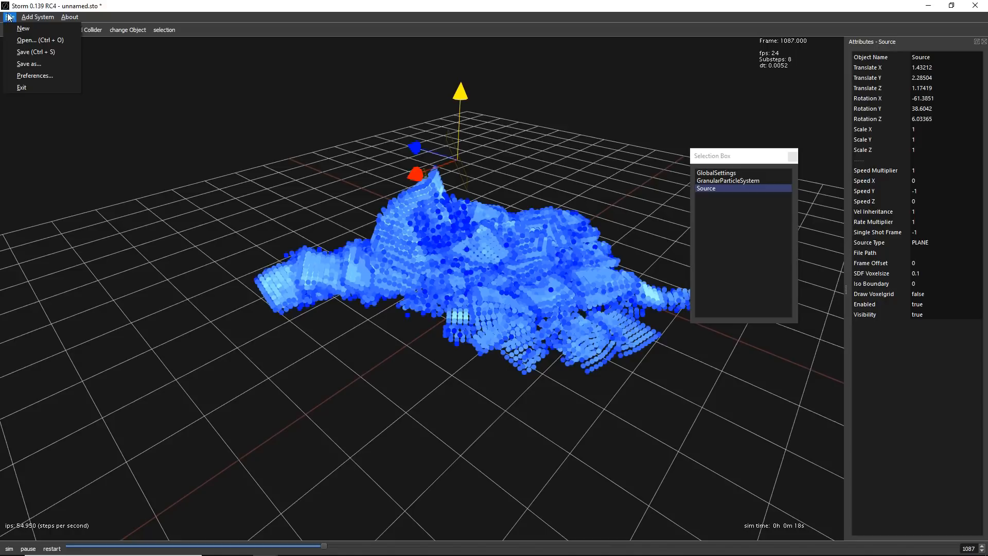
{"action": "mouse_move", "coordinate": [28, 64]}
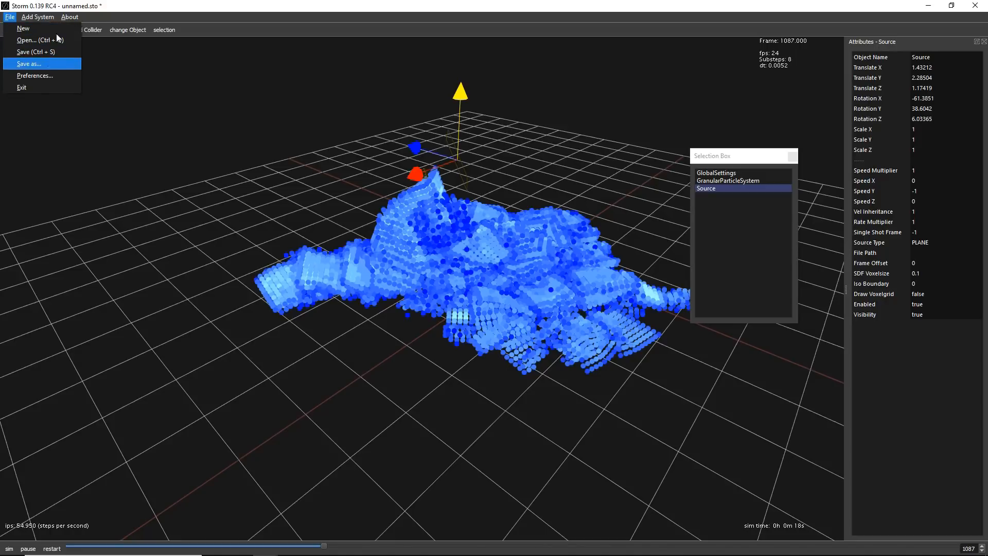
{"action": "mouse_move", "coordinate": [35, 40]}
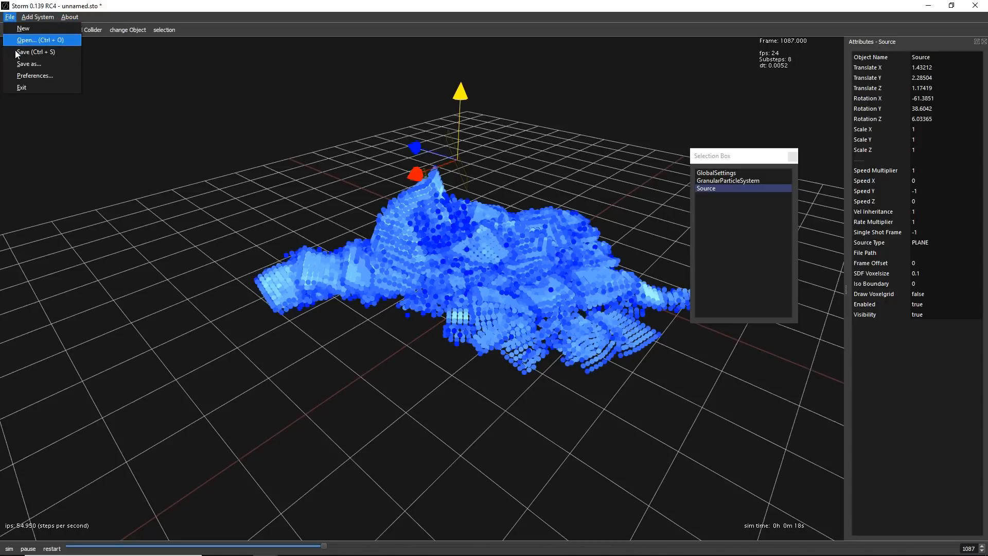
{"action": "left_click", "coordinate": [28, 64]}
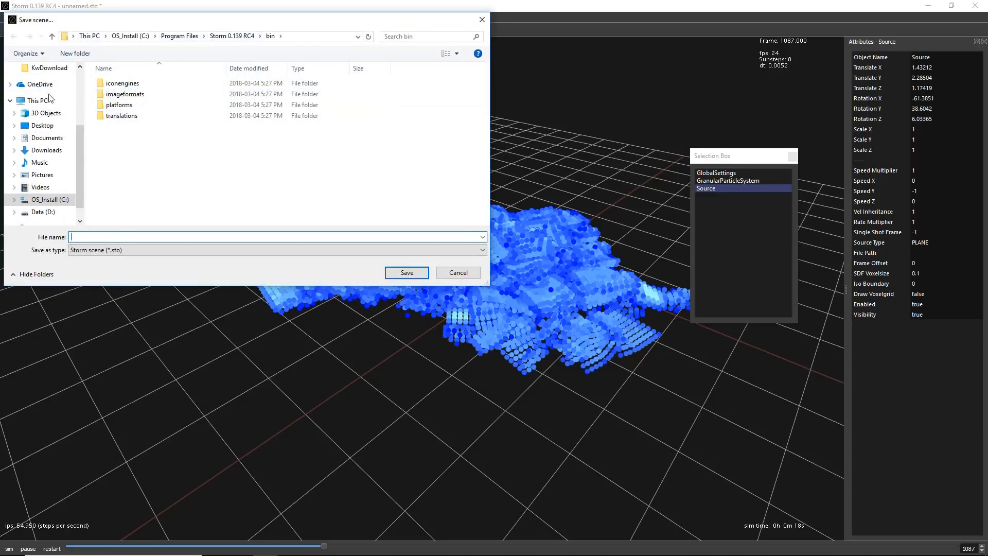
{"action": "left_click", "coordinate": [42, 125]}
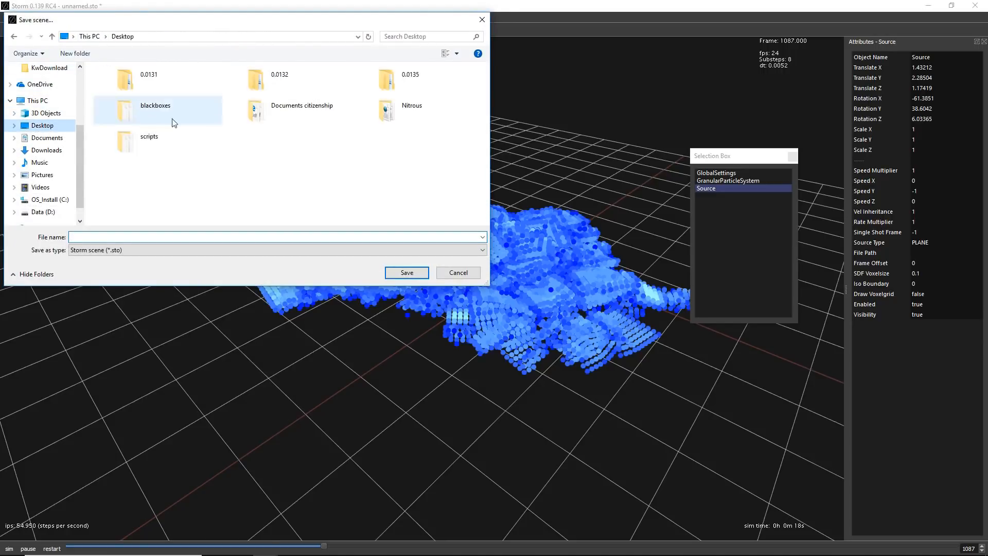
{"action": "type", "text": "sto"}
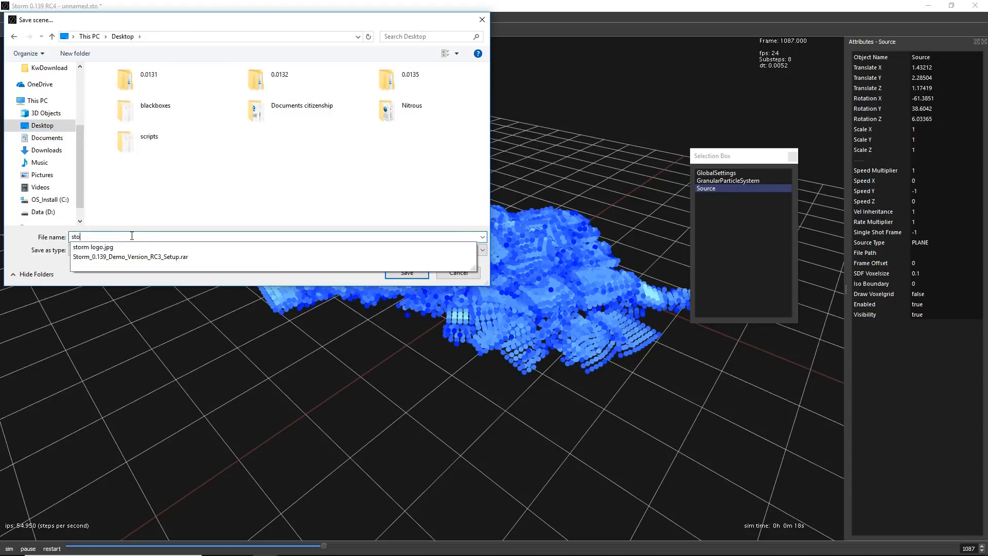
{"action": "left_click", "coordinate": [406, 273]}
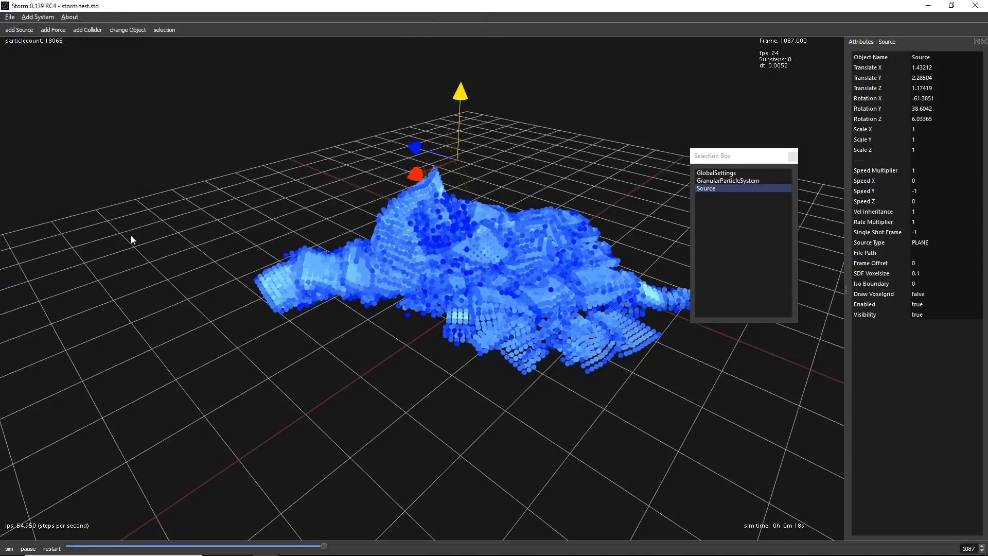
{"action": "left_click", "coordinate": [9, 17]}
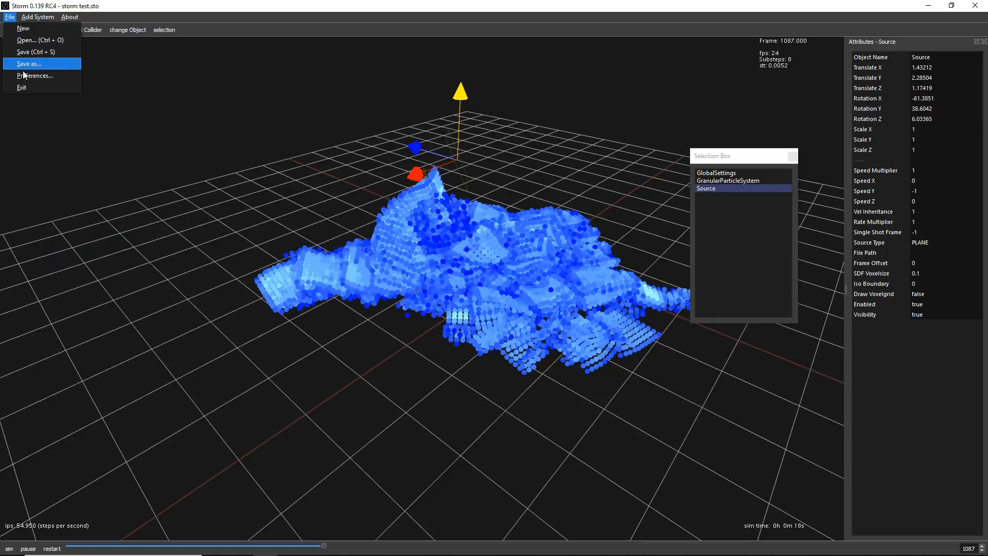
- Open Storm's Preferences from the File menu
{"action": "left_click", "coordinate": [35, 76]}
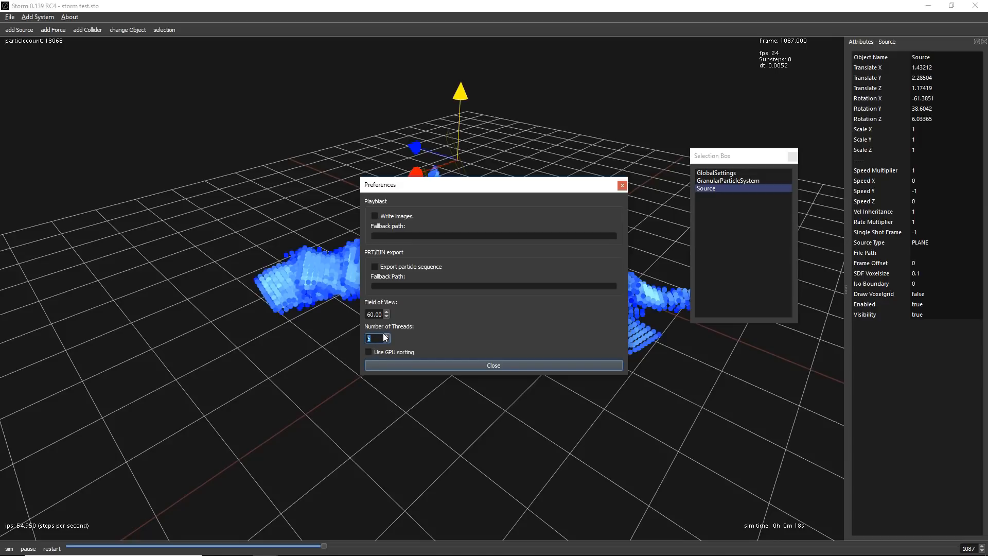
{"action": "mouse_move", "coordinate": [399, 342]}
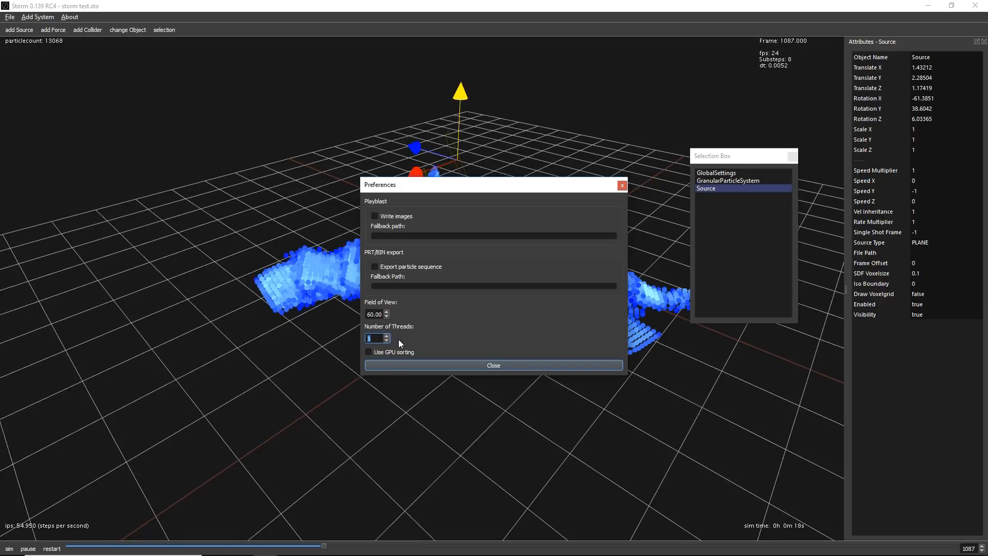
{"action": "mouse_move", "coordinate": [406, 339]}
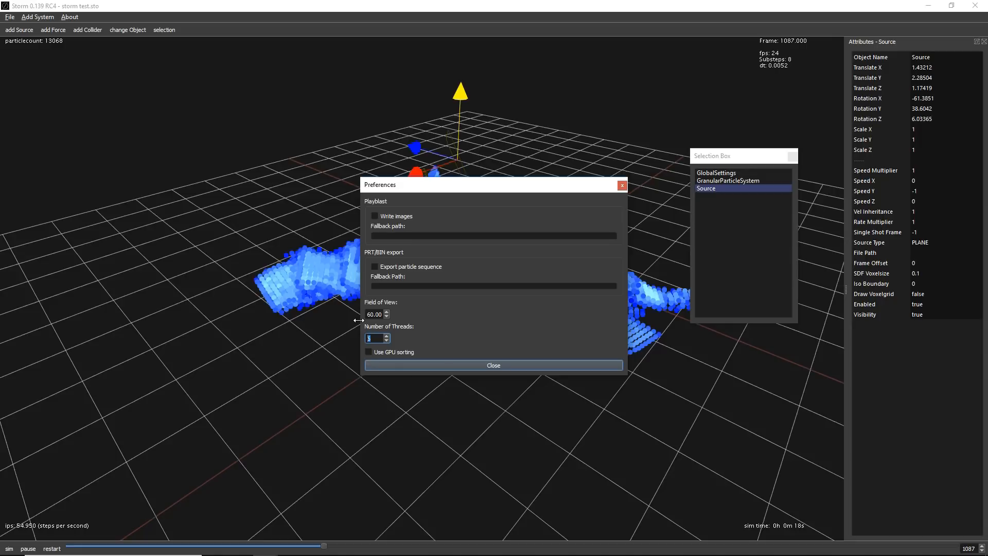
{"action": "mouse_move", "coordinate": [367, 327]}
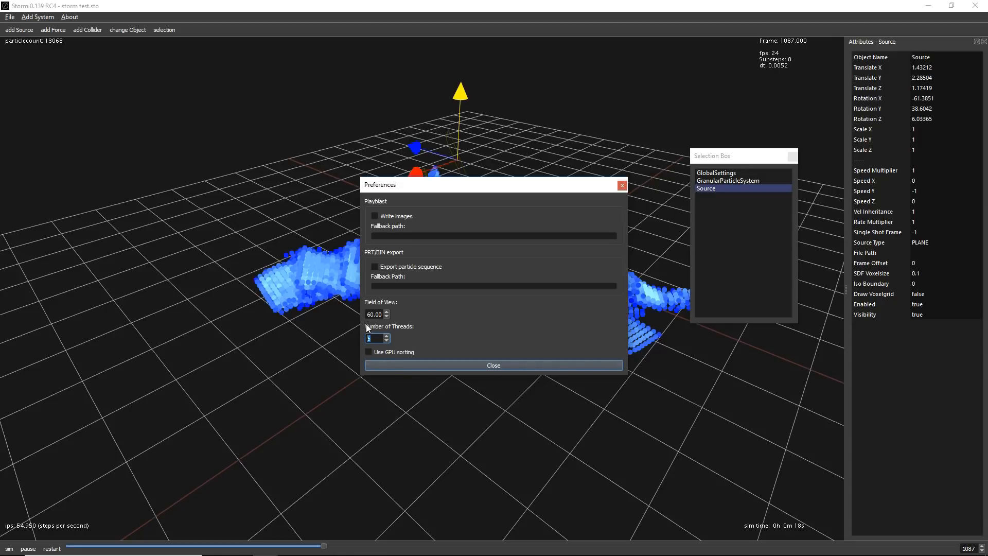
{"action": "mouse_move", "coordinate": [370, 364]}
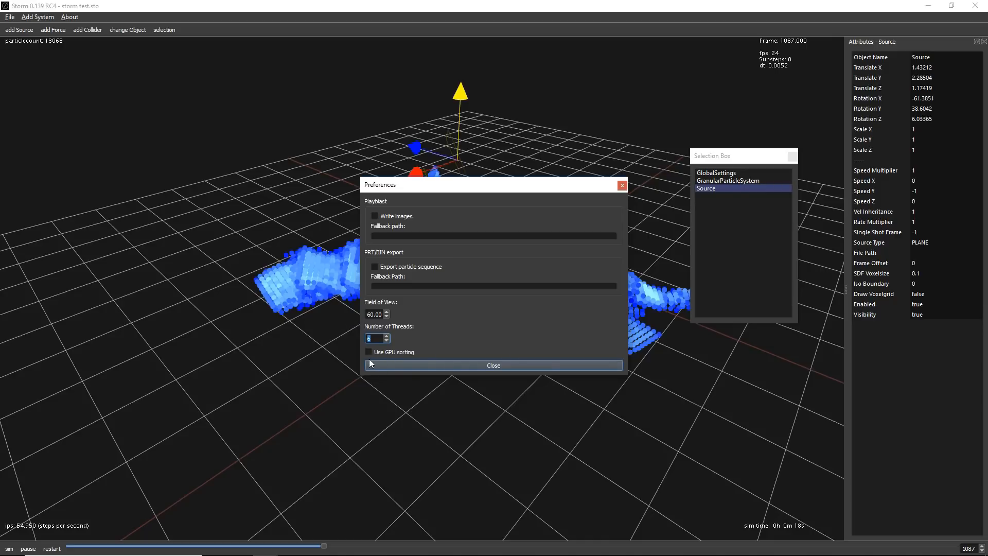
{"action": "mouse_move", "coordinate": [432, 322]}
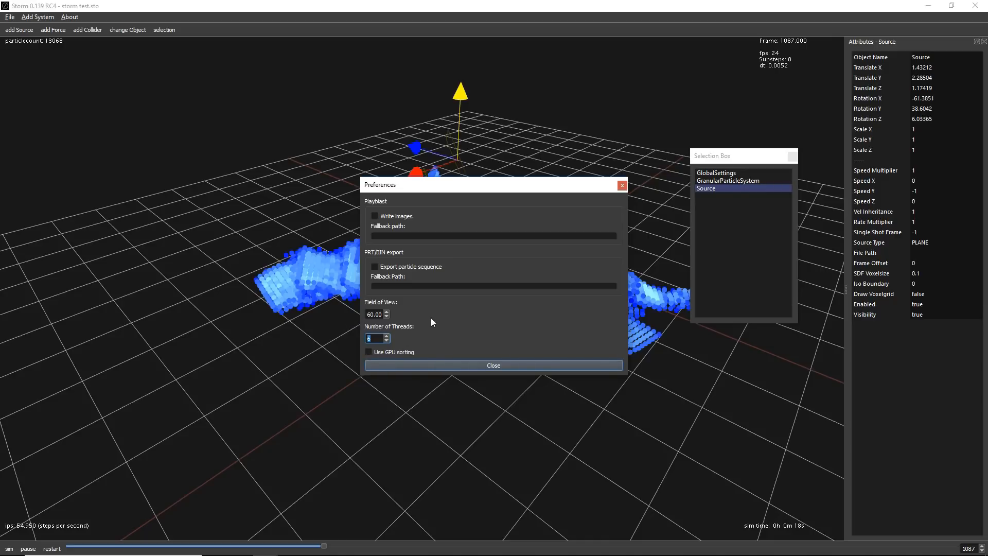
{"action": "mouse_move", "coordinate": [392, 339]}
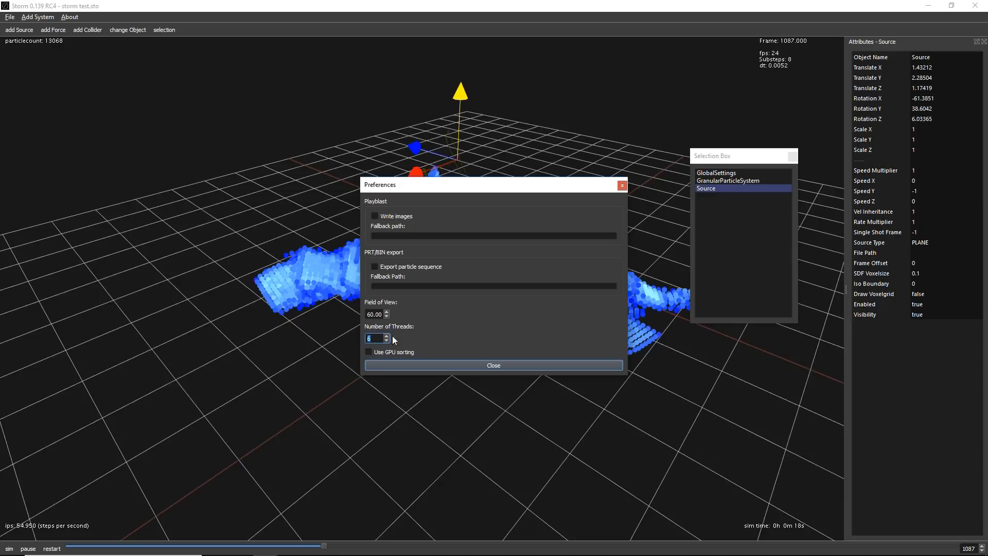
{"action": "mouse_move", "coordinate": [371, 345]}
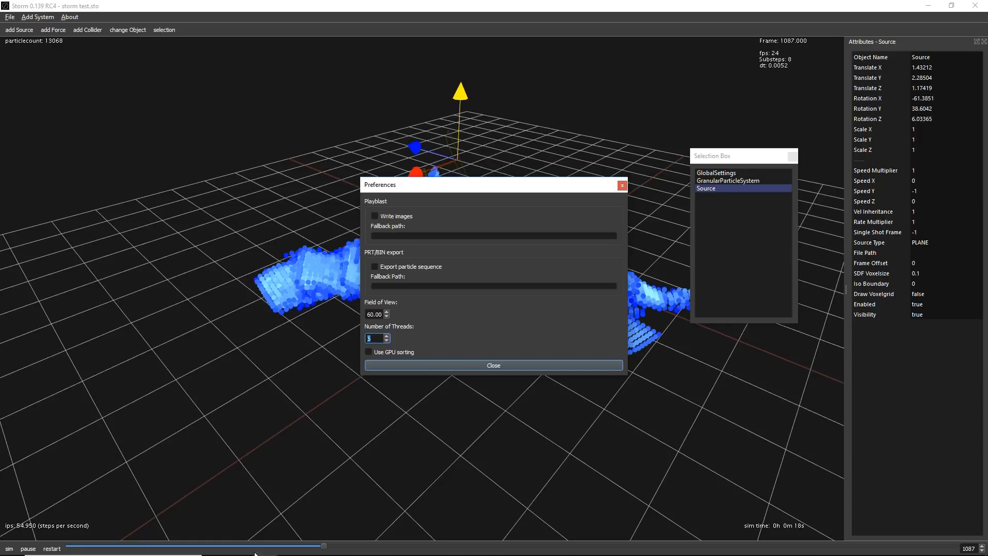
{"action": "mouse_move", "coordinate": [395, 346]}
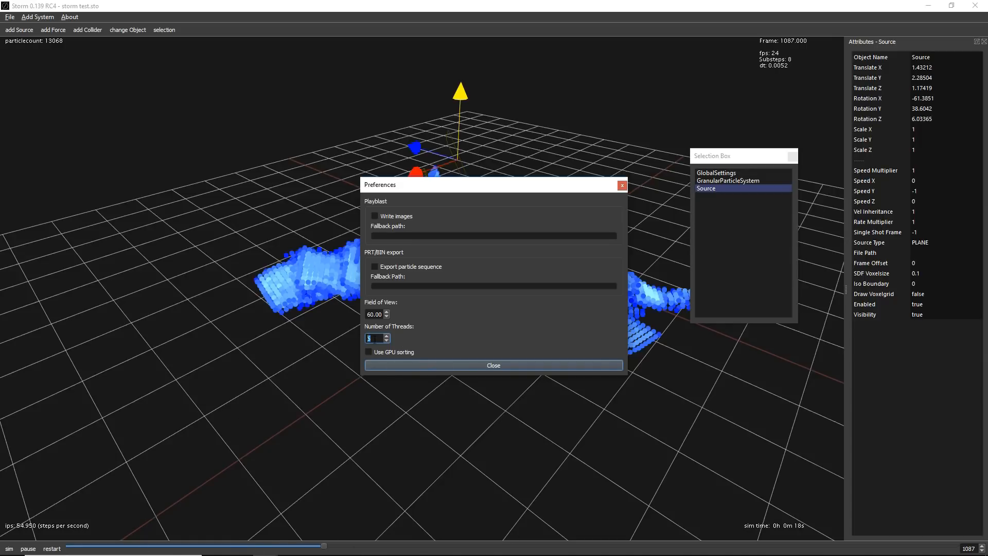
{"action": "mouse_move", "coordinate": [393, 305]}
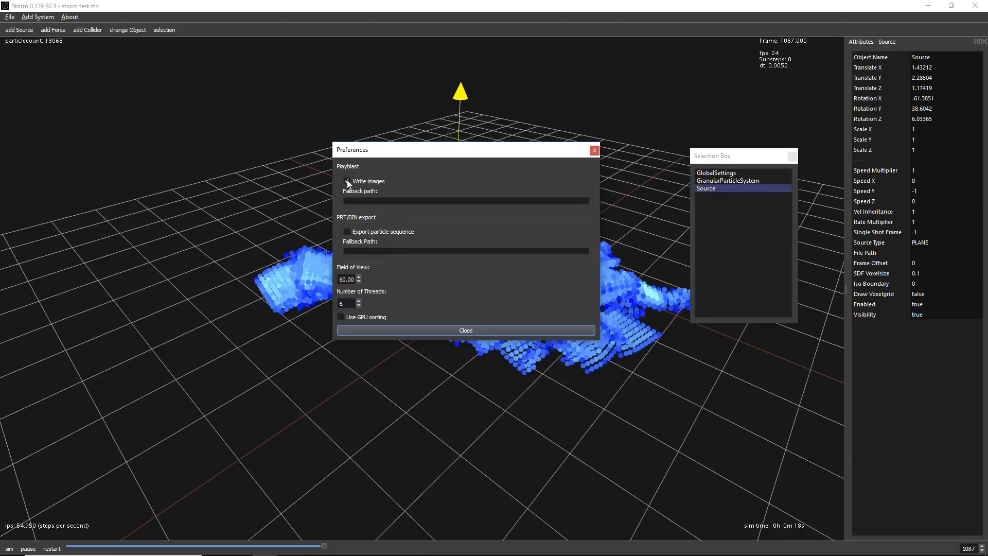
{"action": "mouse_move", "coordinate": [437, 70]}
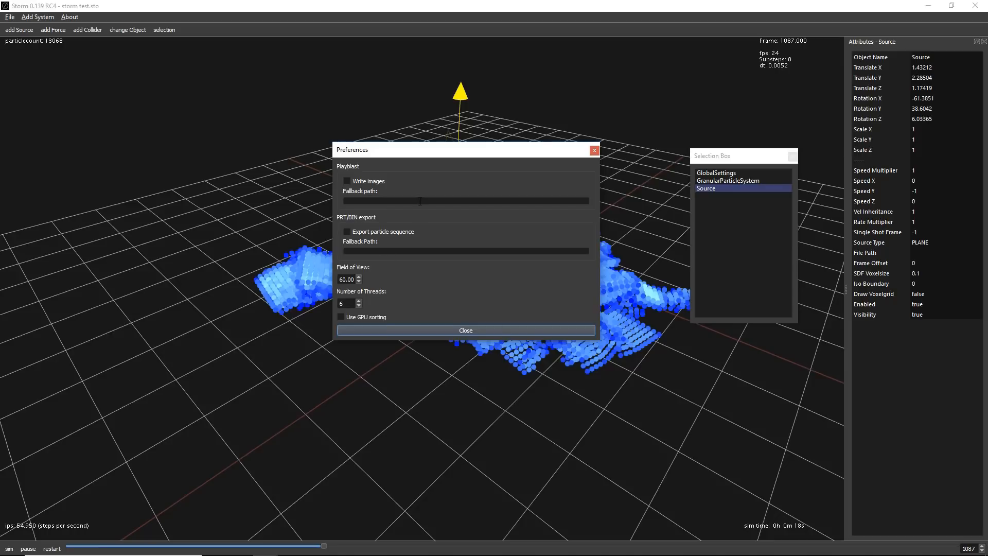
{"action": "mouse_move", "coordinate": [357, 233]}
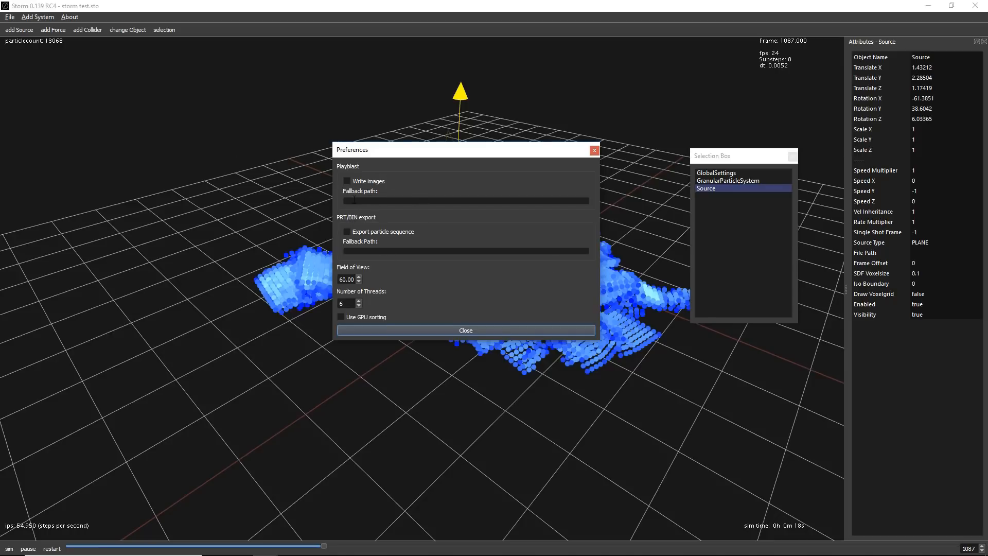
{"action": "mouse_move", "coordinate": [349, 232]}
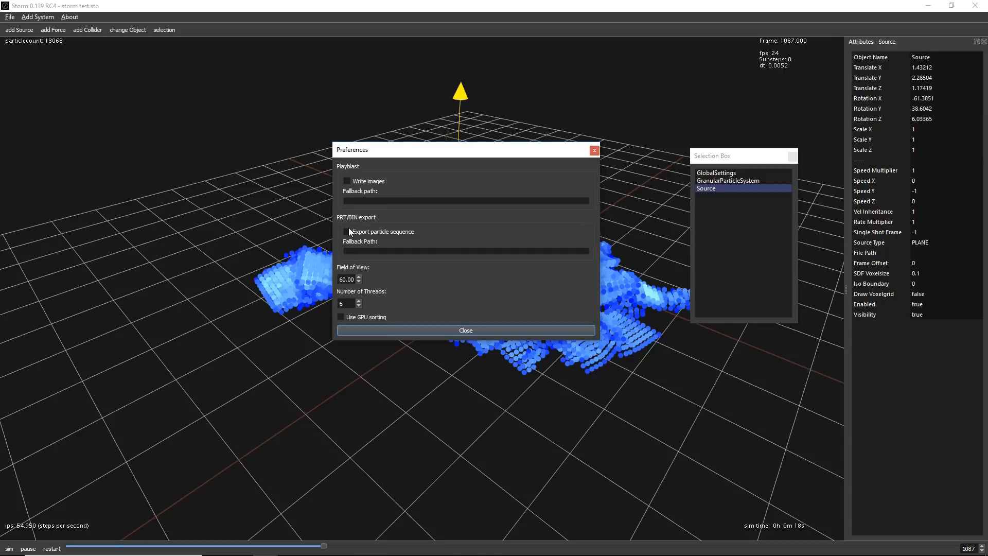
{"action": "mouse_move", "coordinate": [354, 219]}
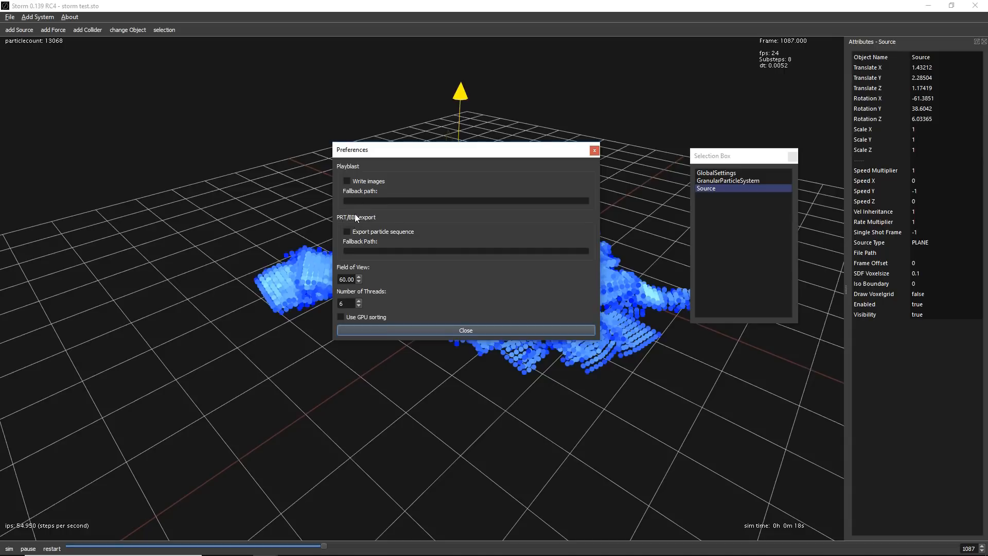
- Enable 'Export particle sequence' and close the Preferences
{"action": "left_click", "coordinate": [346, 231]}
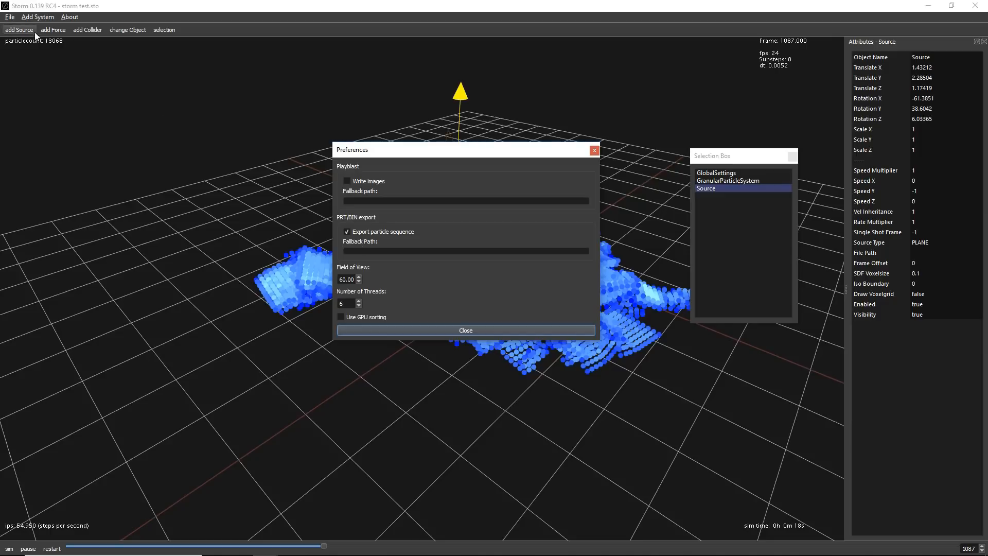
{"action": "mouse_move", "coordinate": [80, 17]}
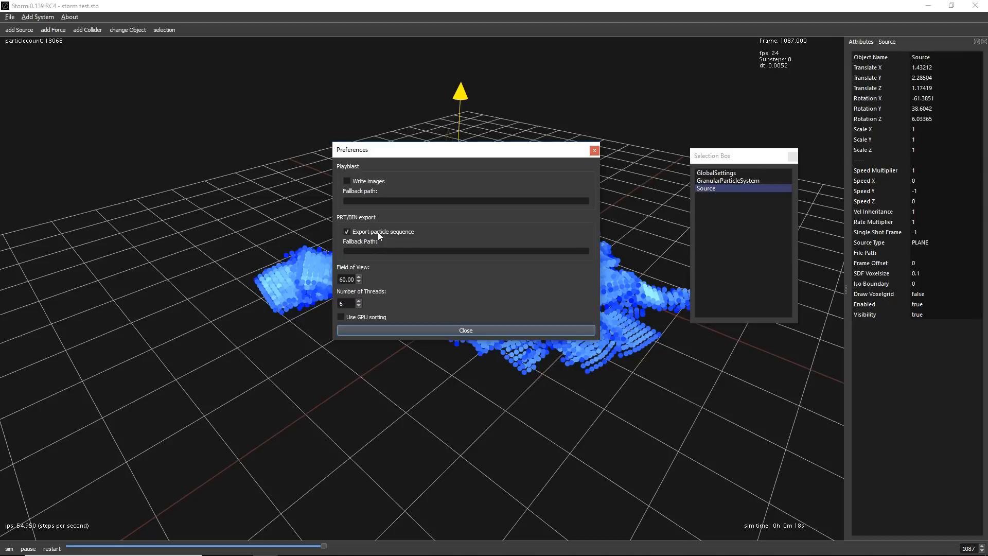
{"action": "mouse_move", "coordinate": [359, 226]}
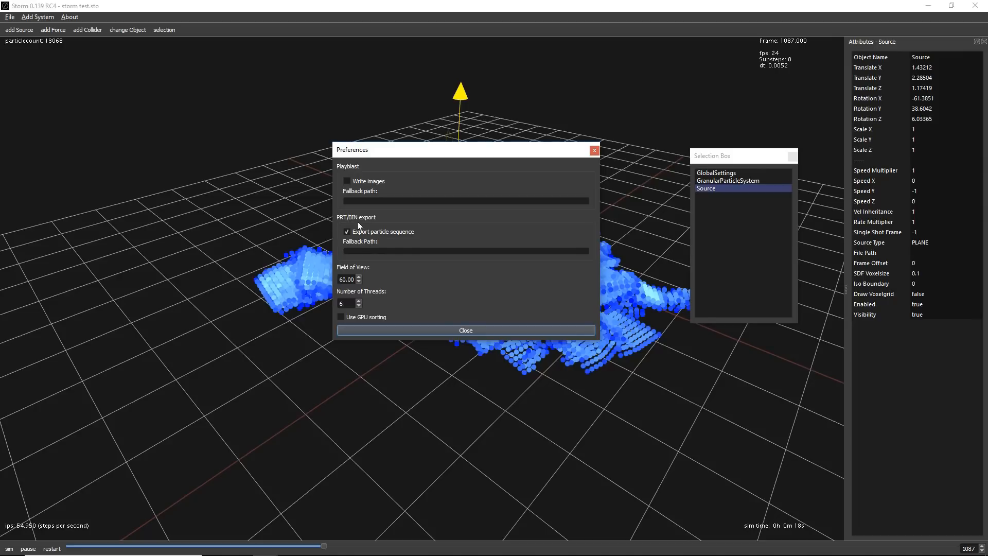
{"action": "mouse_move", "coordinate": [360, 227]}
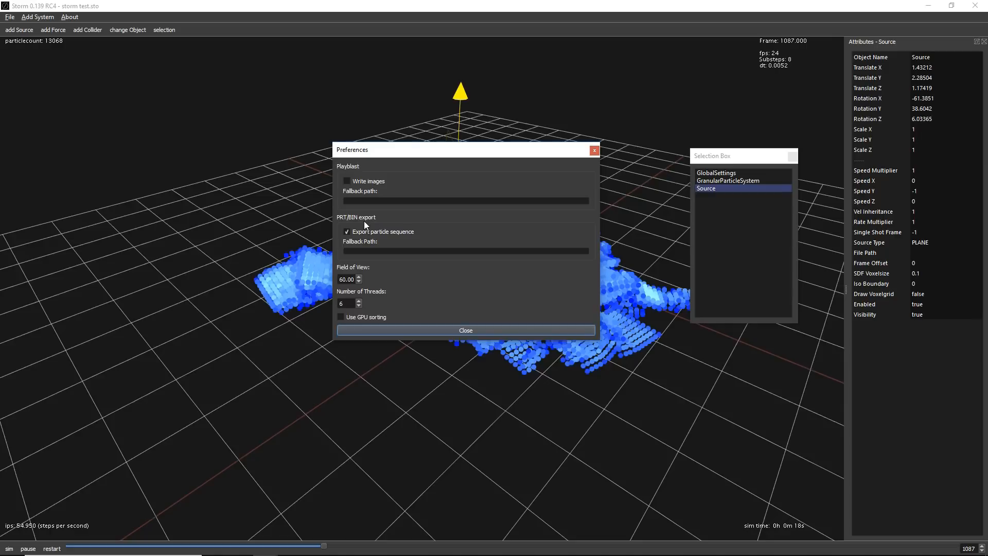
{"action": "mouse_move", "coordinate": [496, 222]}
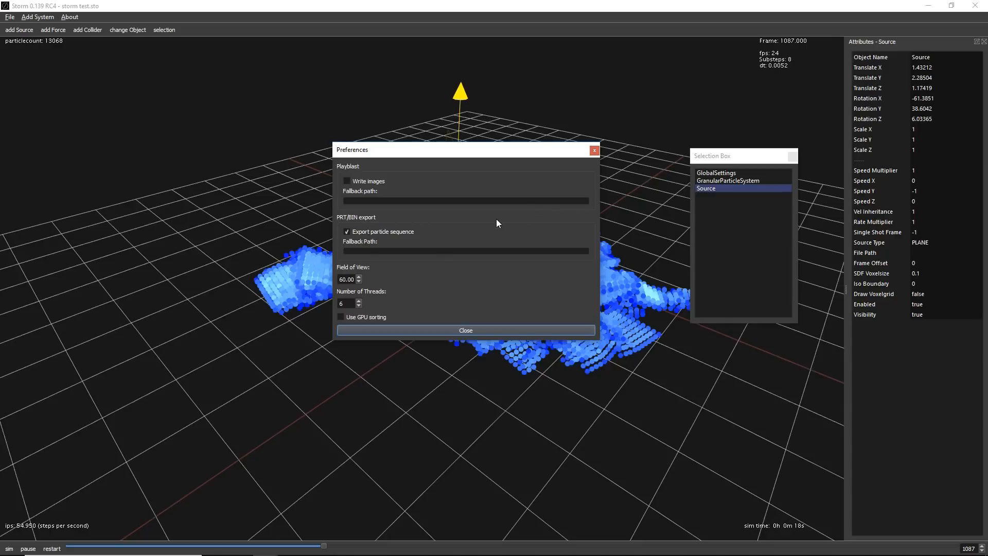
{"action": "mouse_move", "coordinate": [393, 244]}
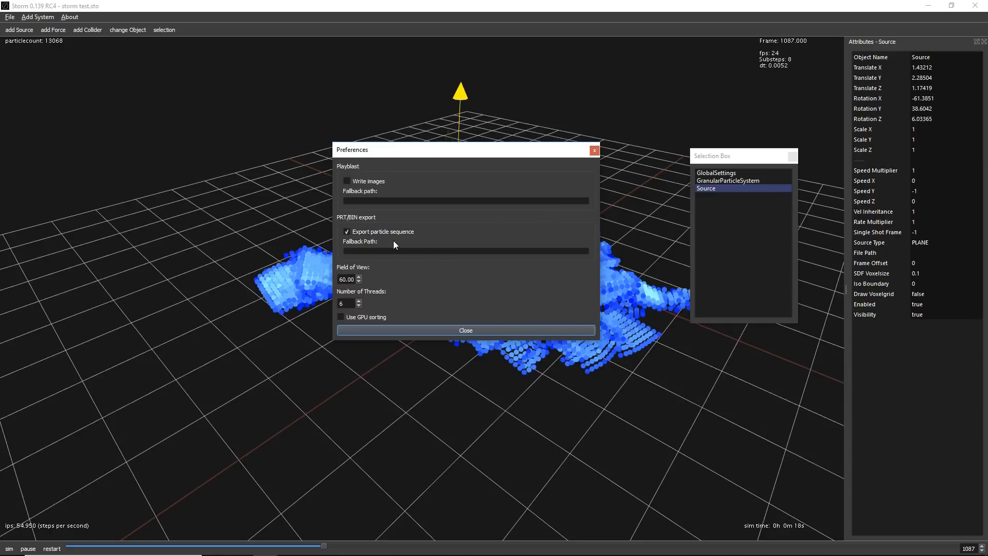
{"action": "left_click", "coordinate": [465, 330]}
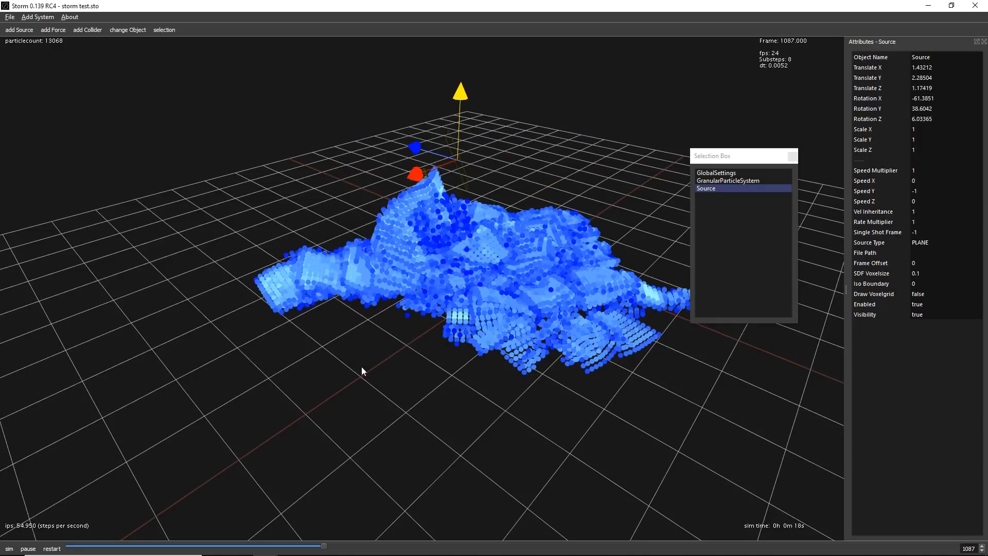
- Reset the simulation to frame 1001 and select the Source
{"action": "left_click", "coordinate": [51, 548]}
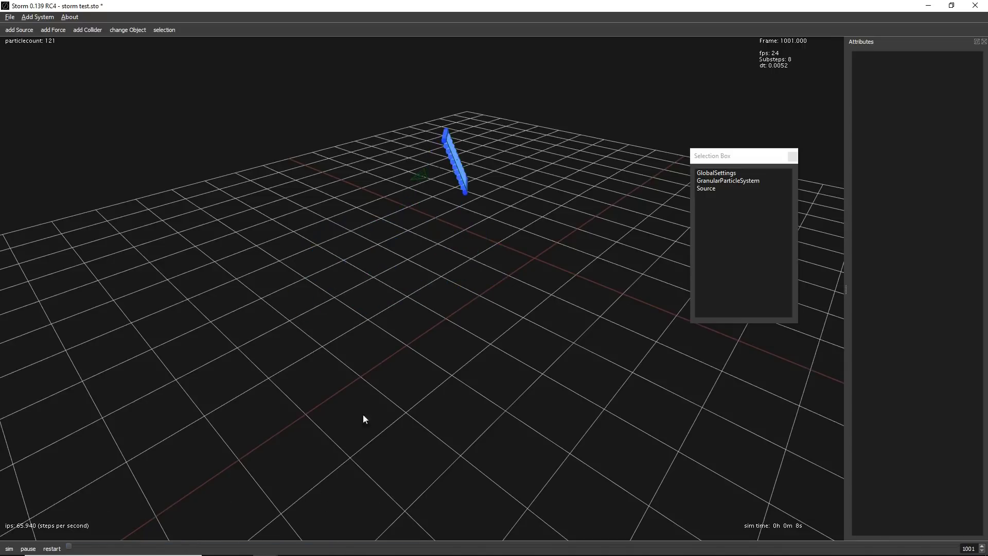
{"action": "left_click", "coordinate": [705, 189]}
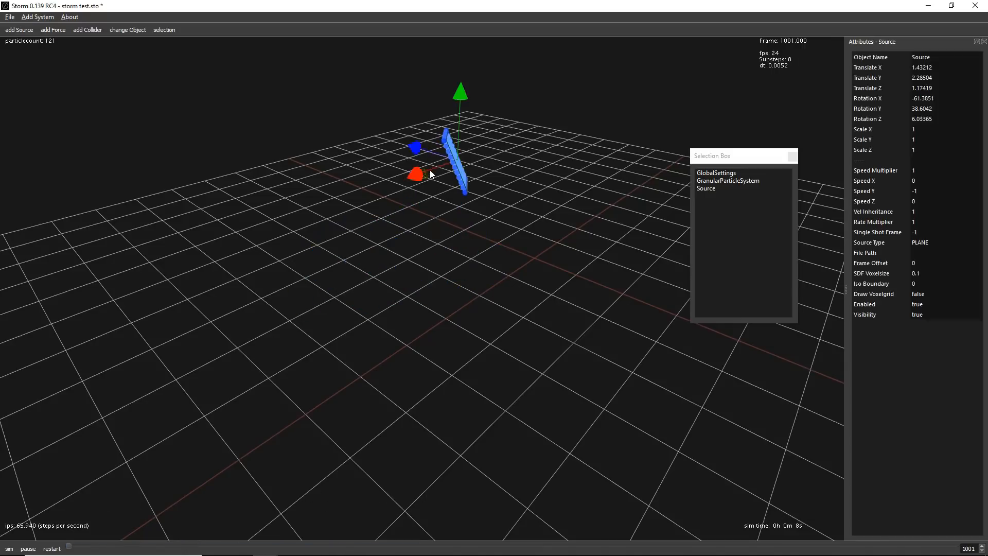
{"action": "left_click", "coordinate": [706, 188]}
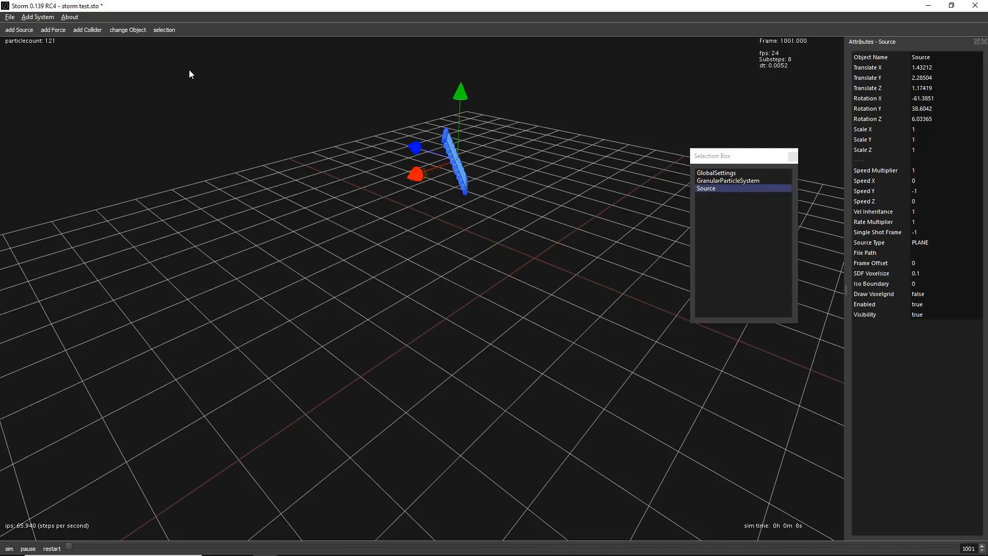
{"action": "mouse_move", "coordinate": [98, 62]}
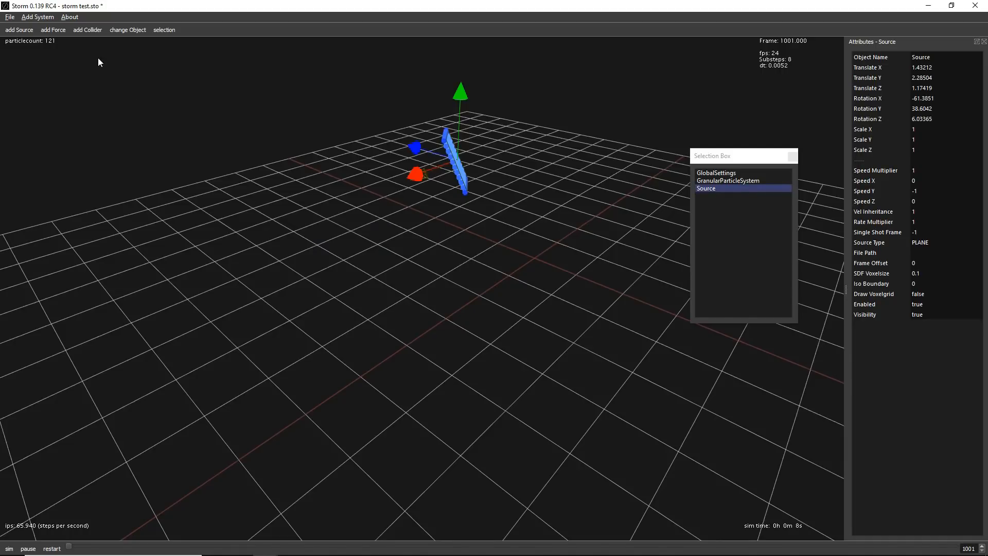
{"action": "mouse_move", "coordinate": [88, 48]}
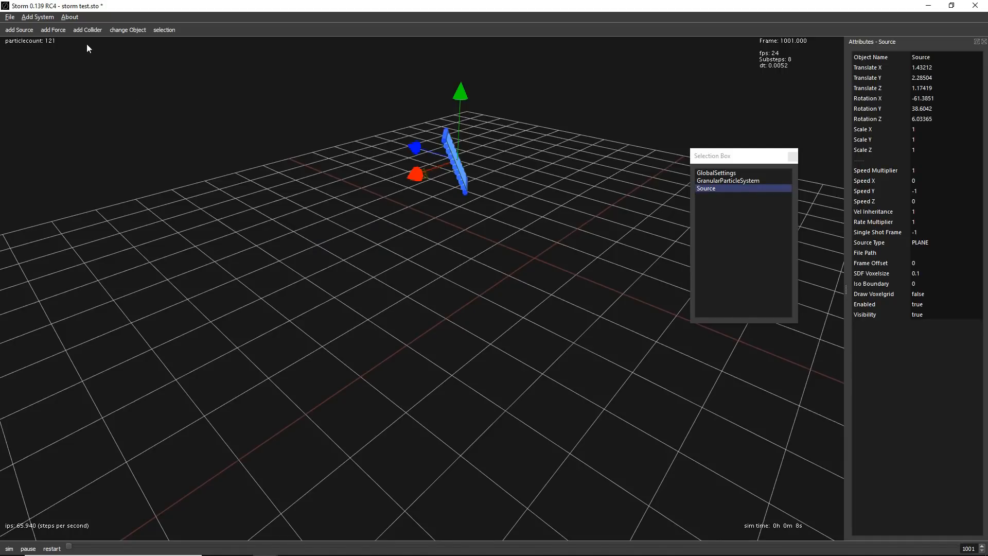
{"action": "mouse_move", "coordinate": [87, 30]}
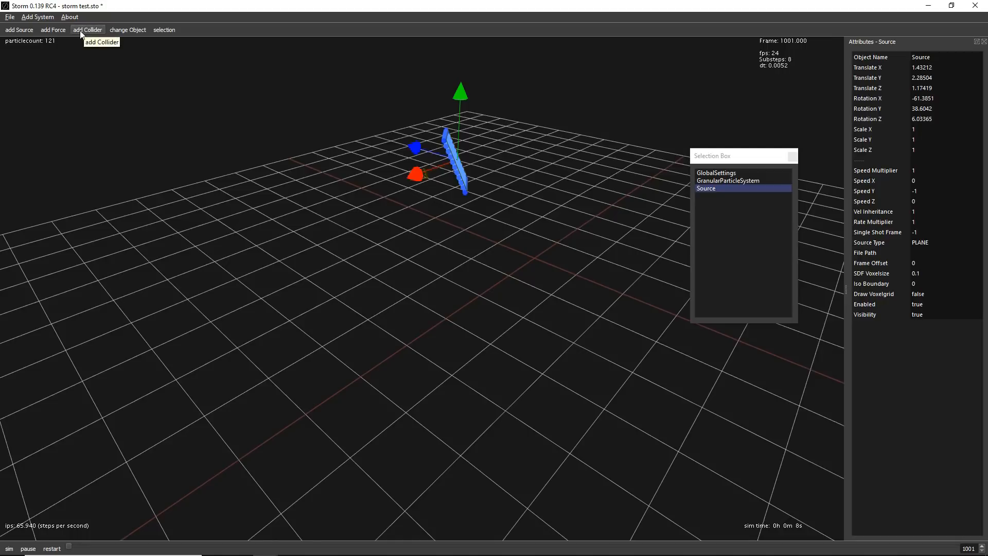
{"action": "mouse_move", "coordinate": [127, 30]}
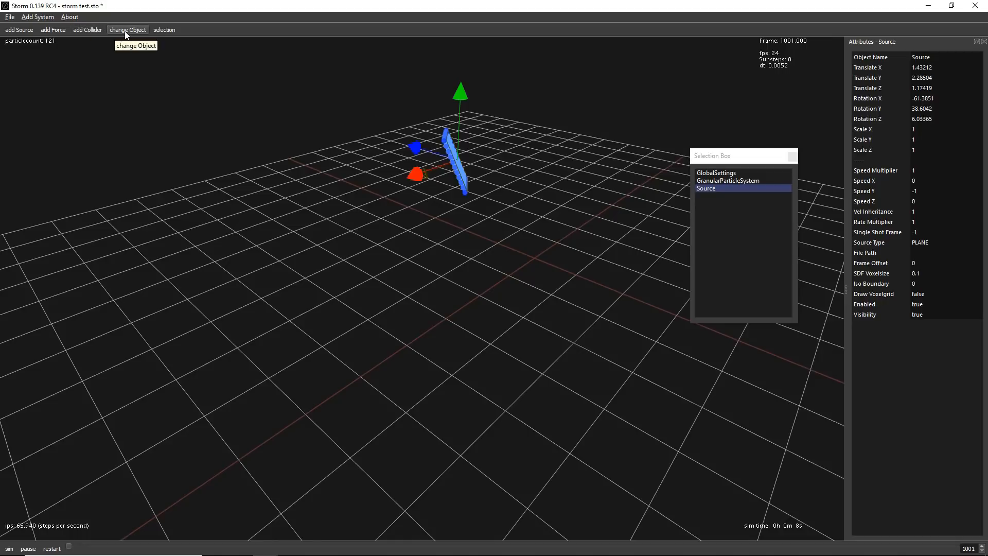
{"action": "mouse_move", "coordinate": [319, 74]}
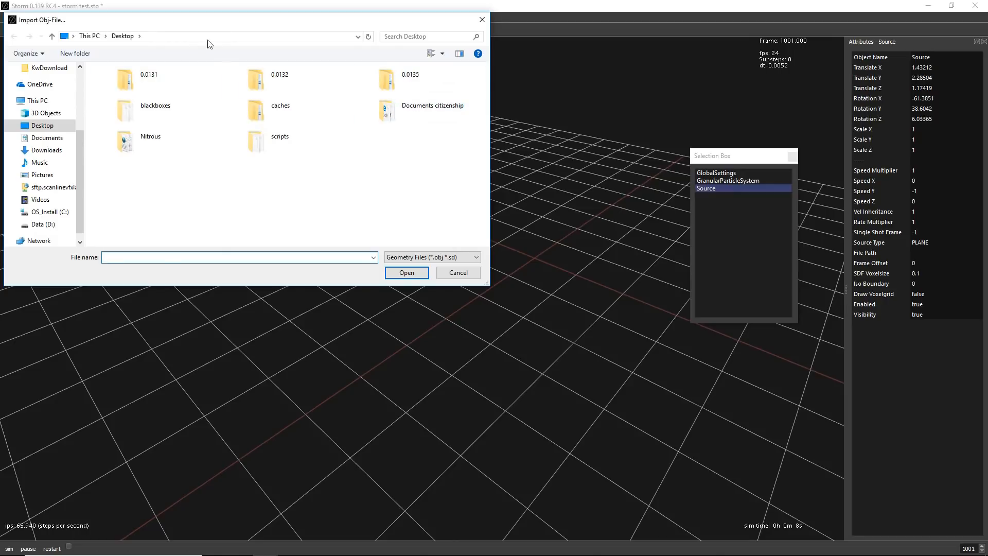
- Load the box OBJ from Desktop/0.0135/geo as the Source, then rerun
{"action": "double_click", "coordinate": [386, 79]}
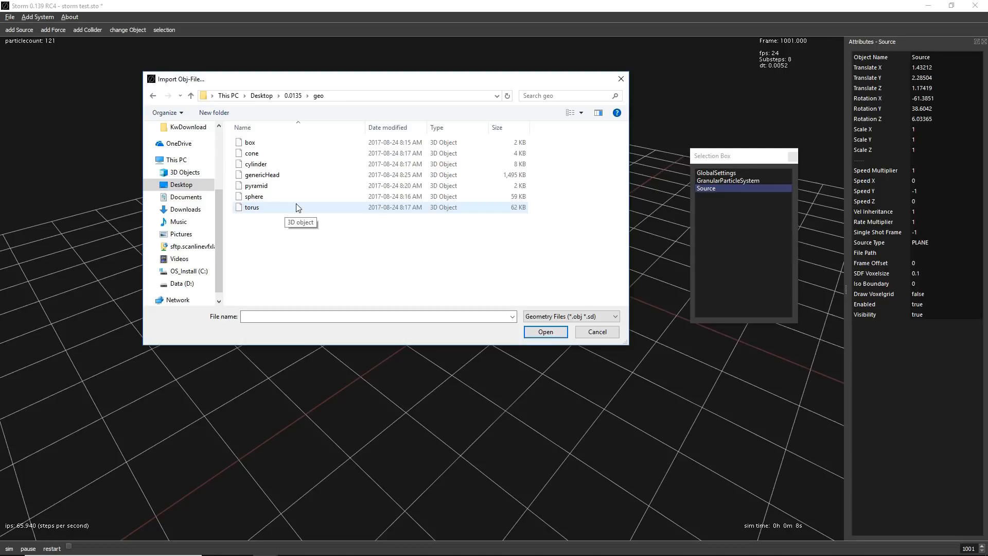
{"action": "mouse_move", "coordinate": [293, 185]}
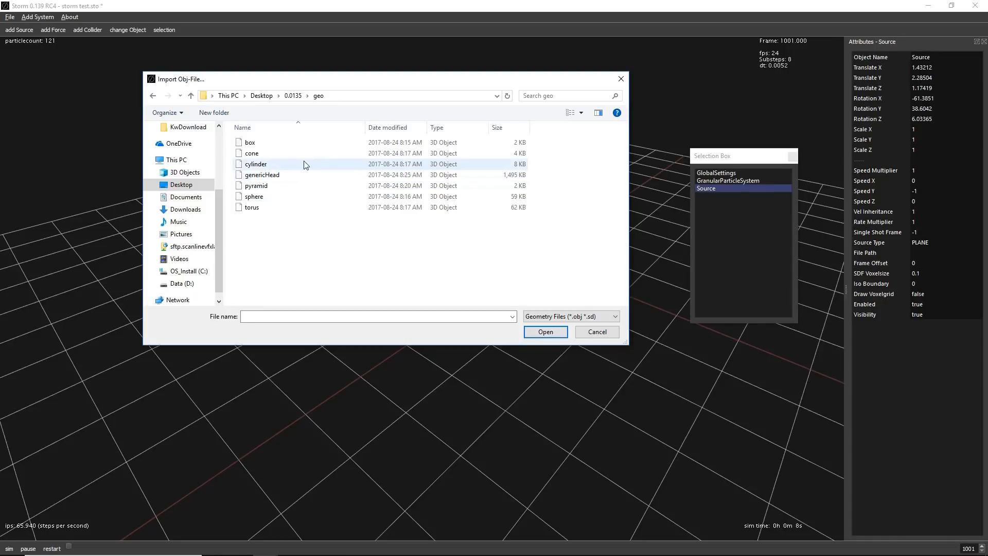
{"action": "mouse_move", "coordinate": [281, 163]}
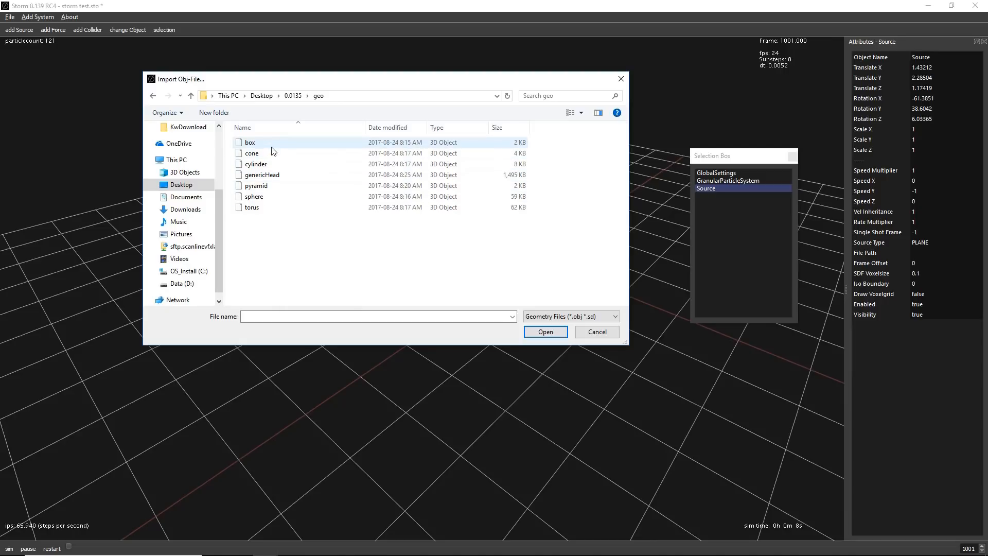
{"action": "left_click", "coordinate": [544, 331]}
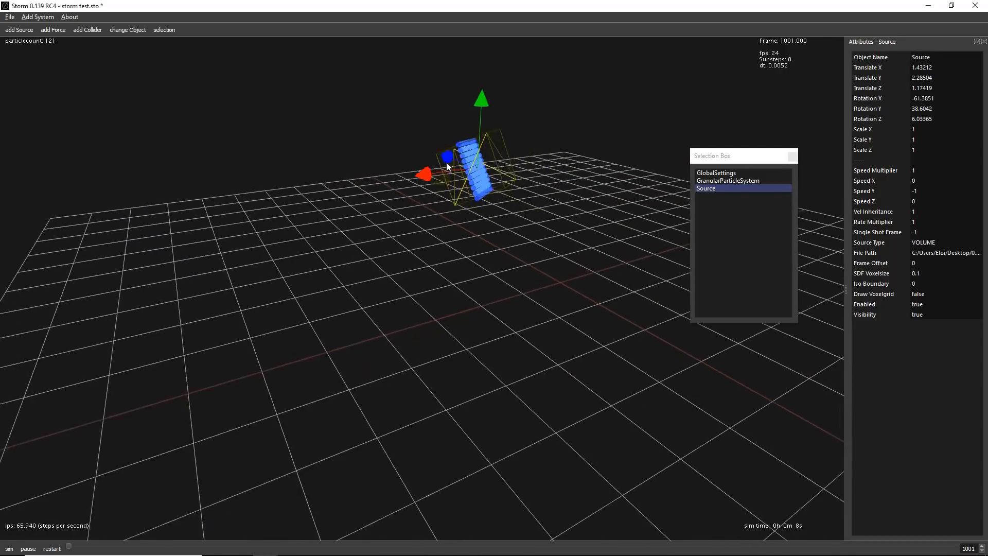
{"action": "left_click", "coordinate": [51, 548]}
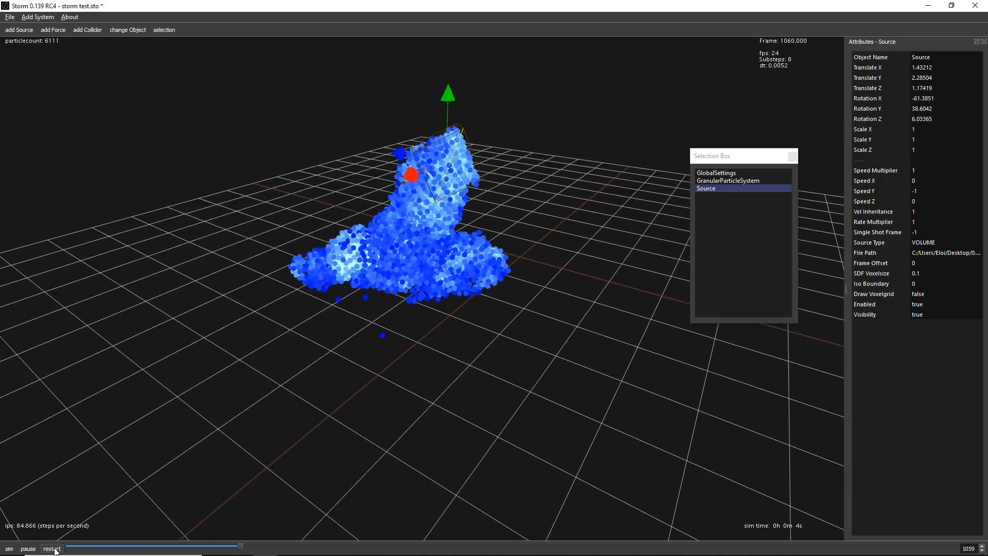
- Rewind the simulation and change the source's Single Shot Frame from -1 to 1001
{"action": "left_click", "coordinate": [52, 548]}
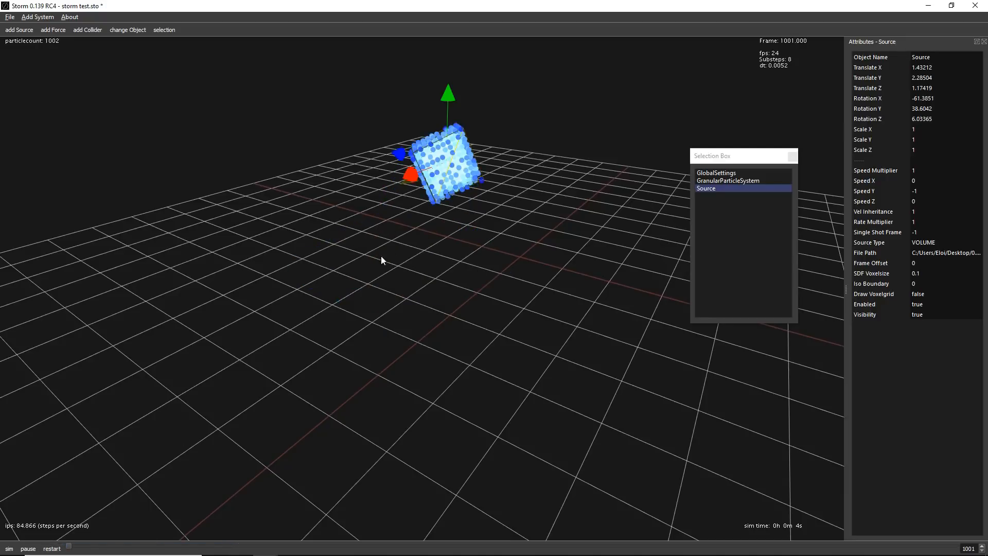
{"action": "mouse_move", "coordinate": [718, 182]}
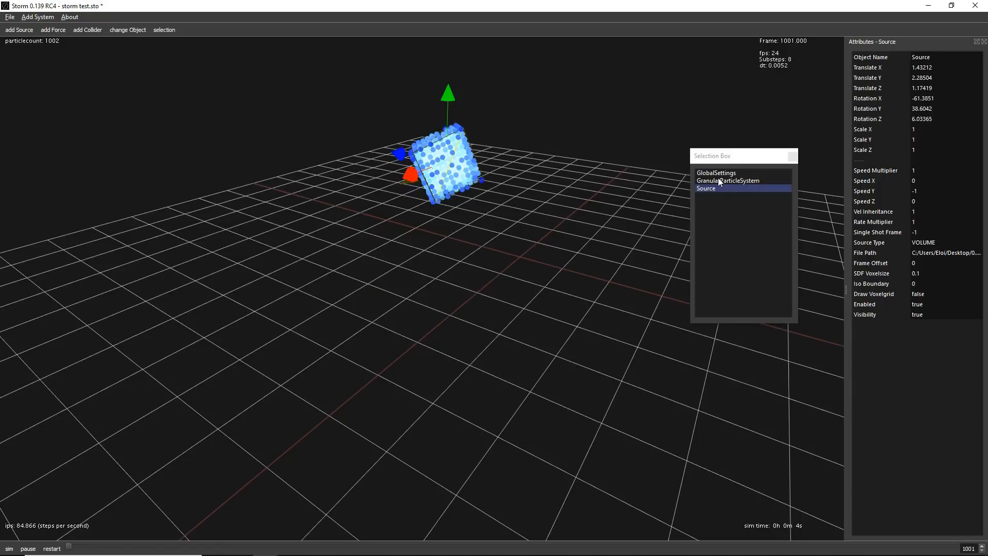
{"action": "mouse_move", "coordinate": [914, 267]}
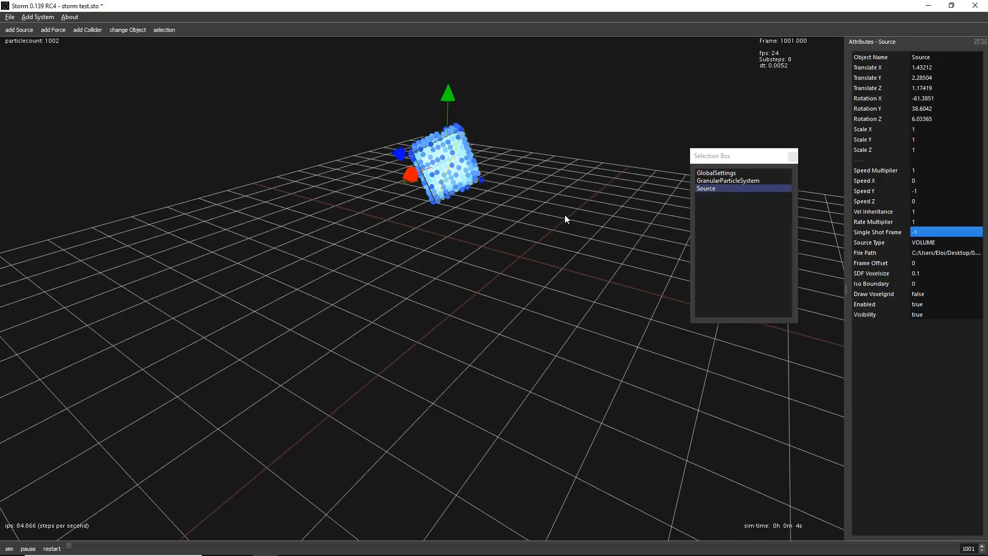
{"action": "mouse_move", "coordinate": [912, 255]}
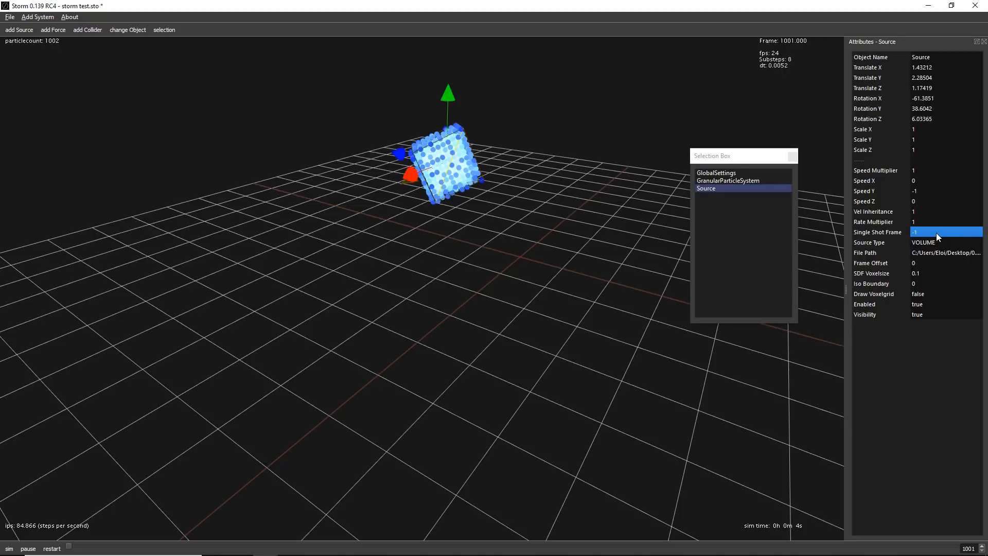
{"action": "mouse_move", "coordinate": [222, 443]}
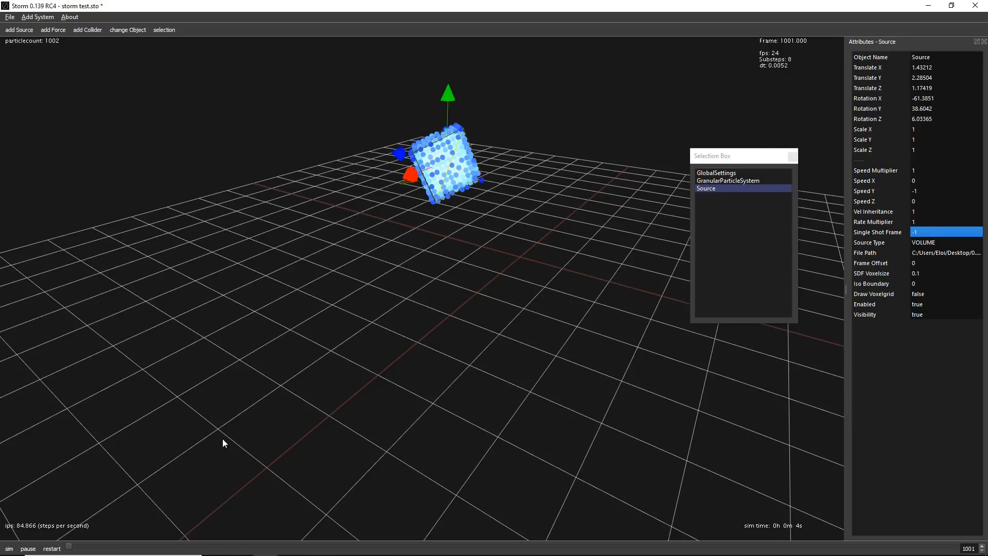
{"action": "mouse_move", "coordinate": [69, 547]}
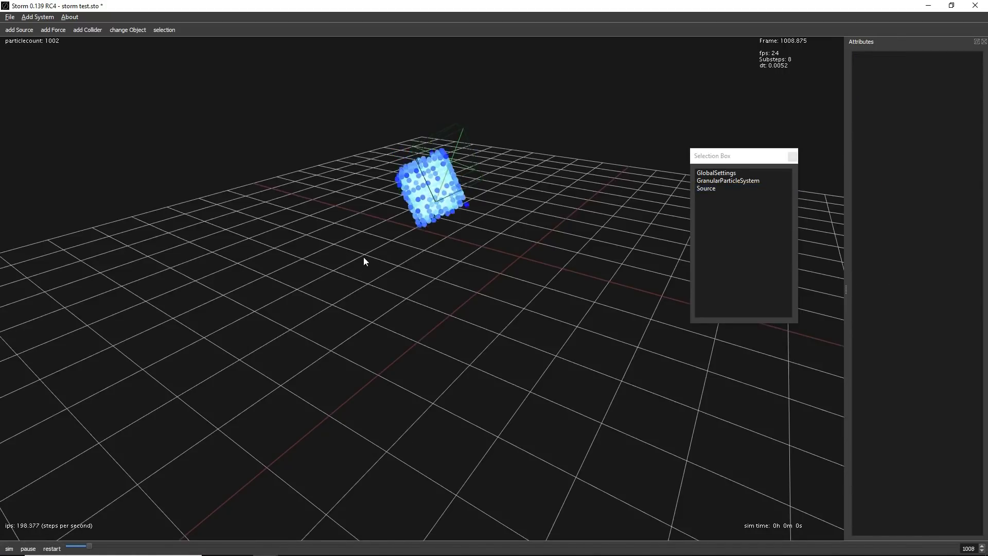
{"action": "left_click", "coordinate": [705, 187]}
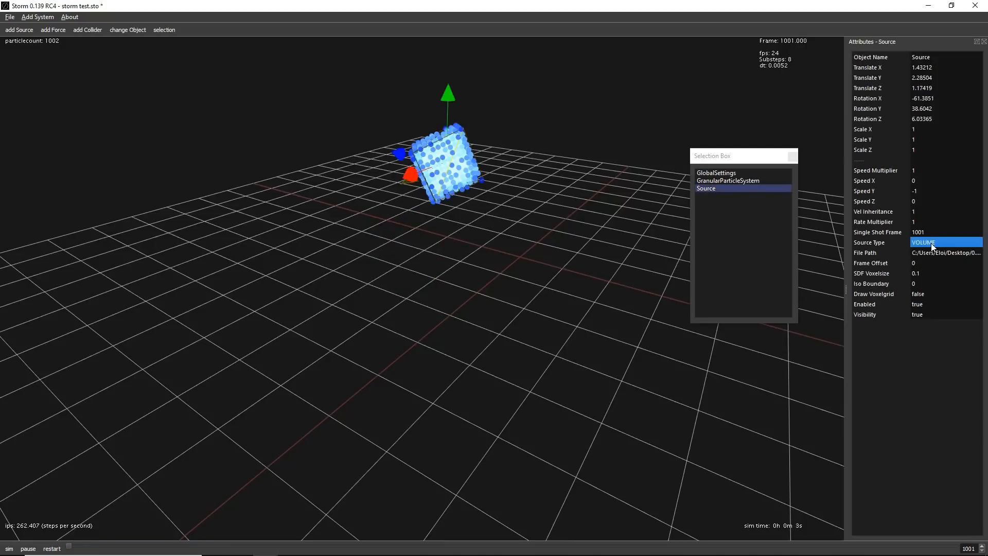
{"action": "mouse_move", "coordinate": [942, 241]}
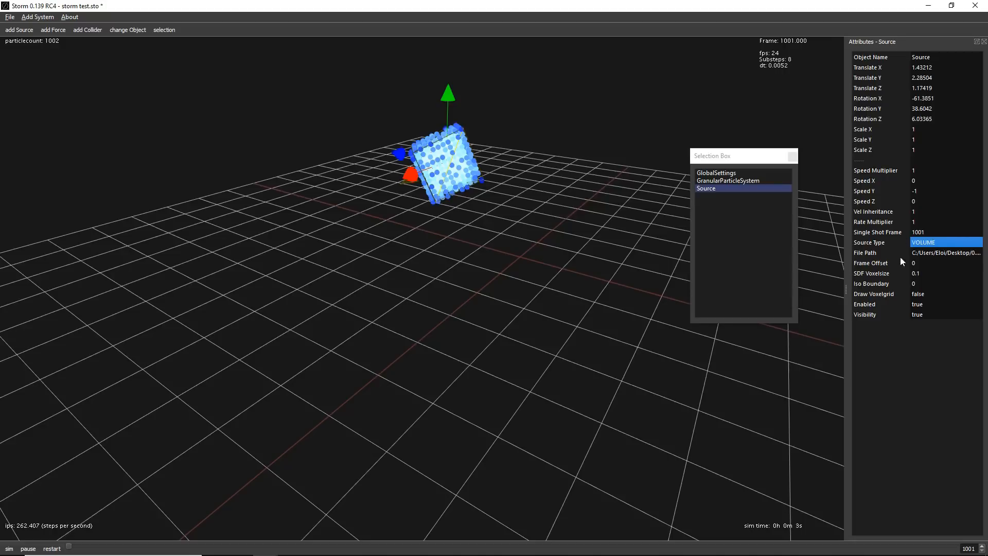
{"action": "mouse_move", "coordinate": [926, 251]}
{"action": "type", "text": "1"}
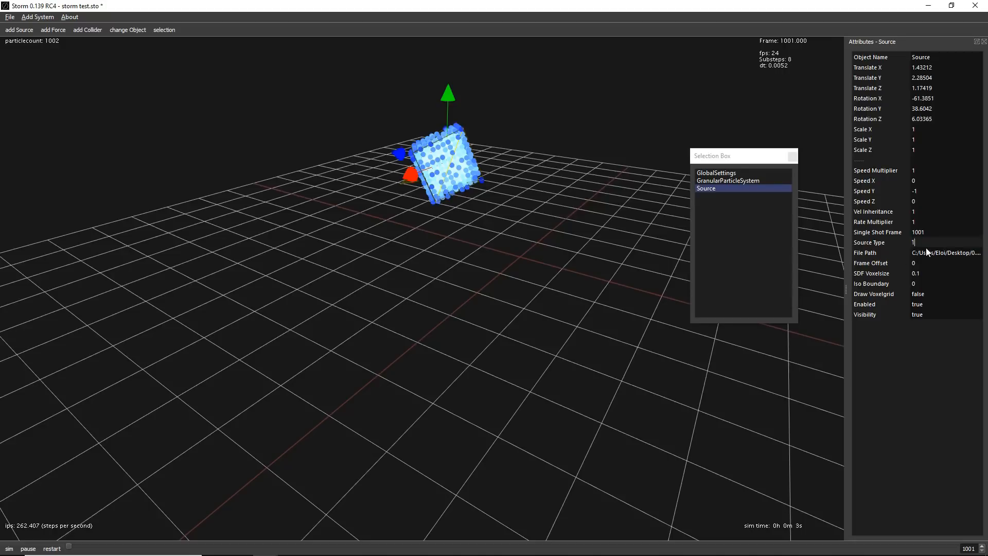
{"action": "type", "text": "2"}
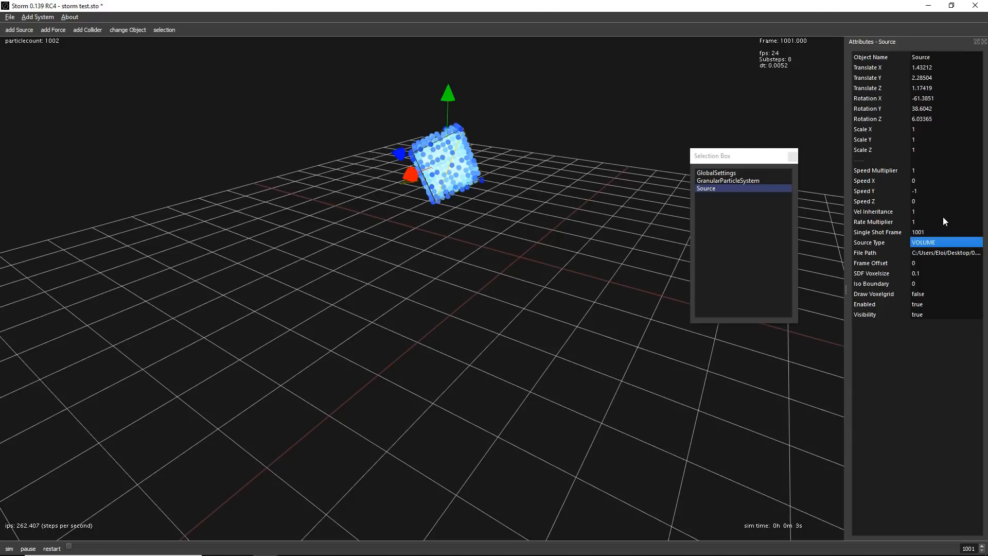
{"action": "mouse_move", "coordinate": [645, 191]}
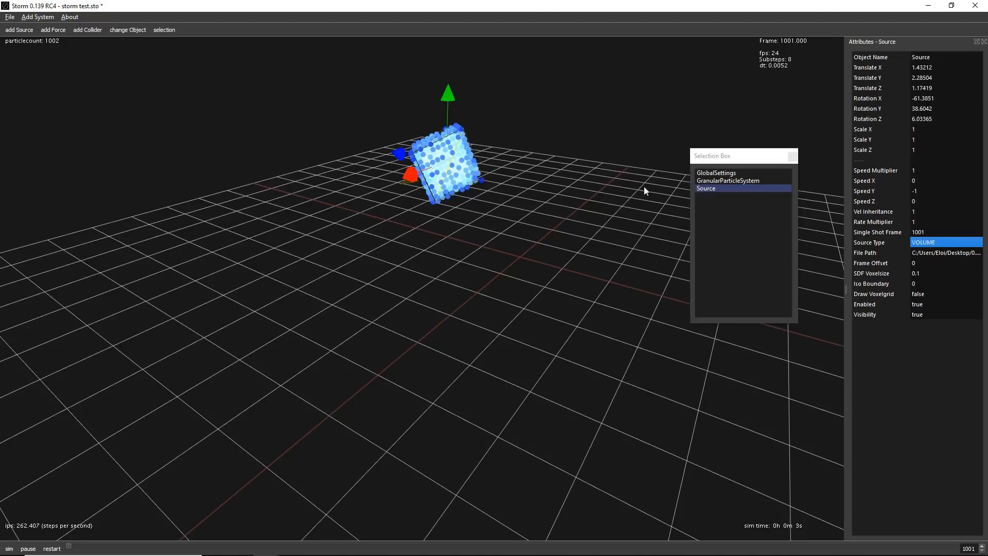
{"action": "mouse_move", "coordinate": [478, 151]}
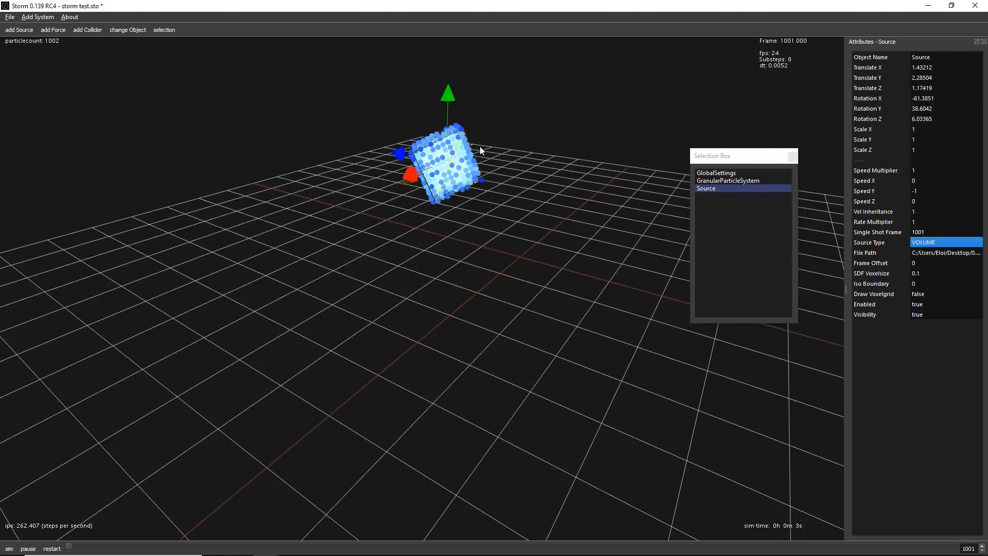
{"action": "mouse_move", "coordinate": [717, 178]}
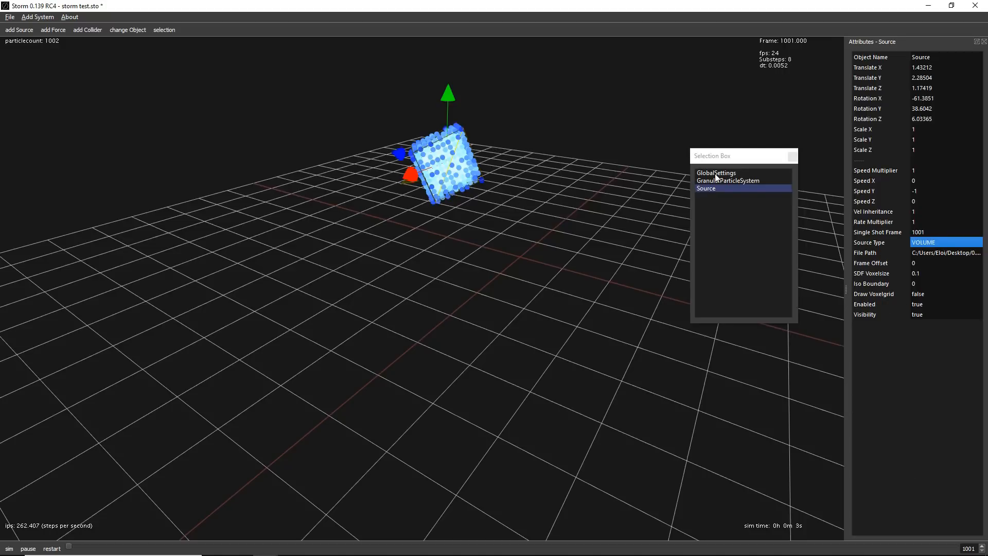
- Increase GranularParticleSystem Resolution for about 15,589 particles and set global Point Size to 4
{"action": "left_click", "coordinate": [715, 173]}
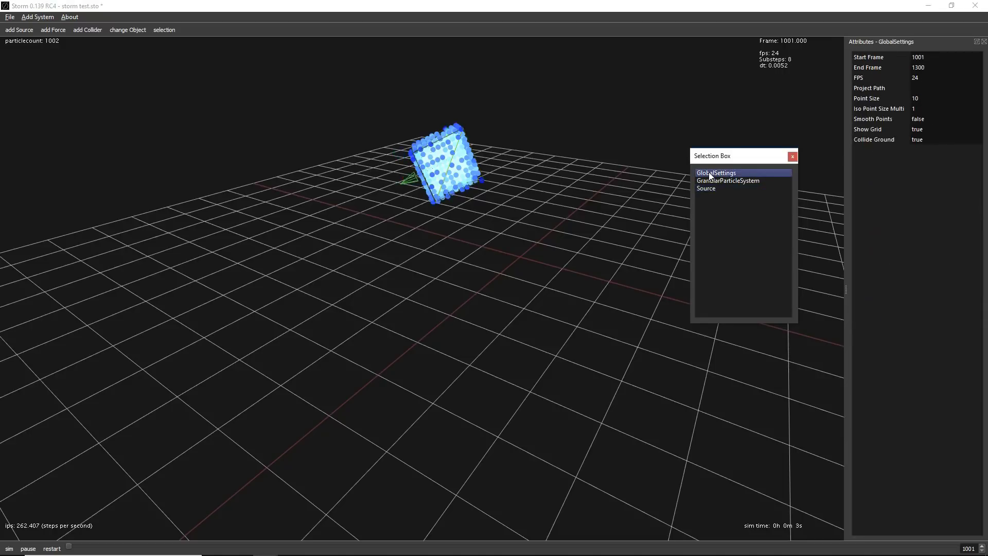
{"action": "mouse_move", "coordinate": [712, 183]}
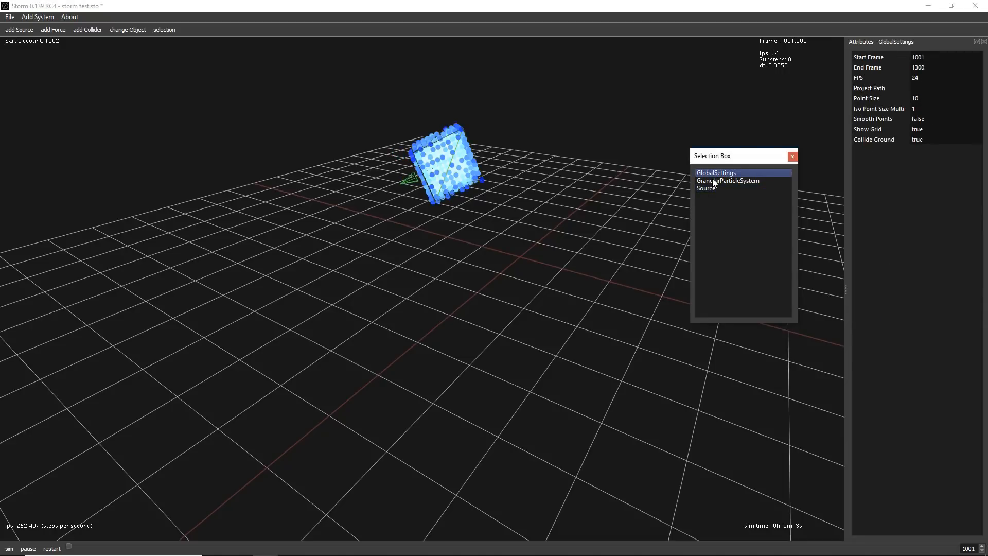
{"action": "left_click", "coordinate": [727, 180]}
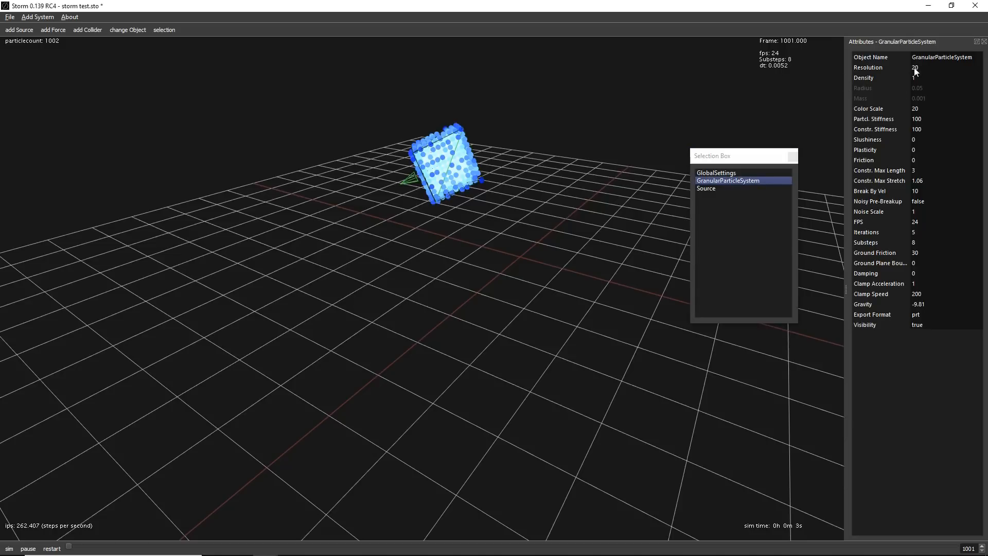
{"action": "left_click", "coordinate": [938, 67]}
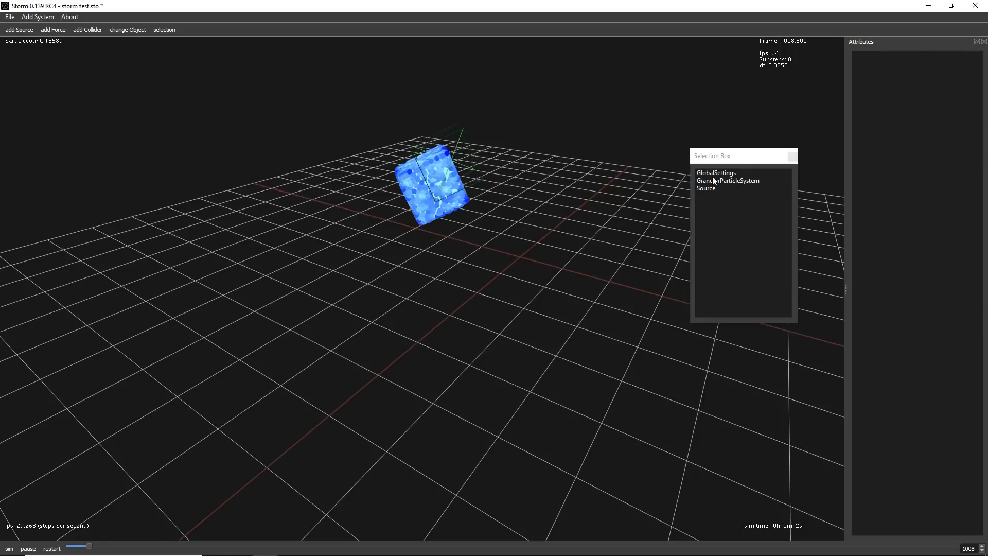
{"action": "left_click", "coordinate": [715, 173]}
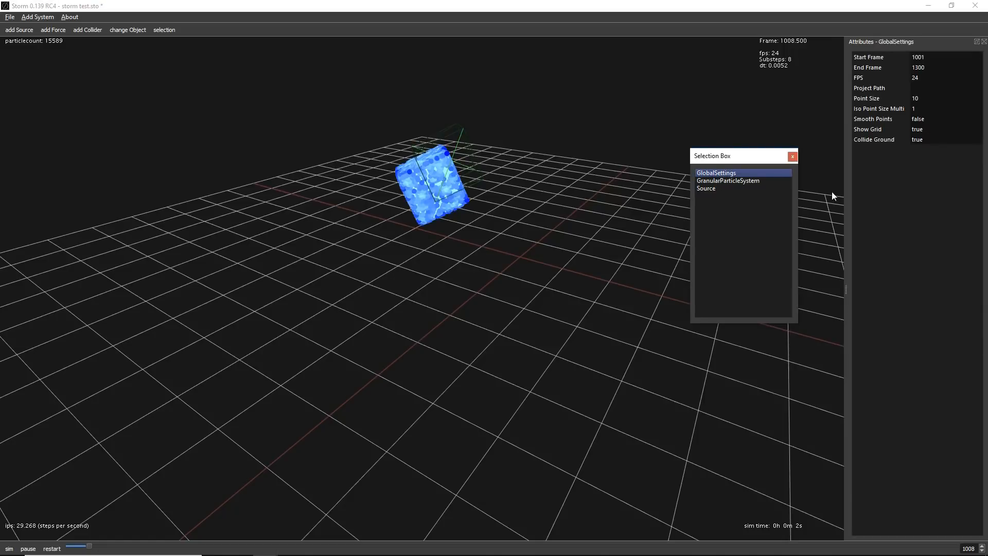
{"action": "mouse_move", "coordinate": [926, 107]}
{"action": "type", "text": "4"}
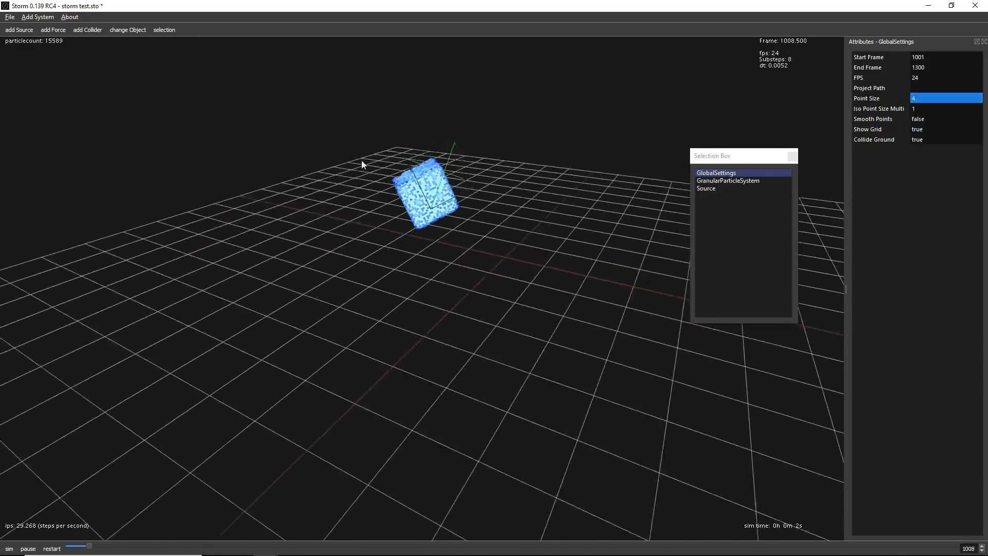
{"action": "left_click", "coordinate": [706, 188]}
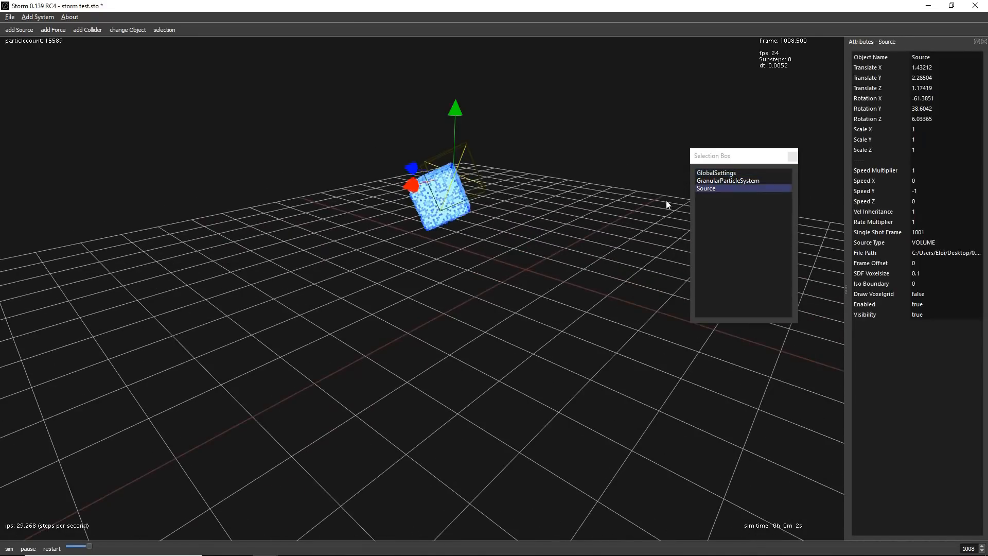
{"action": "mouse_move", "coordinate": [917, 133]}
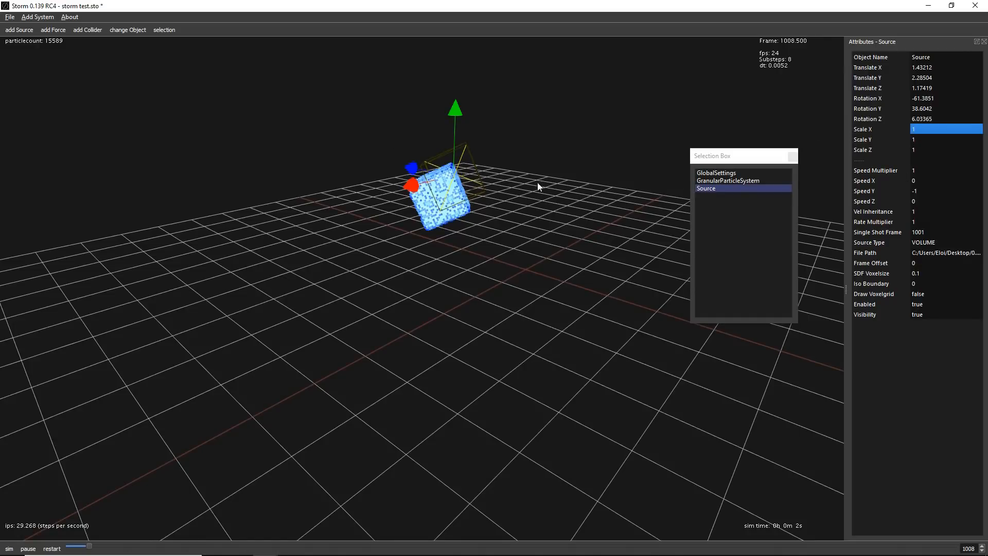
{"action": "mouse_move", "coordinate": [792, 155]}
{"action": "type", "text": "5"}
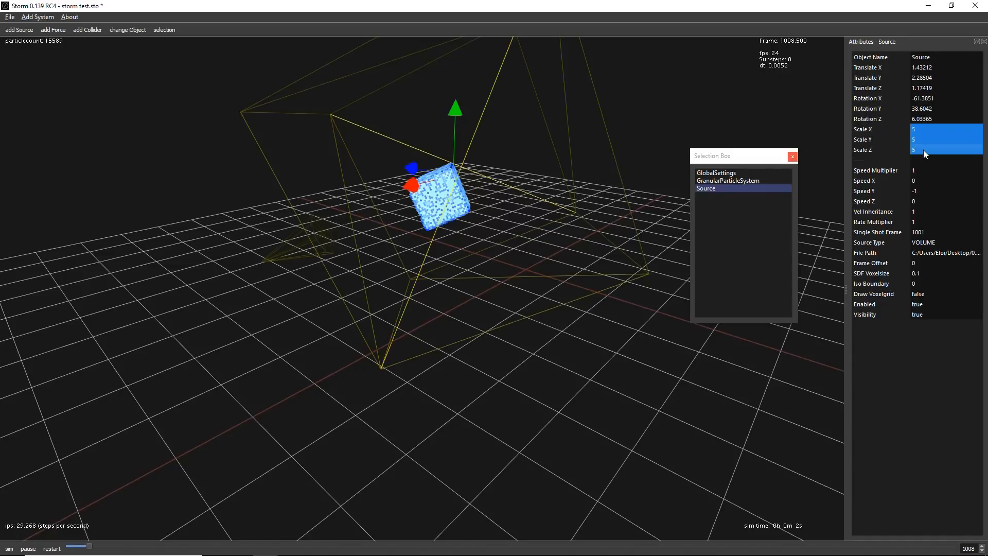
- Scale the box source to 2 on X, Y and Z, test-run, then rewind and edit Resolution
{"action": "type", "text": "2"}
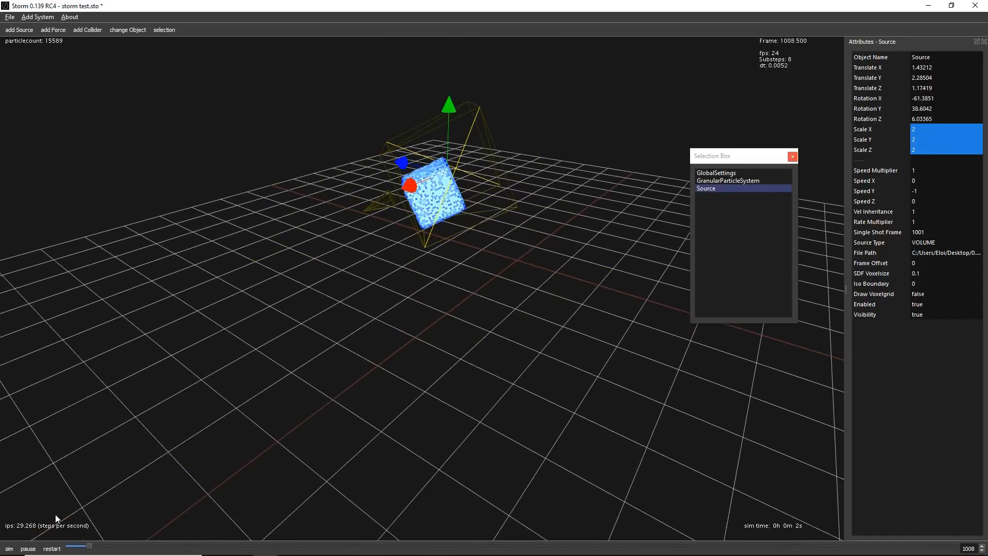
{"action": "left_click", "coordinate": [51, 547]}
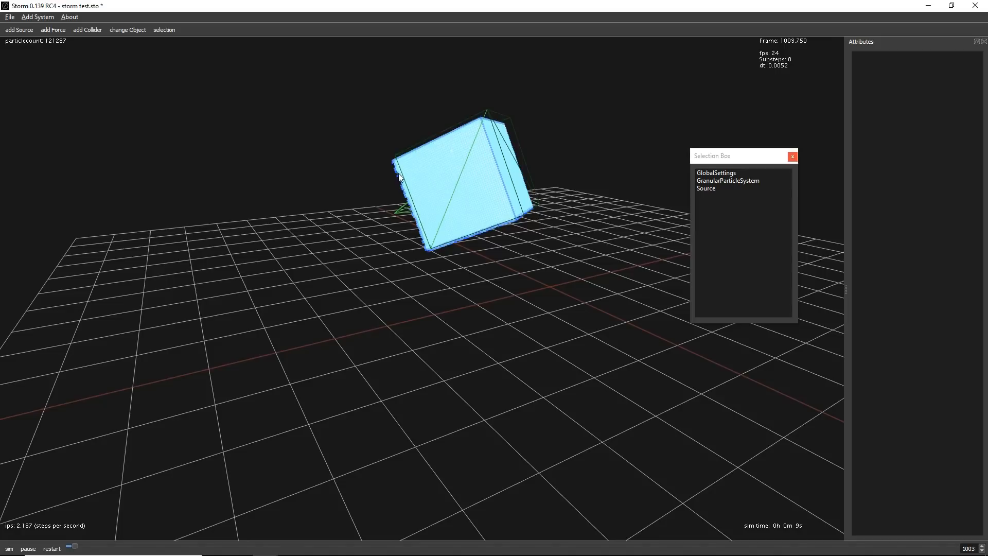
{"action": "left_click", "coordinate": [51, 548]}
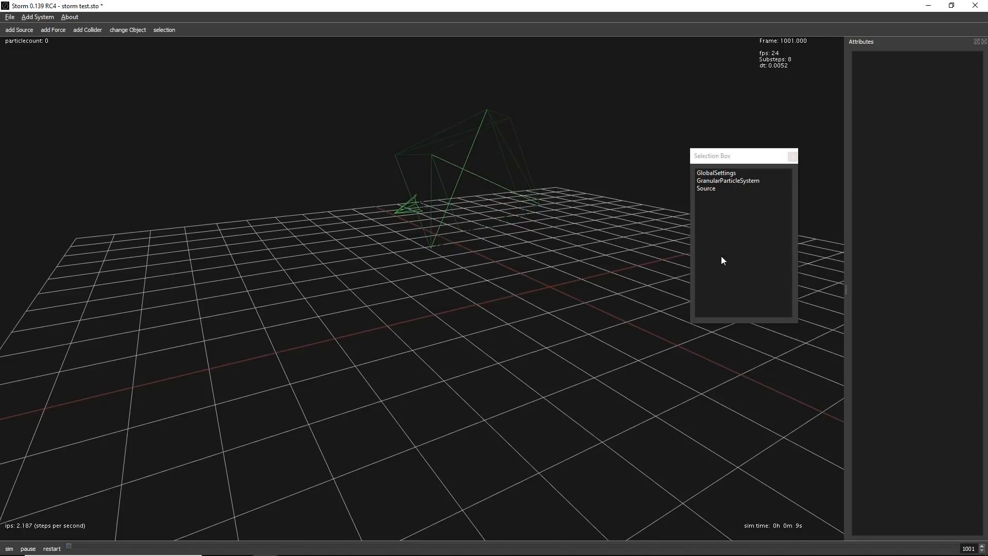
{"action": "left_click", "coordinate": [726, 181]}
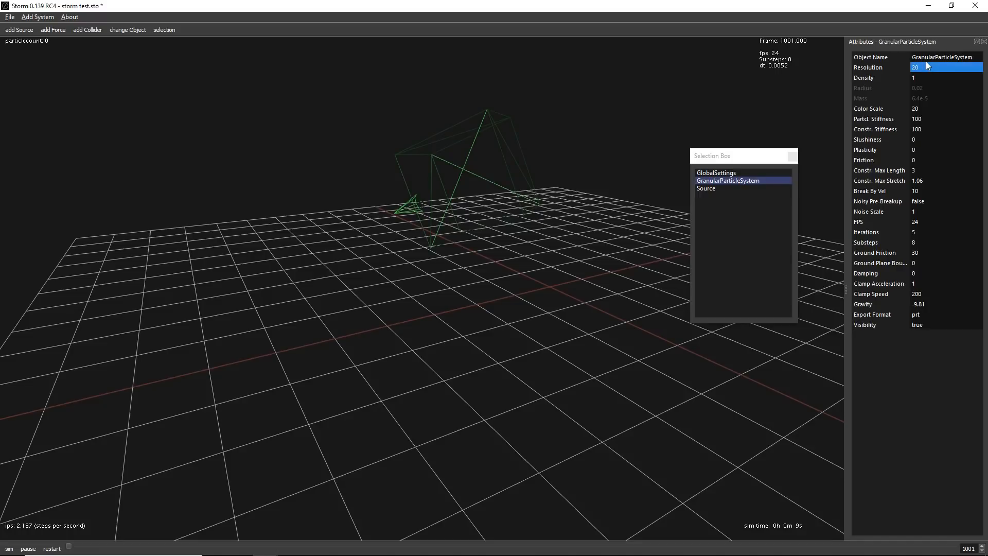
{"action": "left_click", "coordinate": [201, 337]}
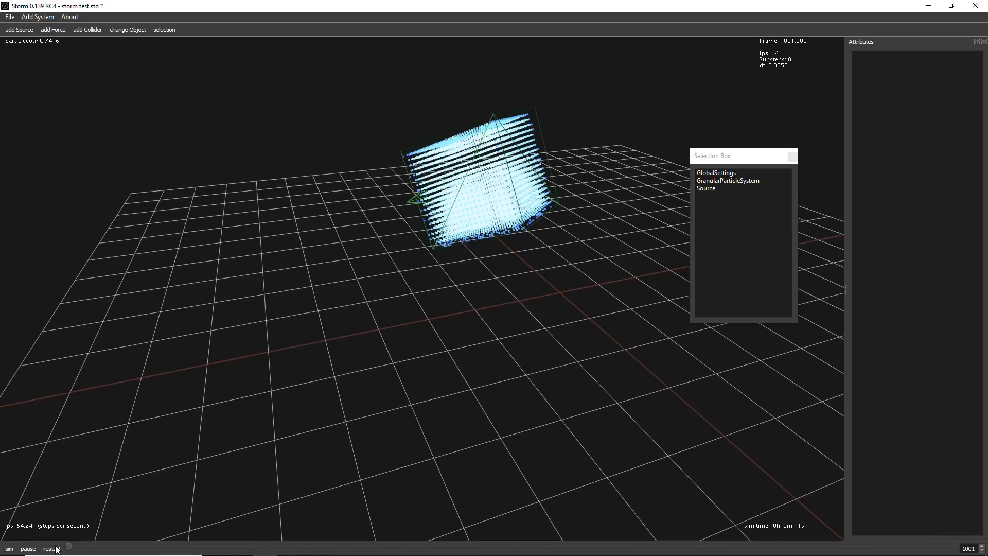
- Import the torus from the geo folder as a collider and scale it to 2 on all axes
{"action": "left_click", "coordinate": [51, 548]}
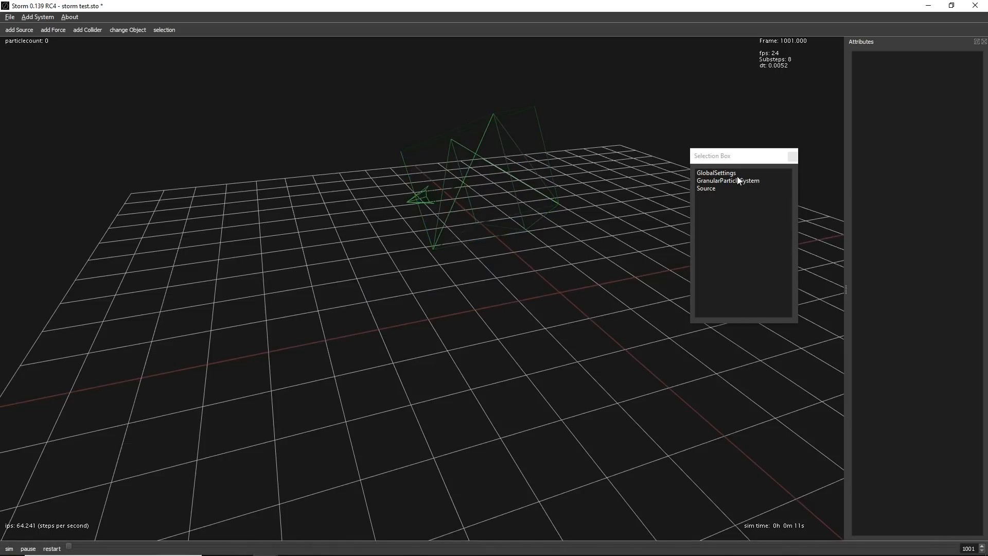
{"action": "left_click", "coordinate": [728, 181]}
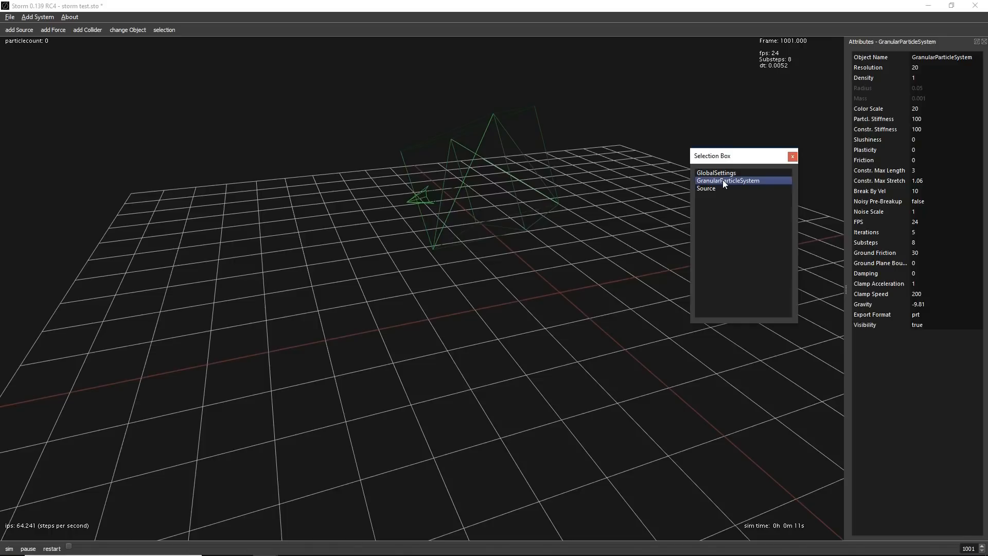
{"action": "mouse_move", "coordinate": [737, 189]}
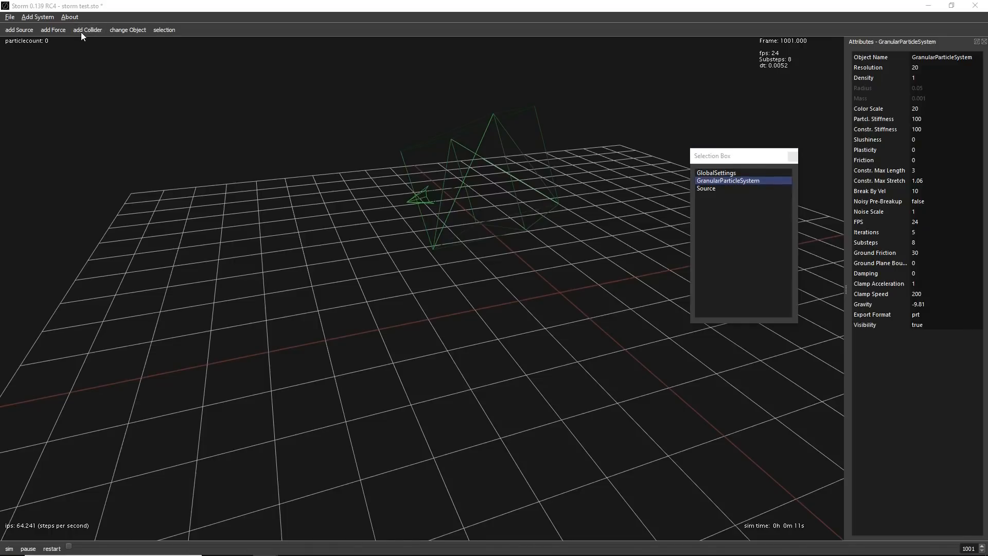
{"action": "left_click", "coordinate": [127, 29]}
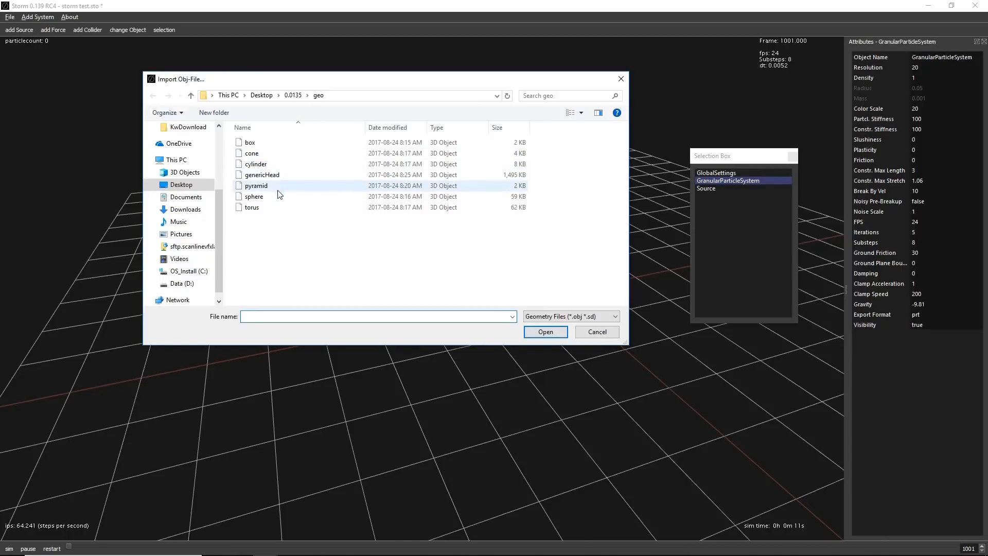
{"action": "left_click", "coordinate": [545, 331]}
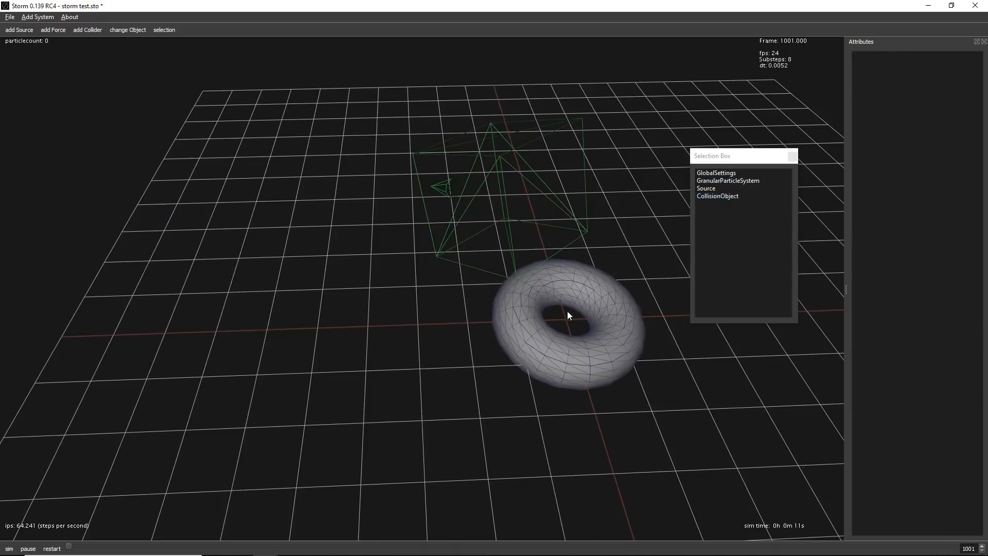
{"action": "left_click", "coordinate": [716, 195]}
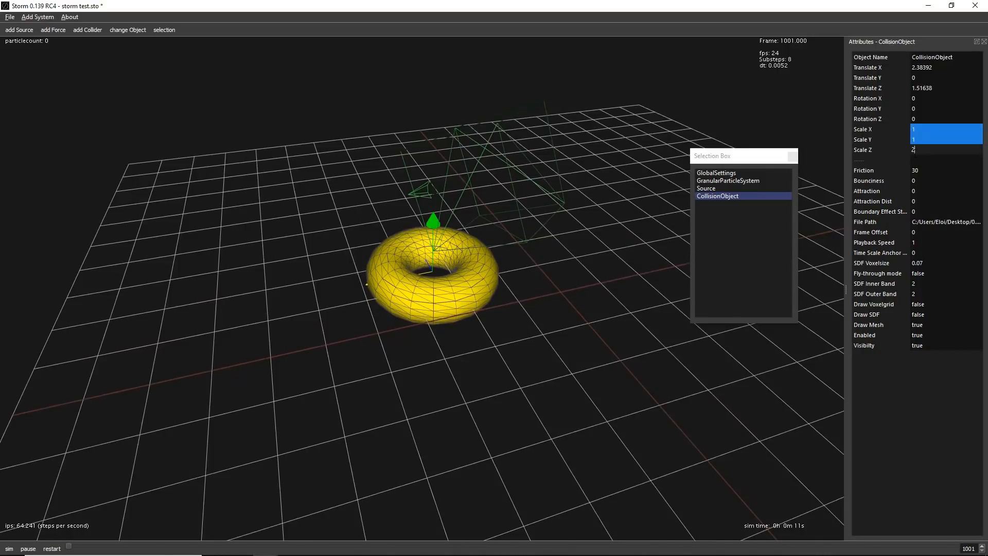
{"action": "type", "text": "2"}
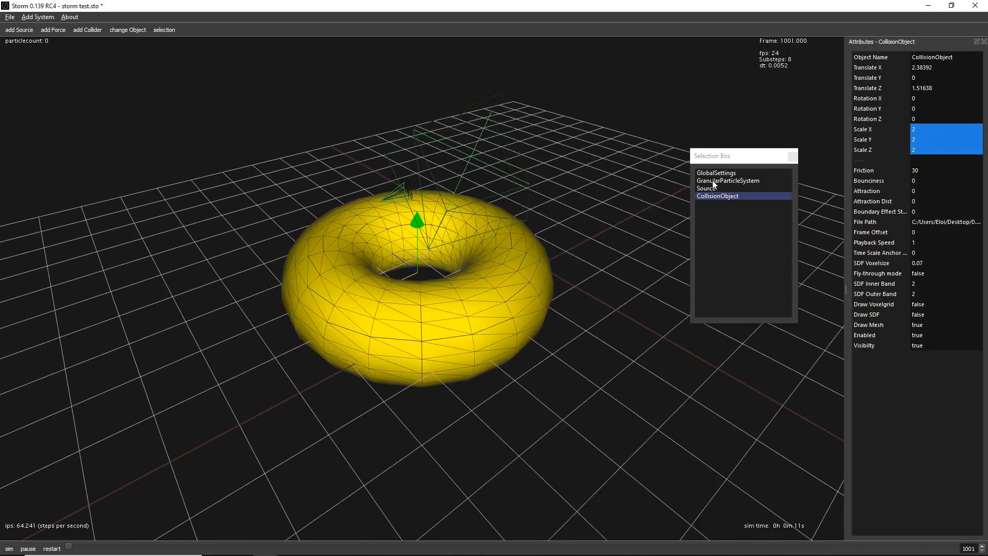
{"action": "left_click", "coordinate": [727, 181]}
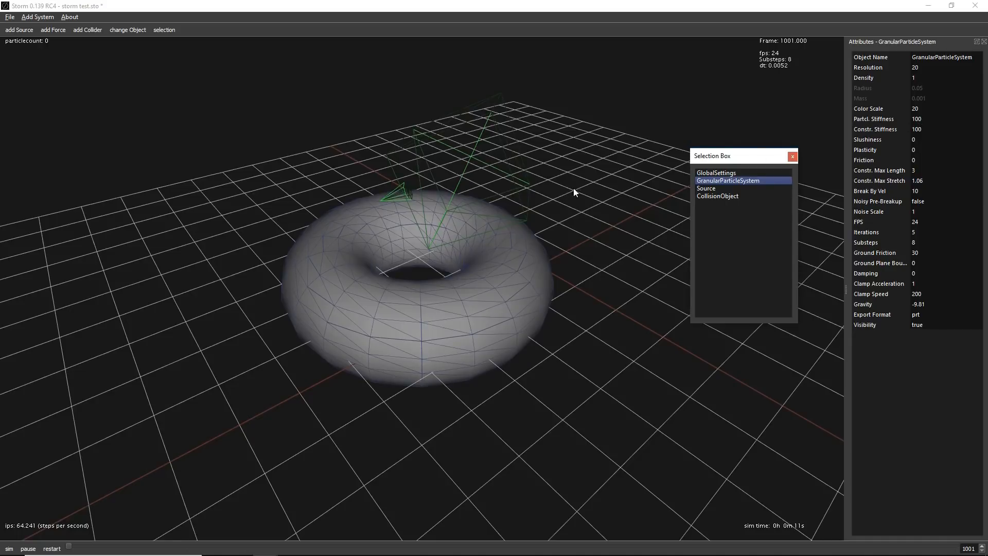
{"action": "mouse_move", "coordinate": [890, 154]}
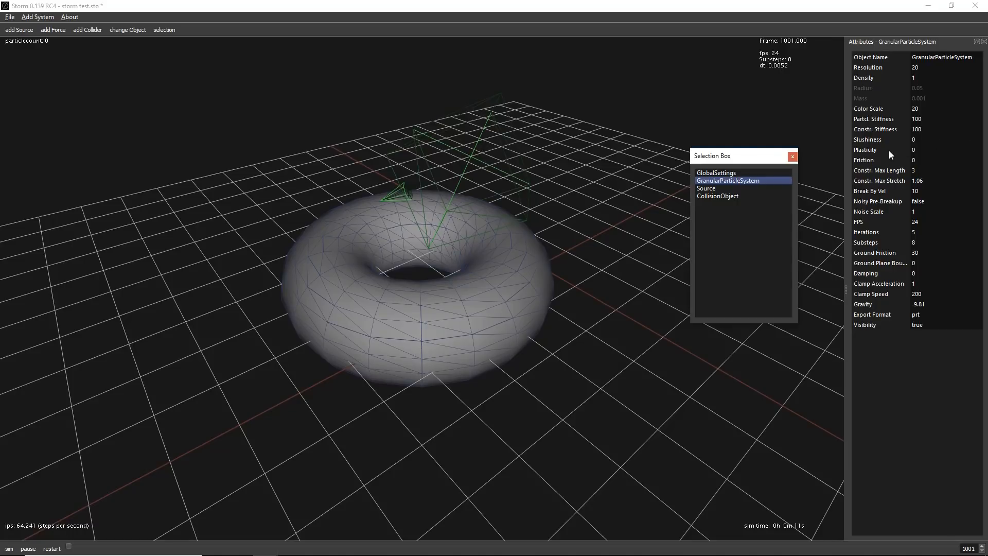
{"action": "mouse_move", "coordinate": [897, 171]}
{"action": "type", "text": "50"}
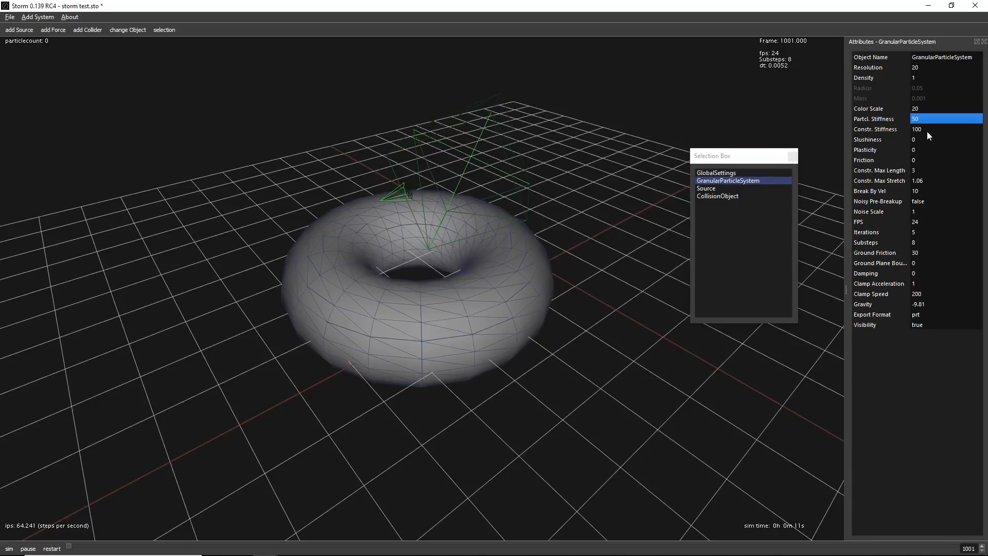
- Edit Partcl. Stiffness, run the box onto the torus, then rewind to frame 1001
{"action": "left_click", "coordinate": [945, 129]}
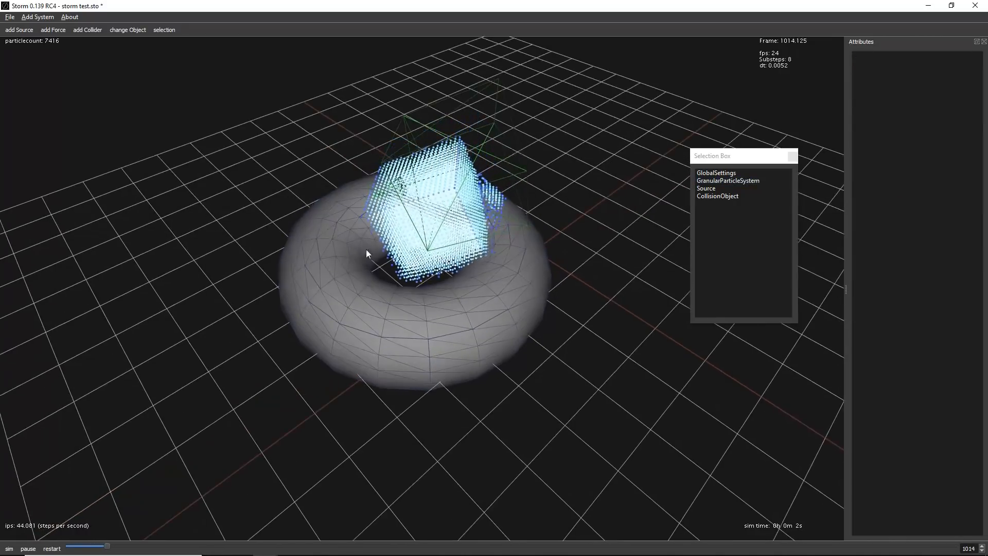
{"action": "mouse_move", "coordinate": [292, 244]}
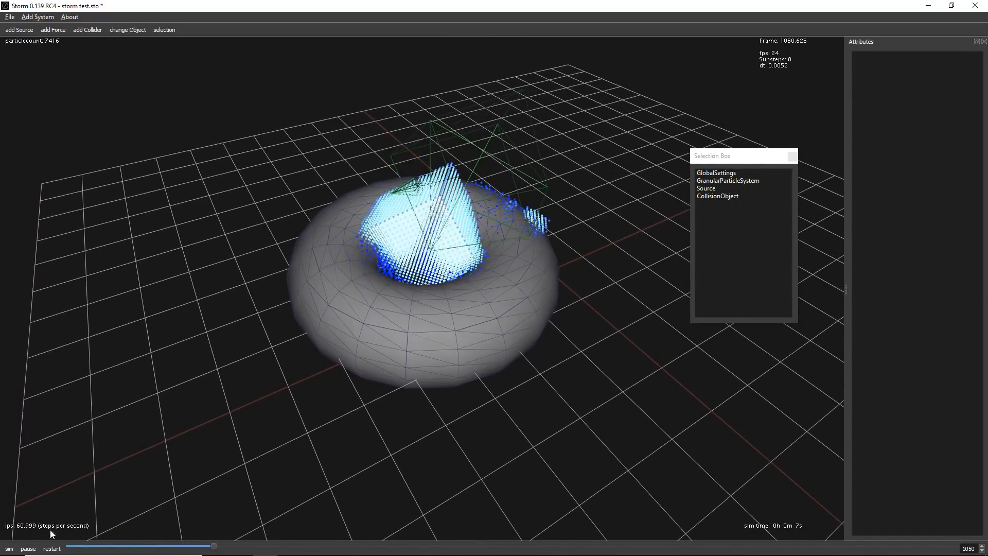
{"action": "left_click", "coordinate": [51, 548]}
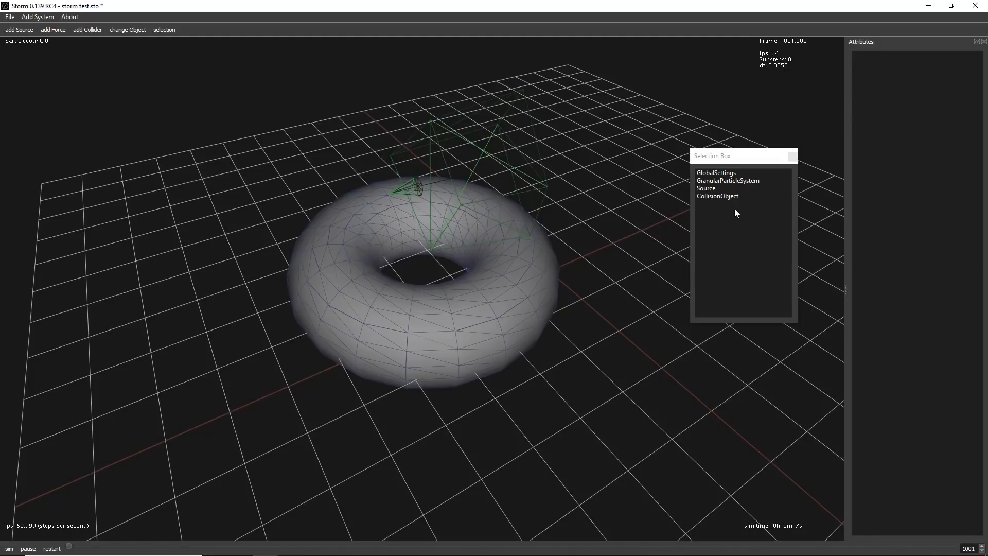
{"action": "left_click", "coordinate": [706, 188]}
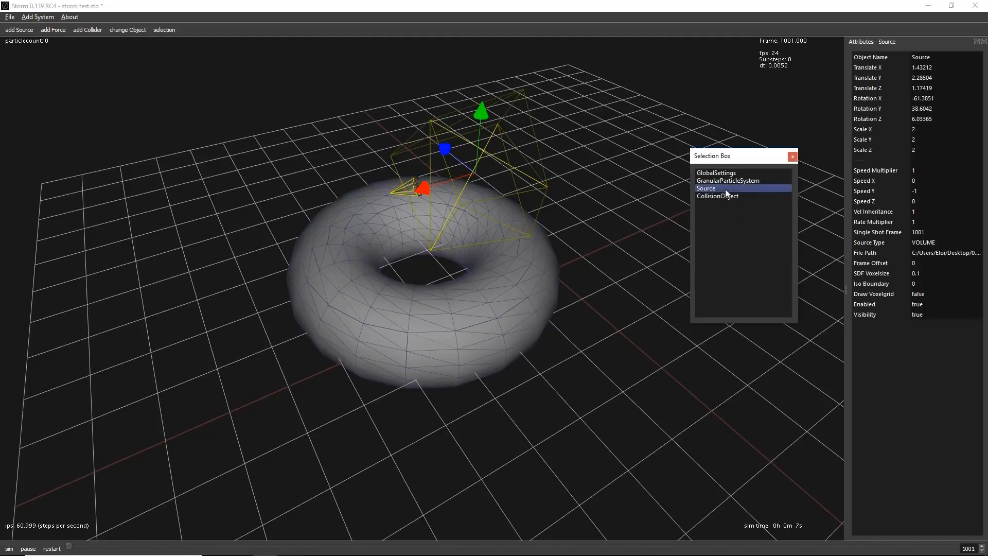
{"action": "left_click", "coordinate": [728, 180]}
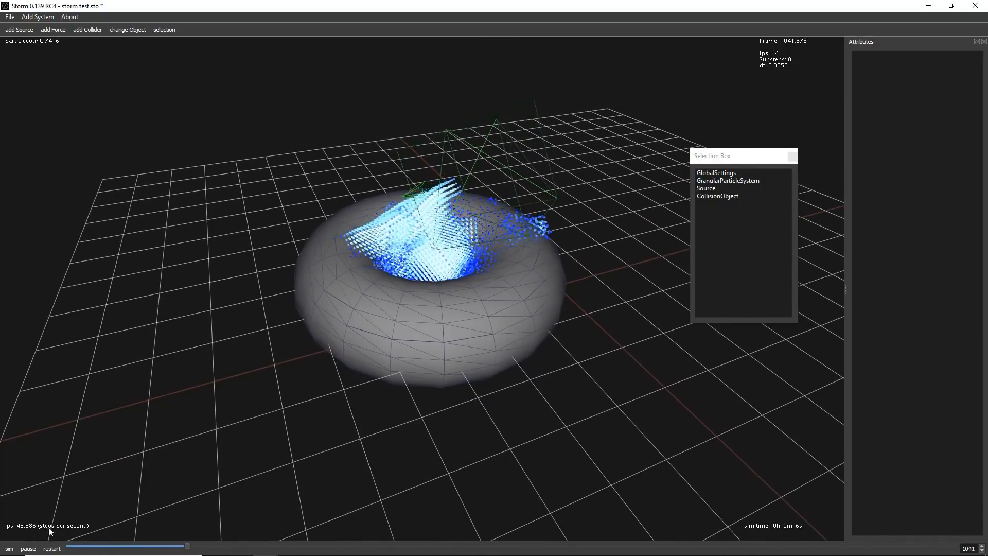
- Rewind and set the box source's Speed Multiplier to 5
{"action": "left_click", "coordinate": [51, 547]}
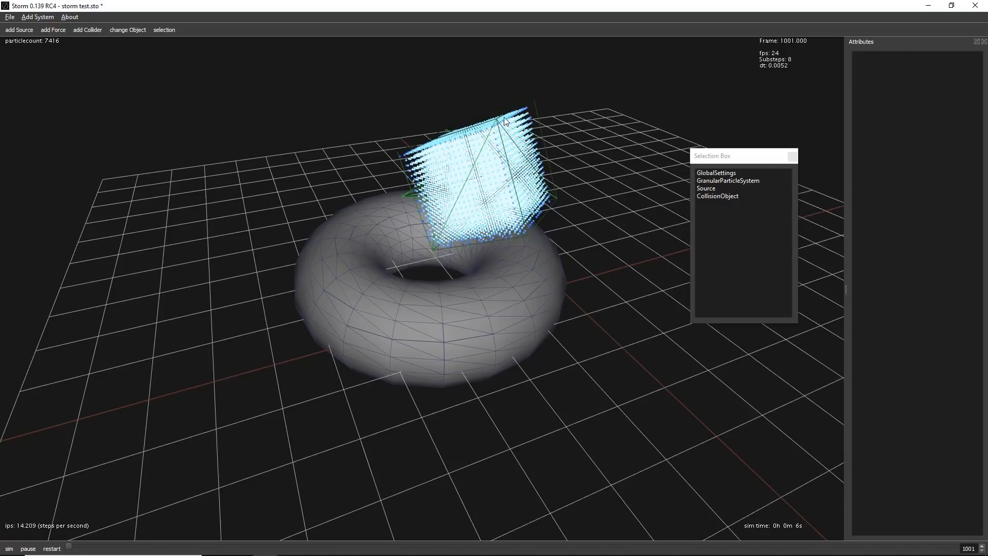
{"action": "left_click", "coordinate": [705, 189]}
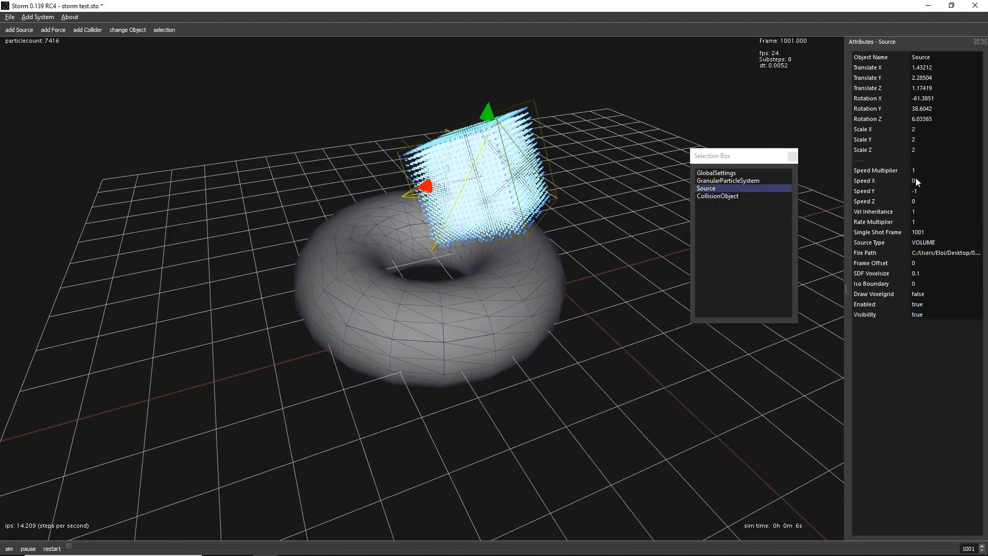
{"action": "left_click", "coordinate": [944, 170]}
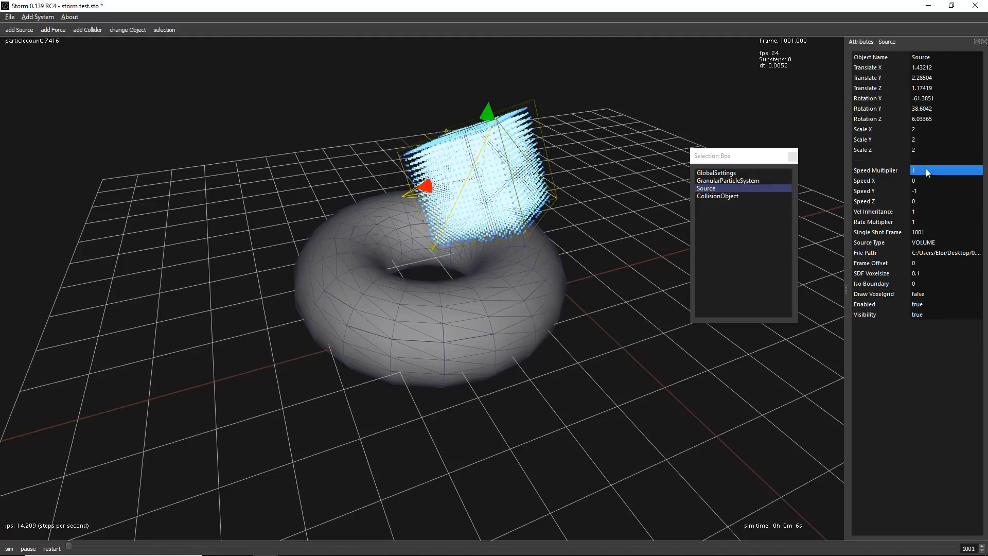
{"action": "type", "text": "5"}
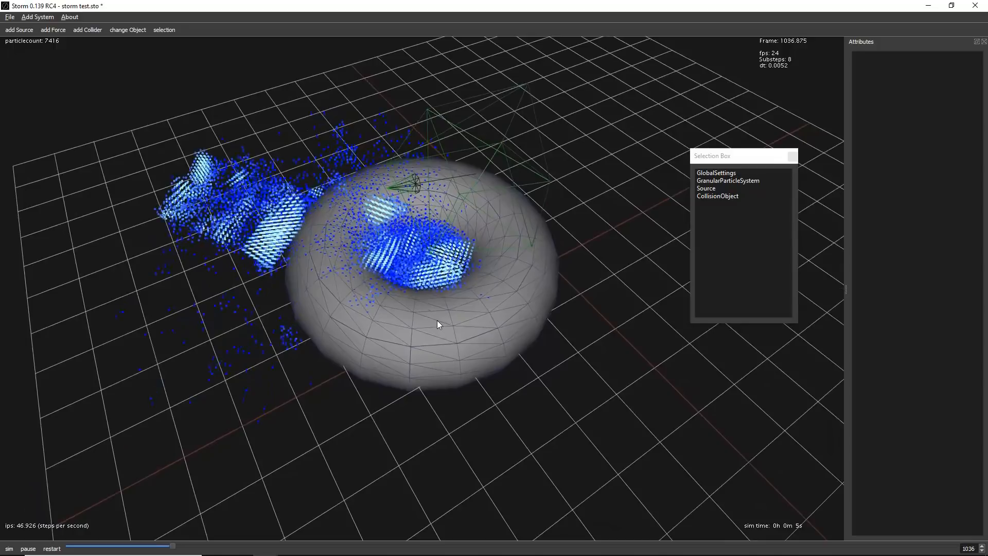
- Drag the torus collider to about X 4.2, Z 3.5 beside the box
{"action": "left_click", "coordinate": [717, 196]}
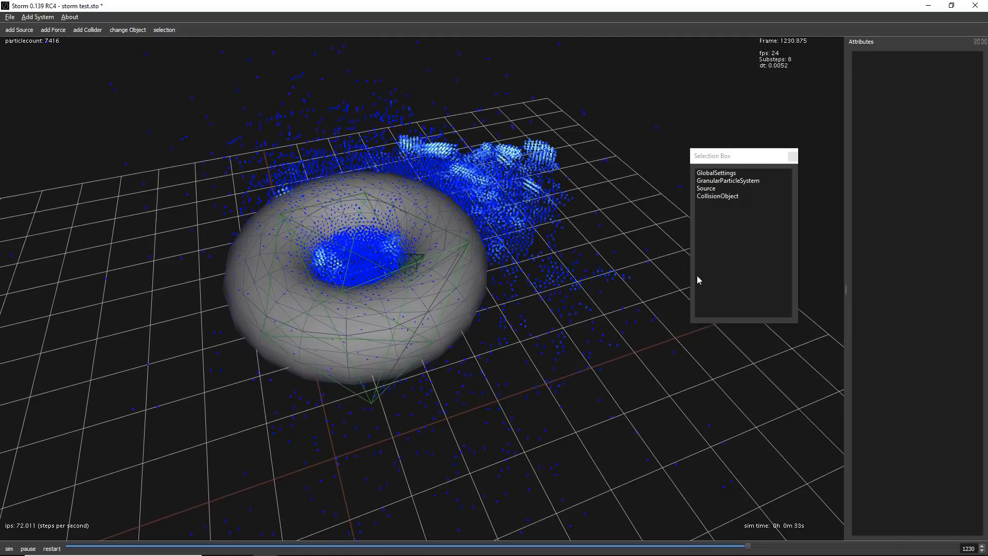
{"action": "left_click", "coordinate": [717, 196]}
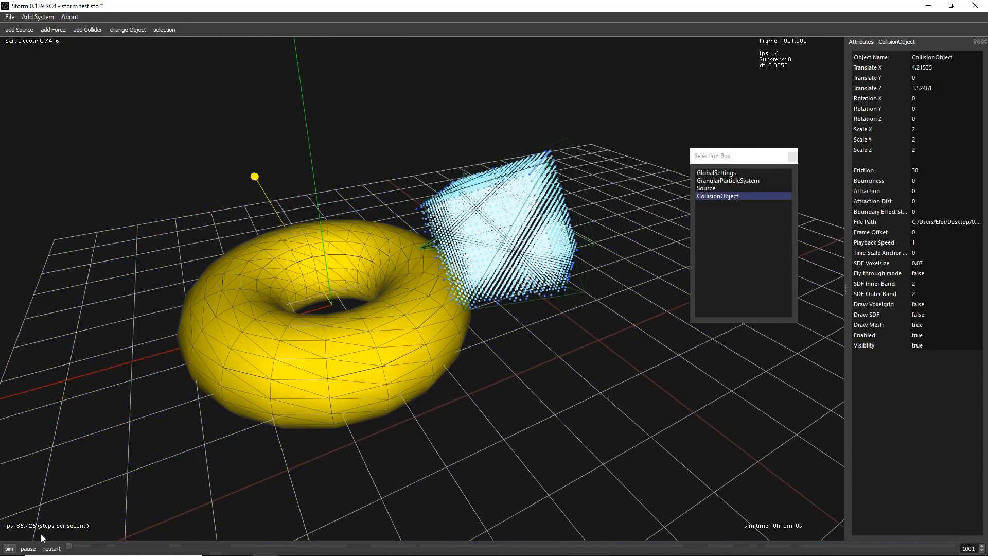
- Run the sim onto the moved torus and inspect GranularParticleSystem stiffness values
{"action": "left_click", "coordinate": [9, 548]}
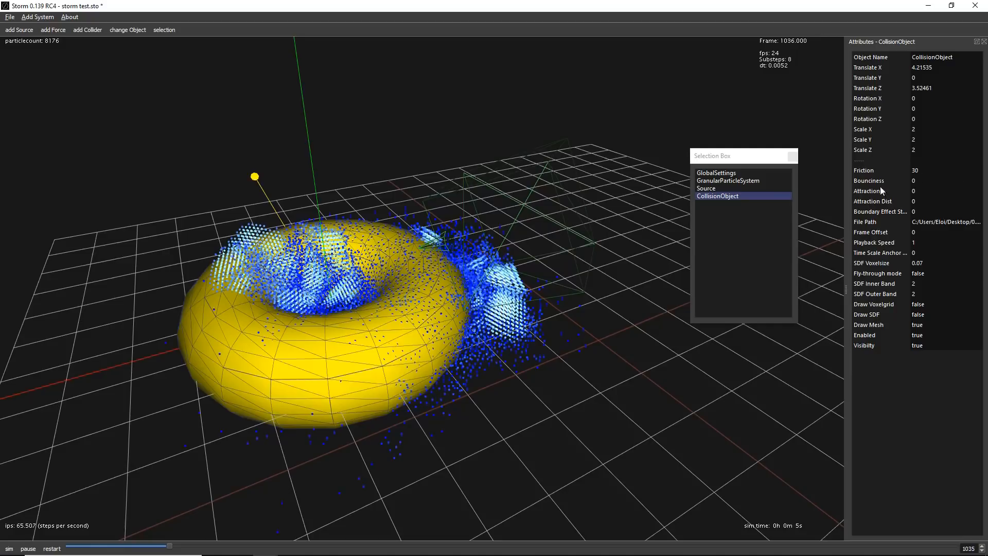
{"action": "left_click", "coordinate": [726, 180]}
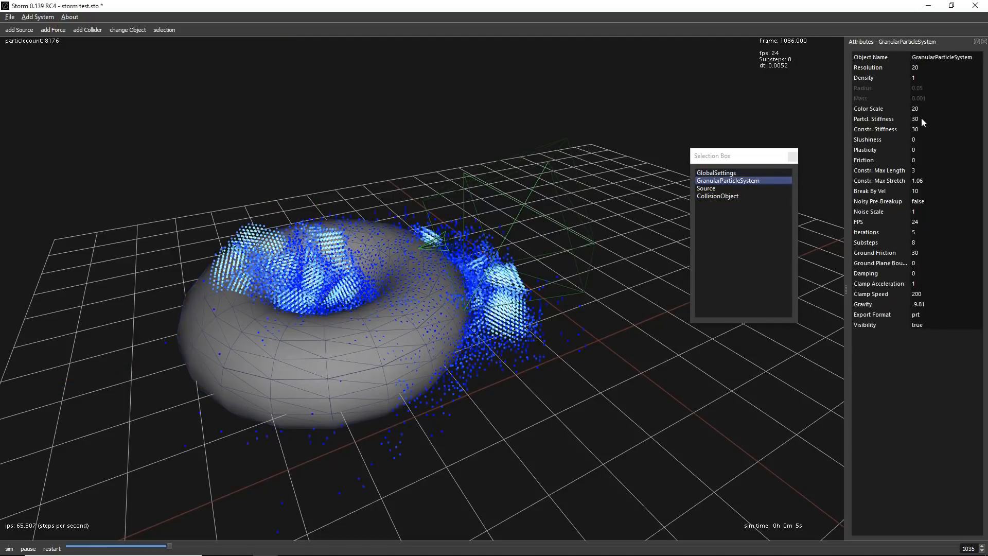
{"action": "left_click", "coordinate": [945, 128]}
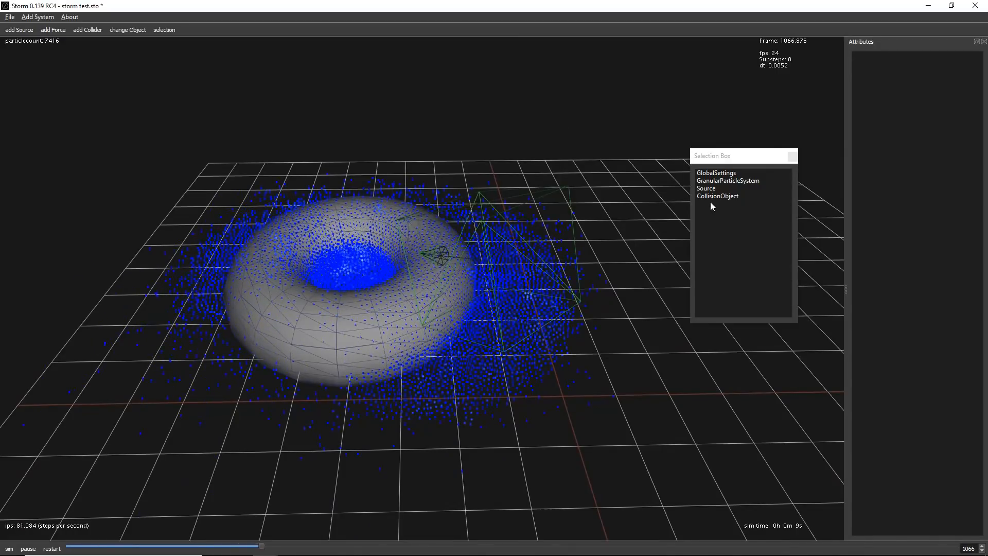
- Set GranularParticleSystem Constr. Max Stretch to 1.6 and run the simulation
{"action": "left_click", "coordinate": [728, 181]}
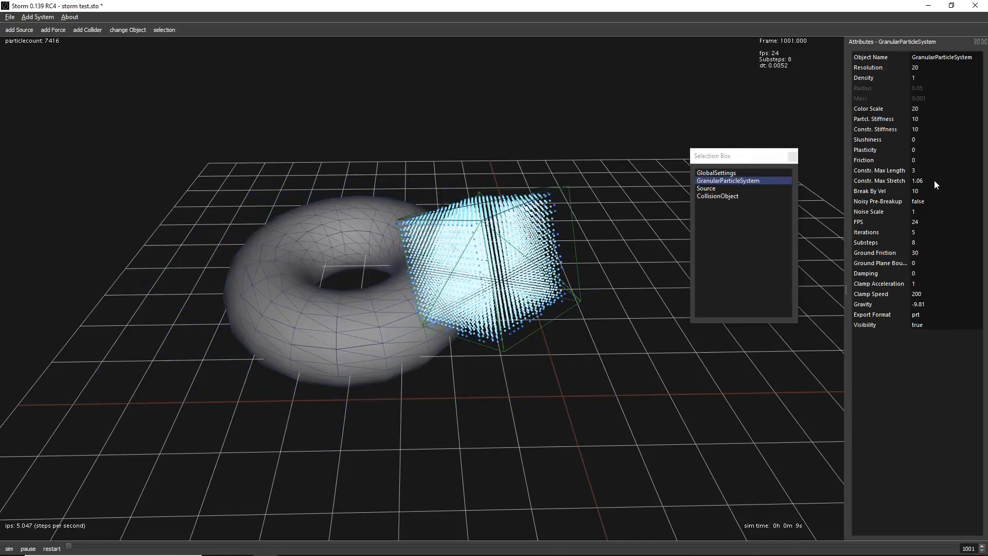
{"action": "mouse_move", "coordinate": [917, 120]}
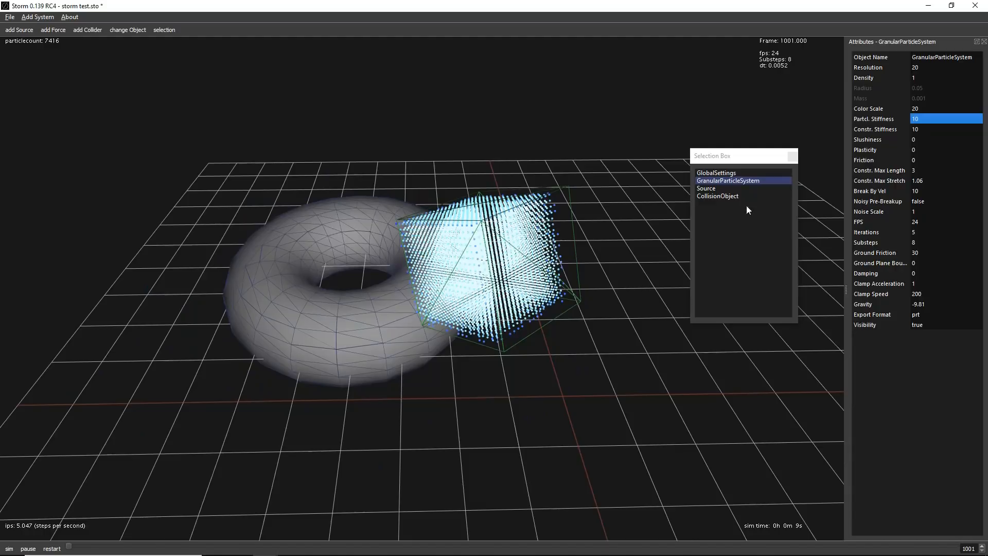
{"action": "mouse_move", "coordinate": [879, 181]}
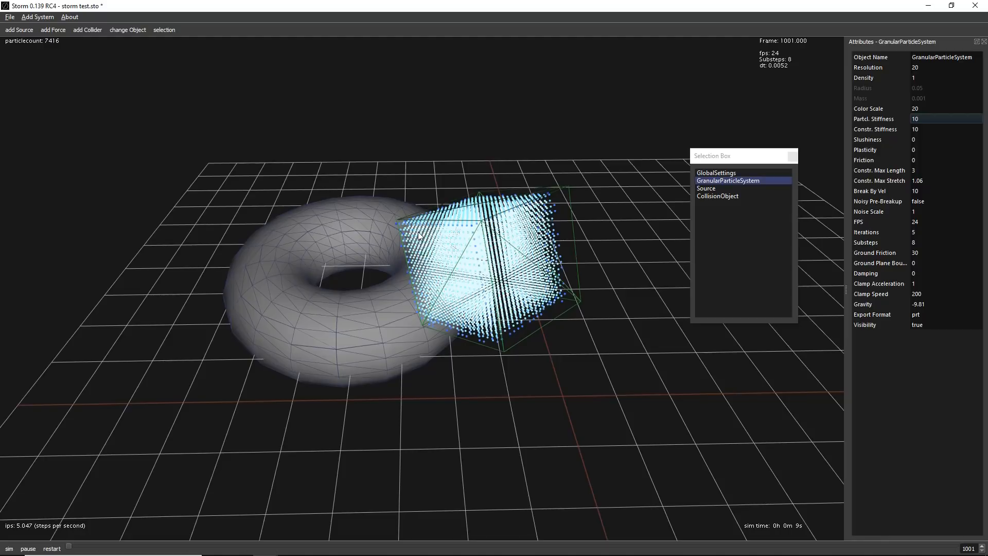
{"action": "mouse_move", "coordinate": [922, 184]}
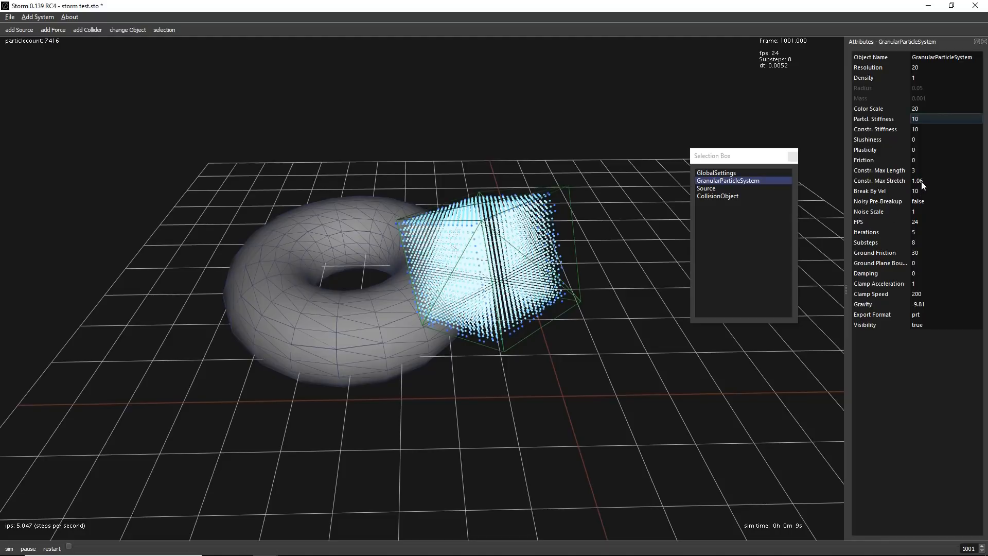
{"action": "left_click", "coordinate": [945, 181]}
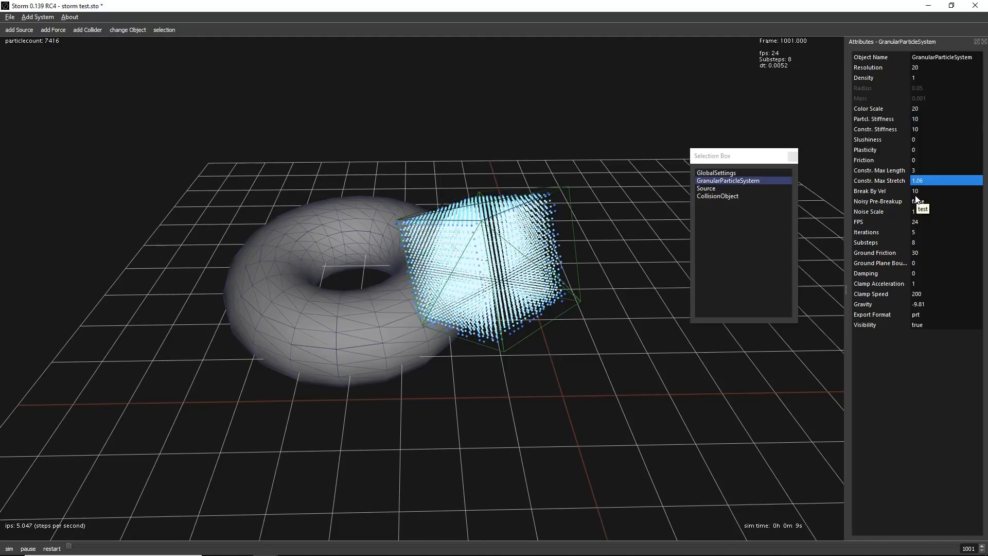
{"action": "type", "text": "1.6"}
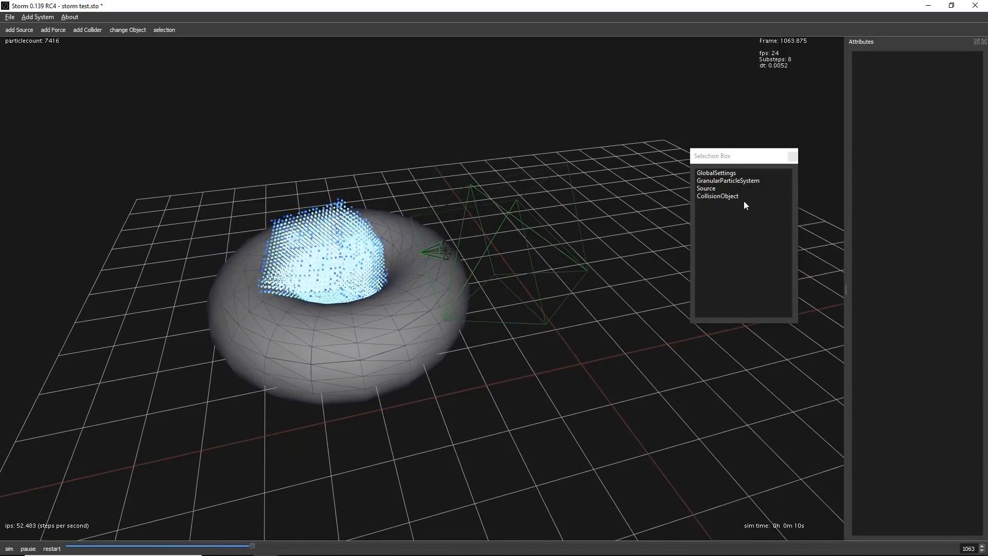
- Select CollisionObject to display the torus collider's attributes while the sim reaches frame 1198
{"action": "left_click", "coordinate": [717, 196]}
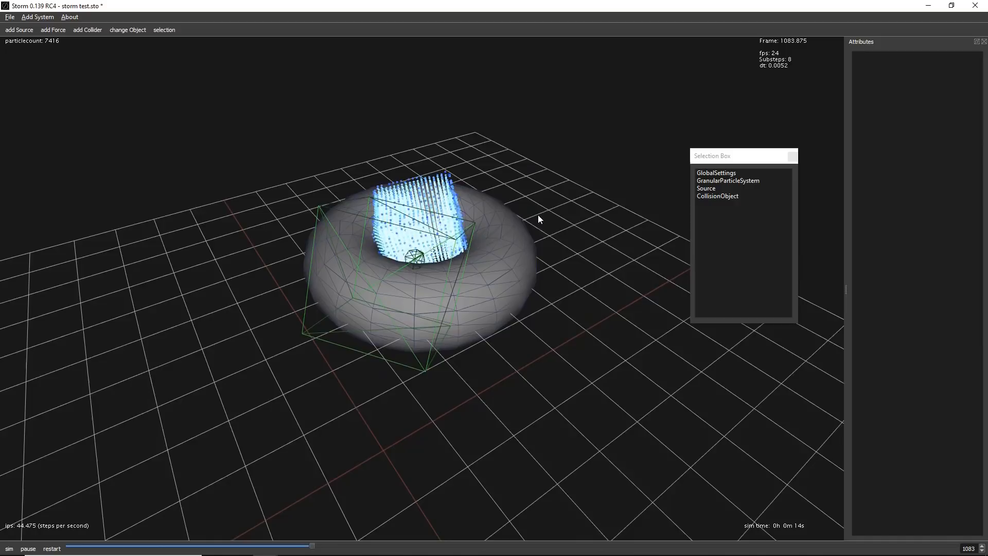
{"action": "left_click", "coordinate": [716, 196]}
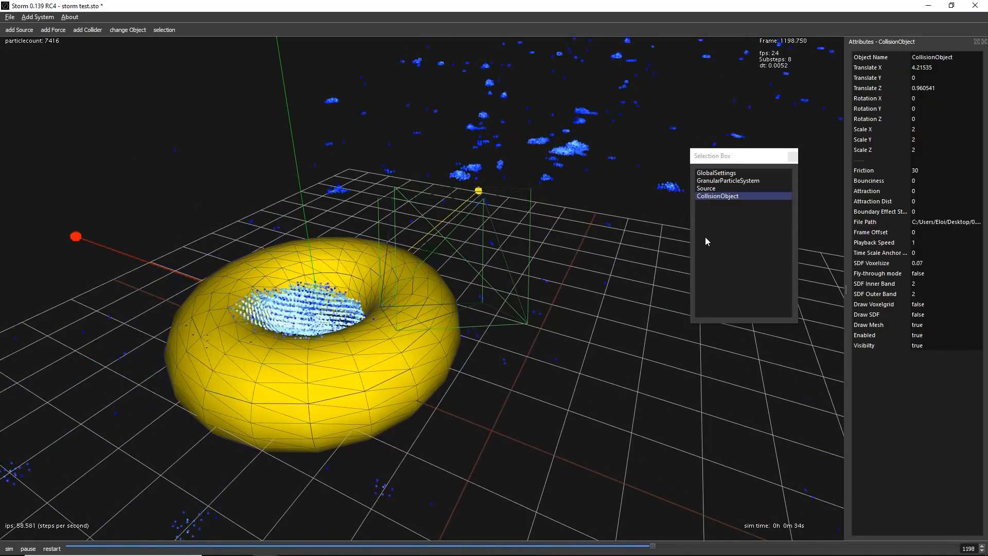
{"action": "mouse_move", "coordinate": [722, 214]}
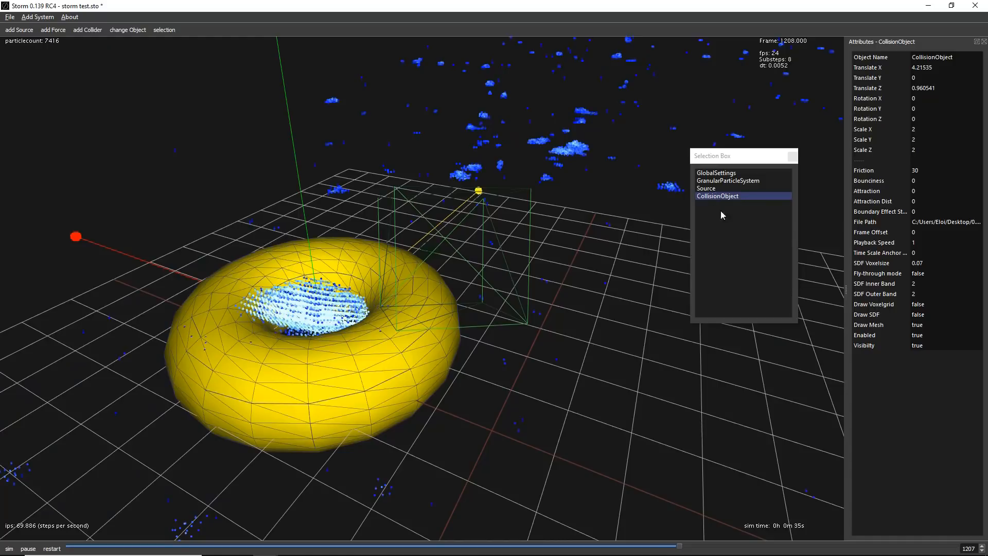
{"action": "mouse_move", "coordinate": [726, 185]}
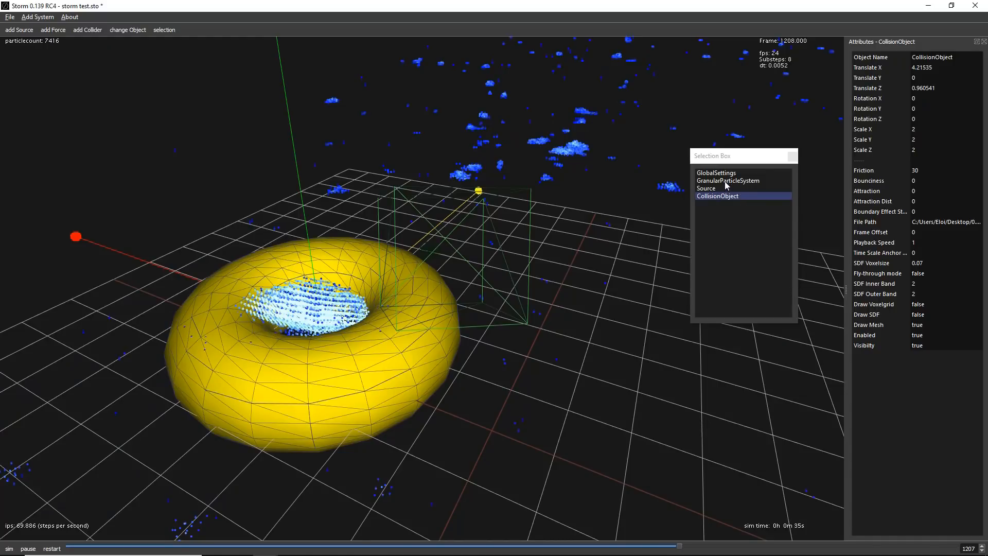
- Review the global simulation settings, then return to the granular particle system showing max stretch 1.6
{"action": "left_click", "coordinate": [728, 181]}
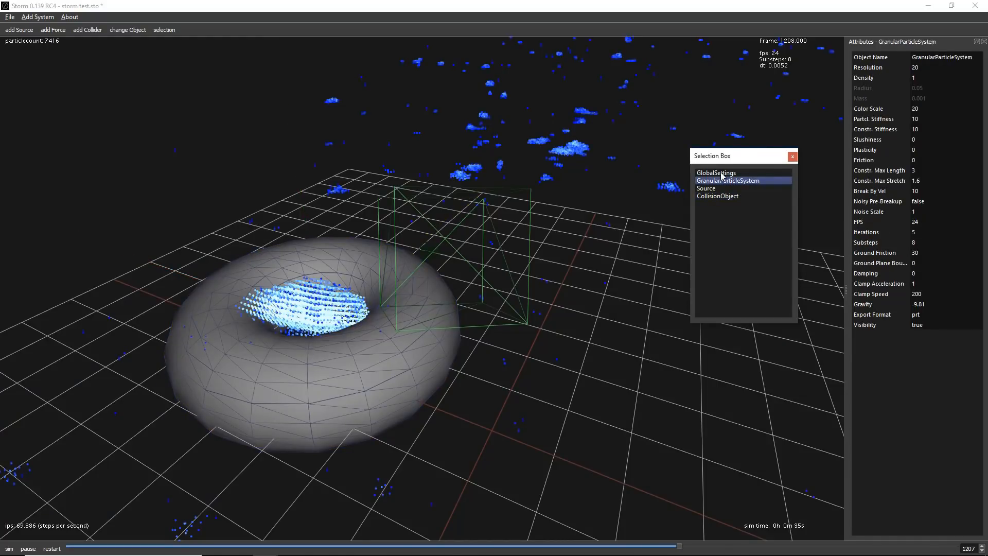
{"action": "left_click", "coordinate": [715, 173]}
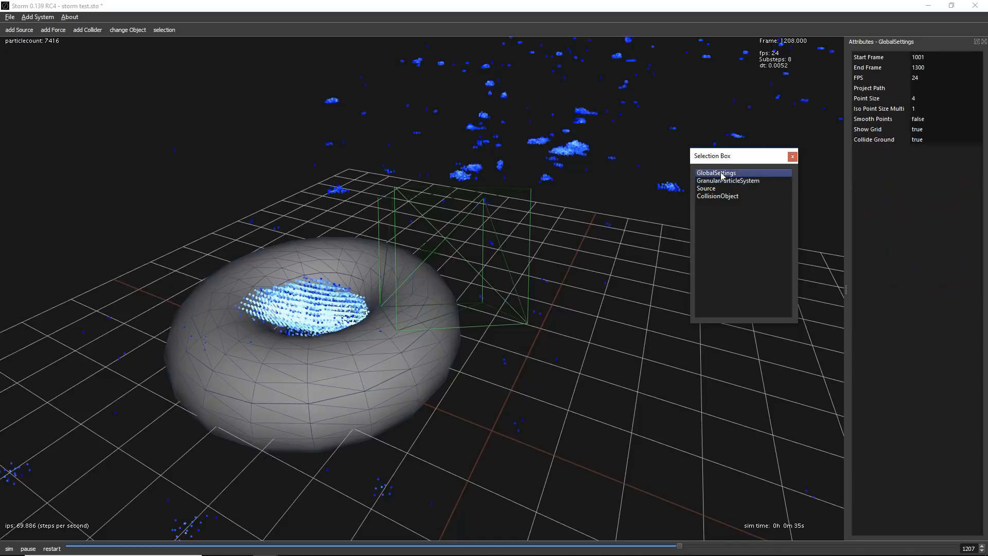
{"action": "left_click", "coordinate": [727, 181]}
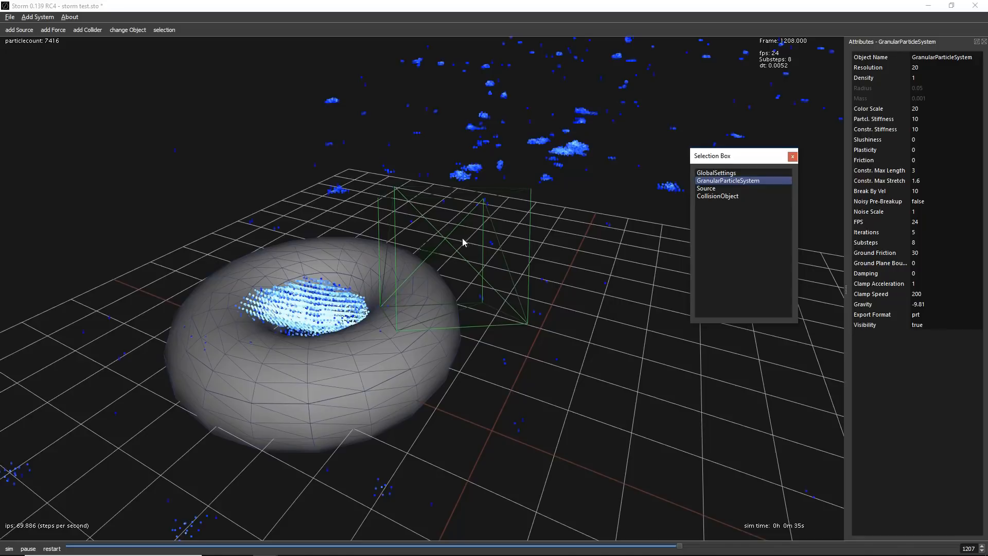
{"action": "mouse_move", "coordinate": [921, 248]}
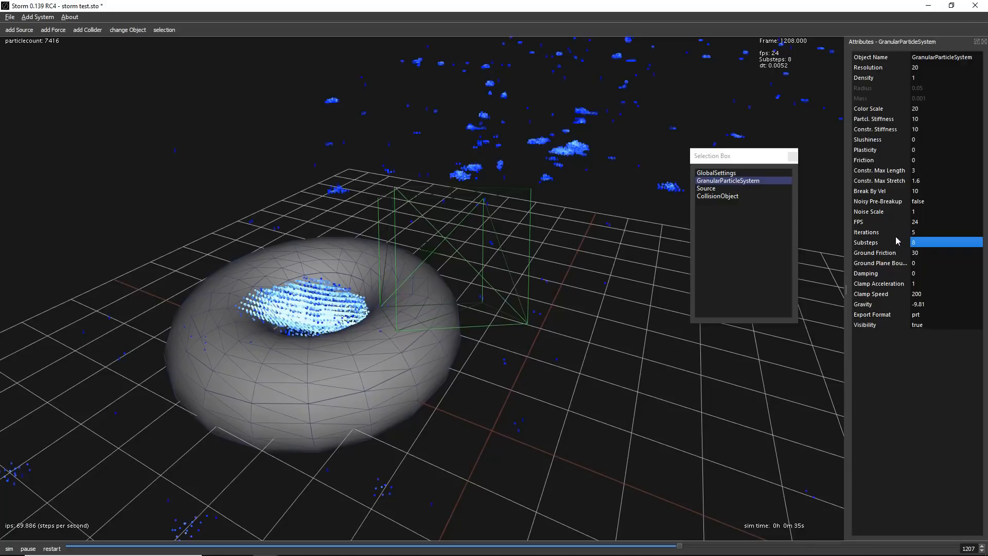
{"action": "mouse_move", "coordinate": [893, 224]}
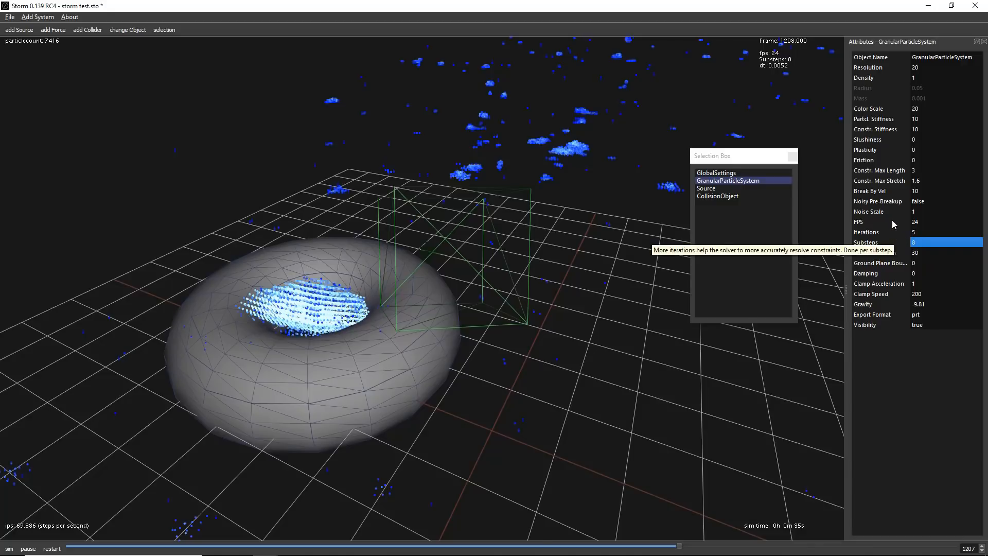
{"action": "mouse_move", "coordinate": [693, 220]}
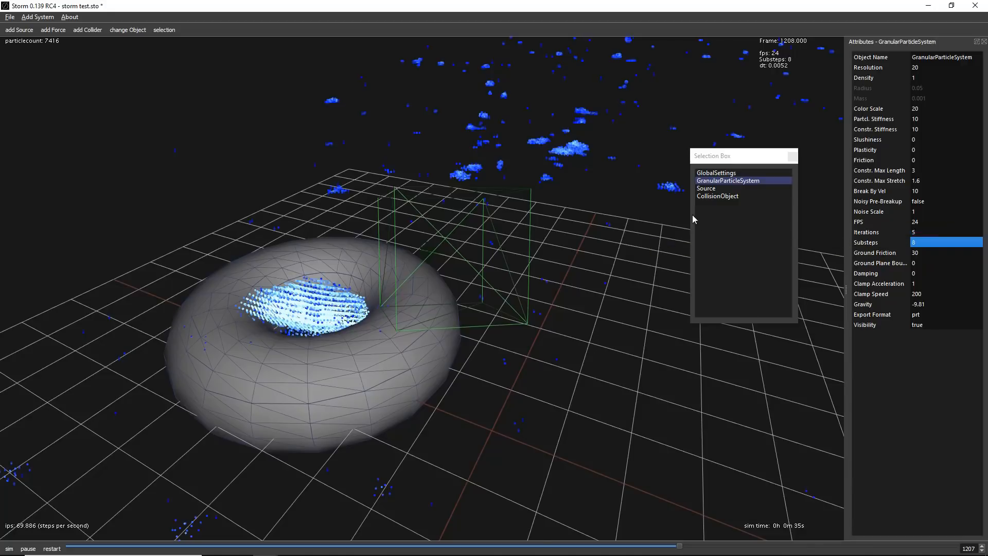
{"action": "mouse_move", "coordinate": [590, 202]}
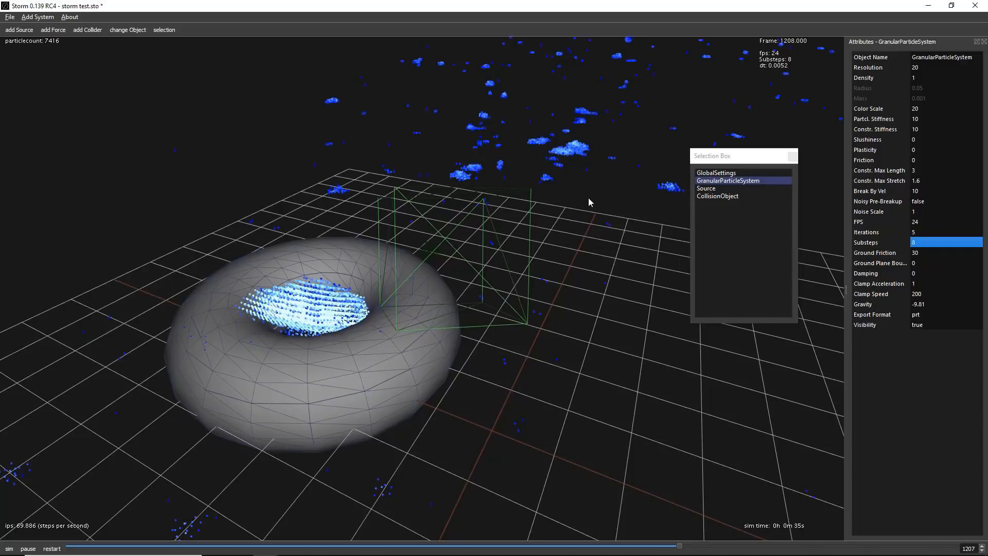
{"action": "mouse_move", "coordinate": [580, 198]}
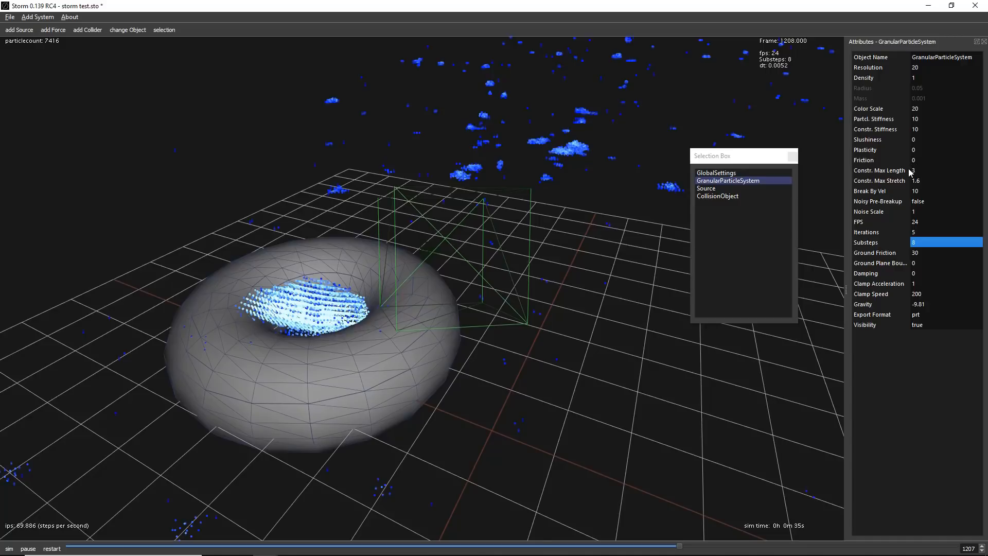
{"action": "mouse_move", "coordinate": [903, 149]}
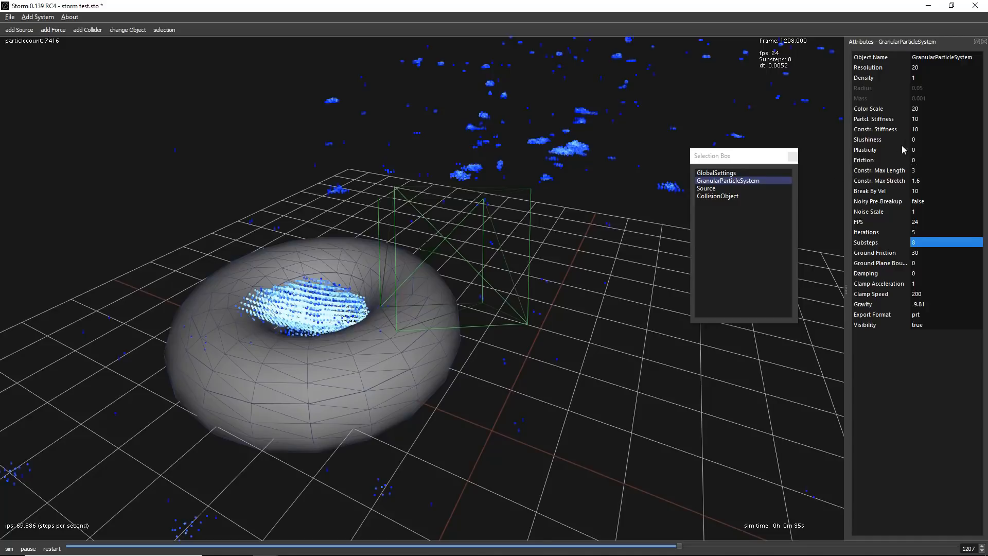
{"action": "mouse_move", "coordinate": [921, 164]}
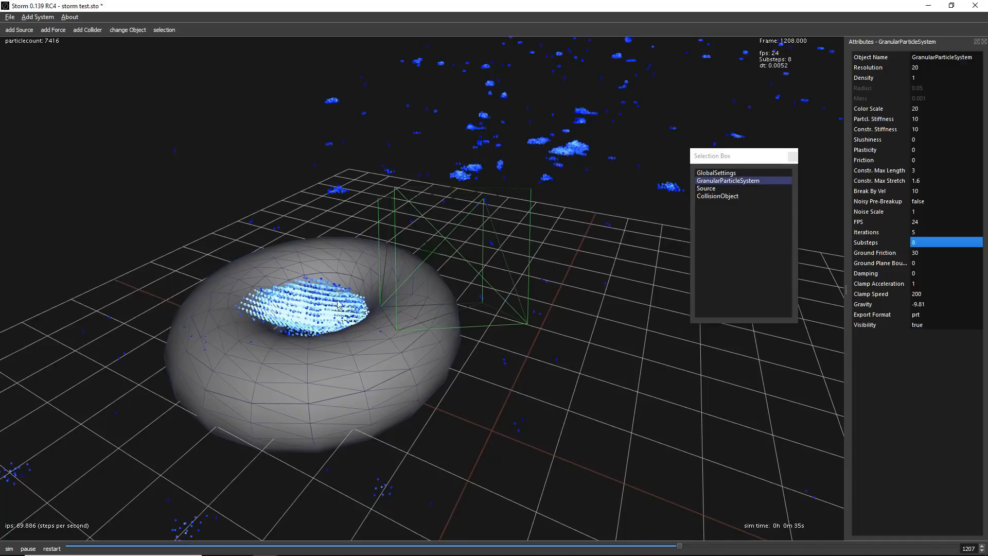
{"action": "mouse_move", "coordinate": [321, 284]}
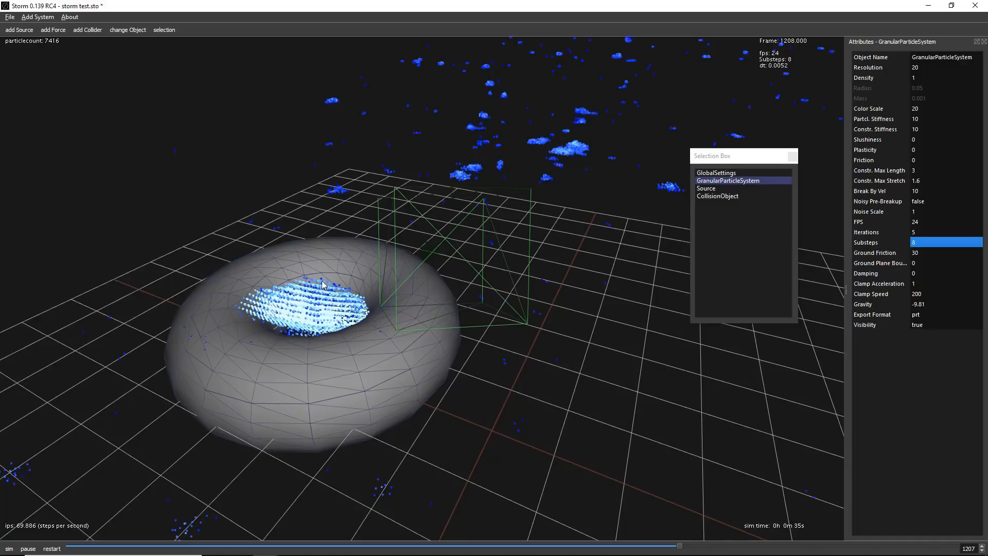
{"action": "mouse_move", "coordinate": [456, 187]}
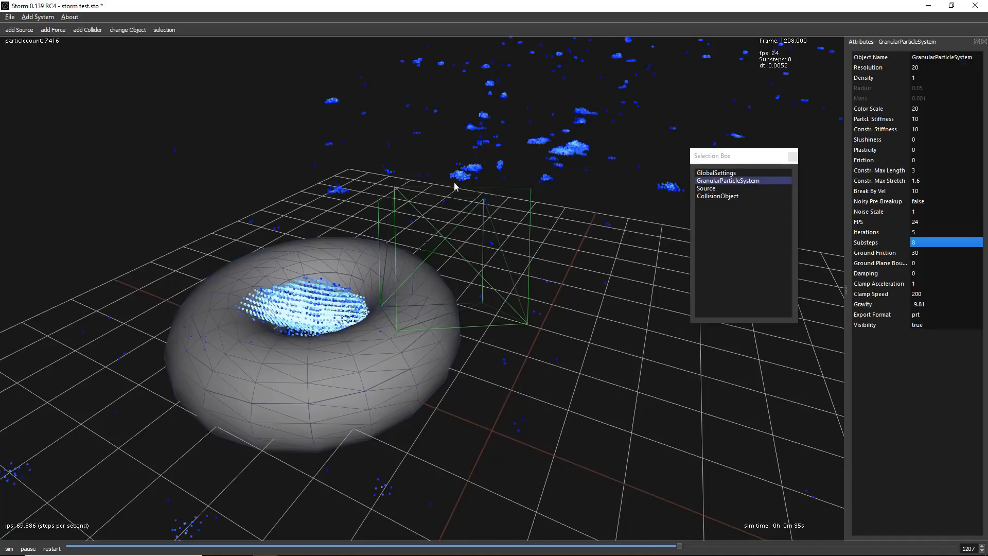
{"action": "mouse_move", "coordinate": [608, 219]}
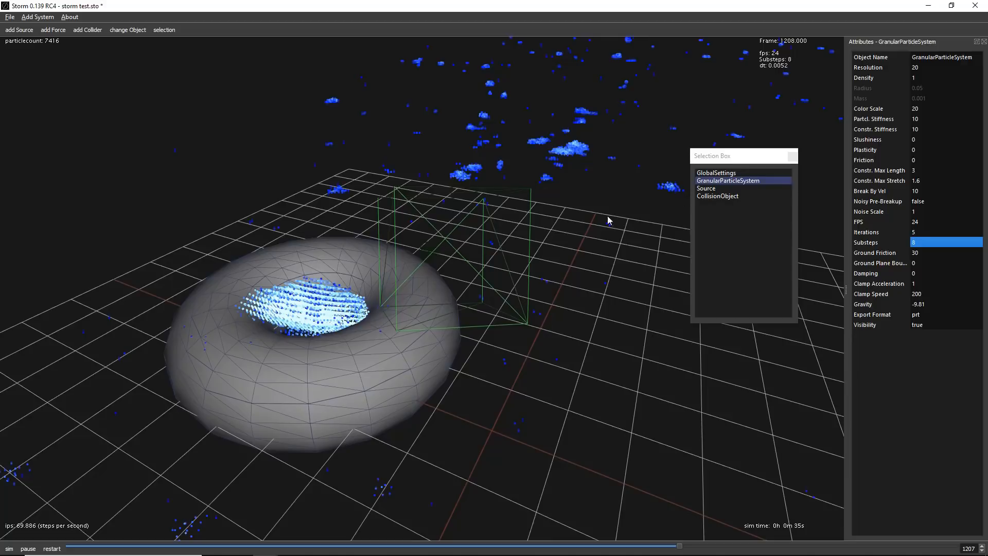
{"action": "mouse_move", "coordinate": [539, 225]}
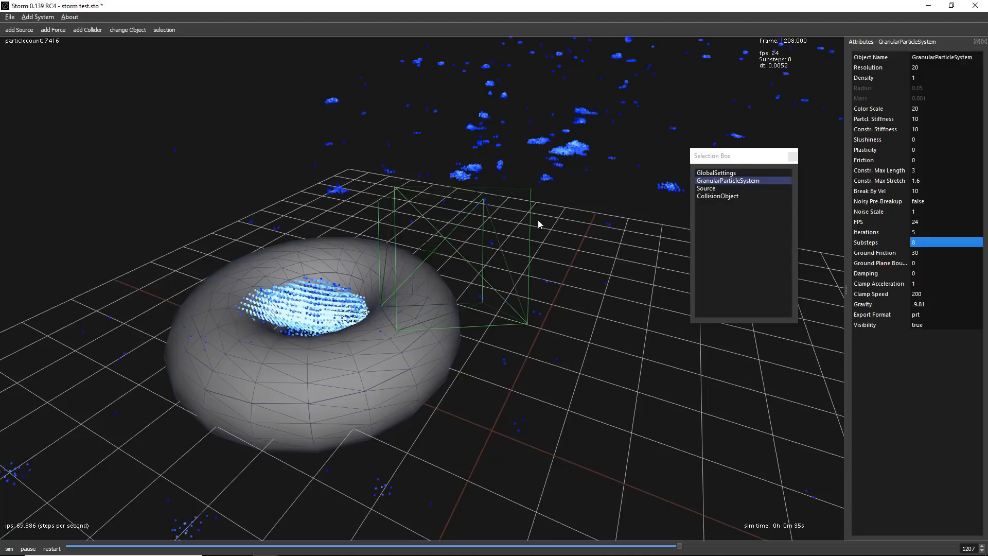
{"action": "mouse_move", "coordinate": [483, 222]}
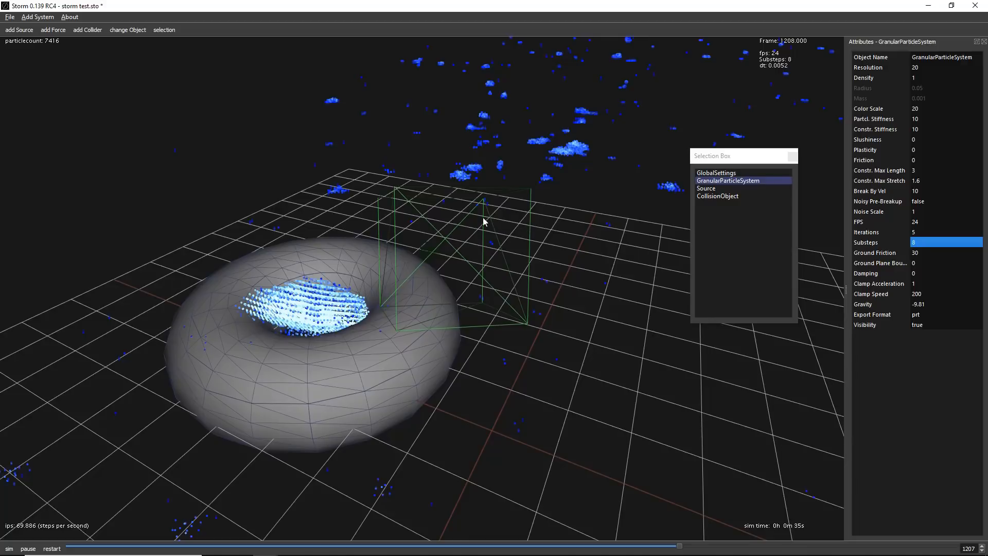
{"action": "mouse_move", "coordinate": [728, 187]}
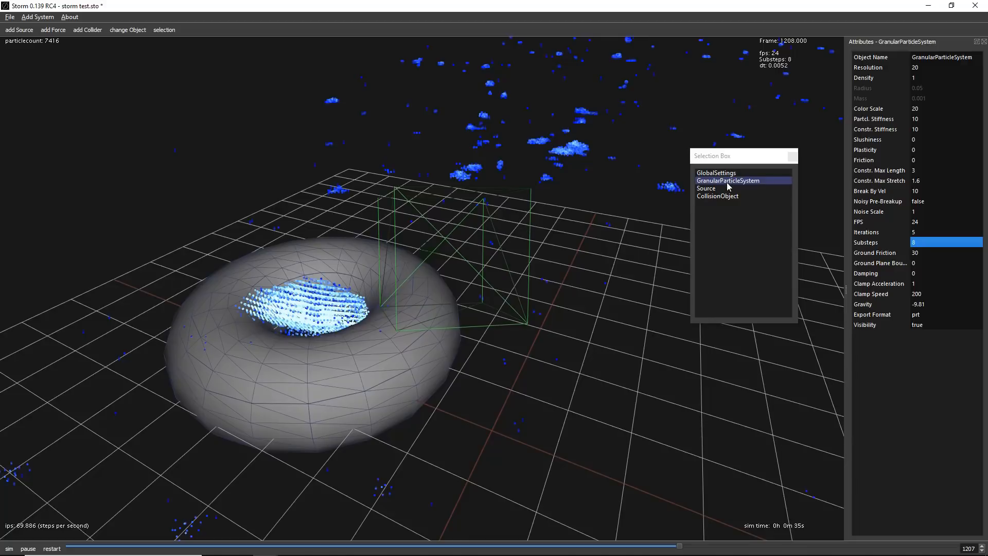
{"action": "mouse_move", "coordinate": [643, 194]}
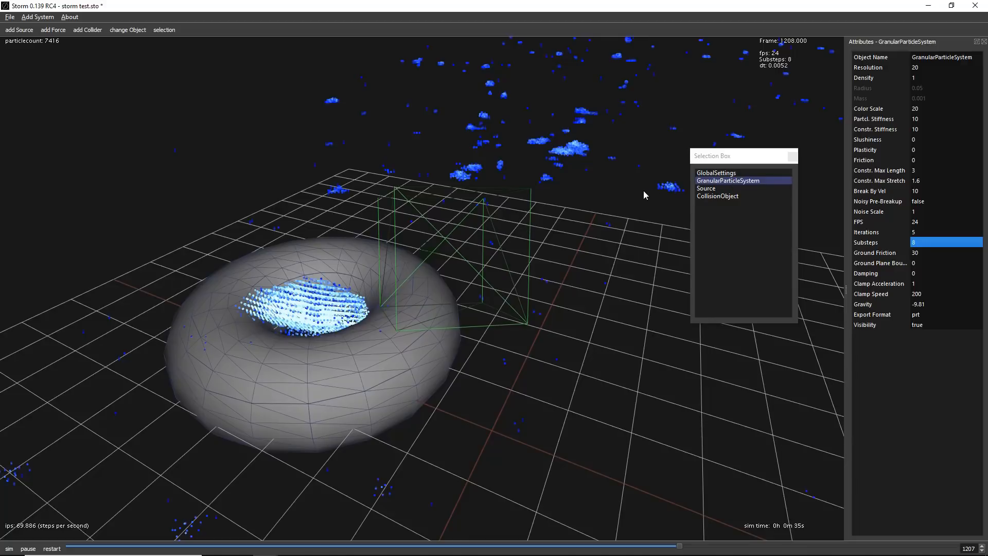
{"action": "mouse_move", "coordinate": [639, 174]}
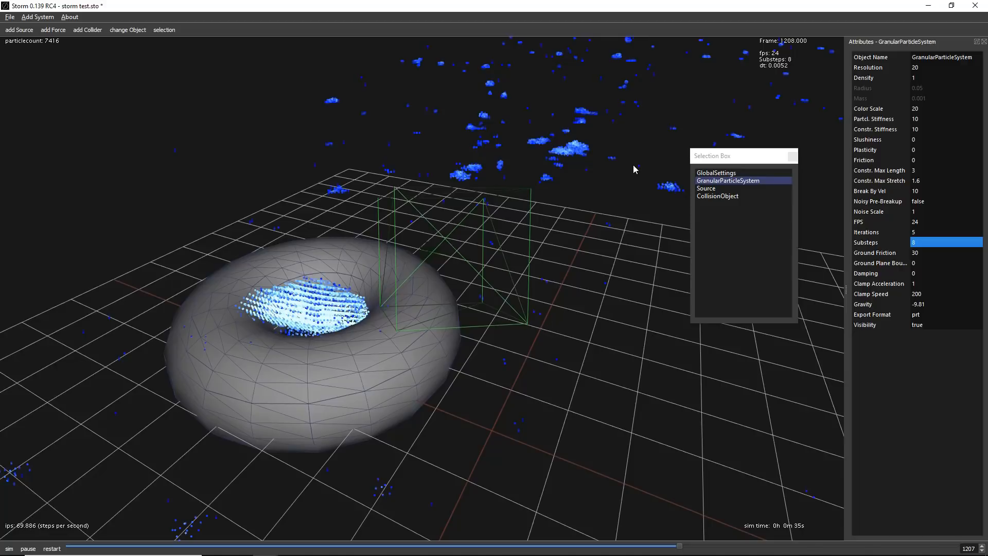
{"action": "mouse_move", "coordinate": [498, 199]}
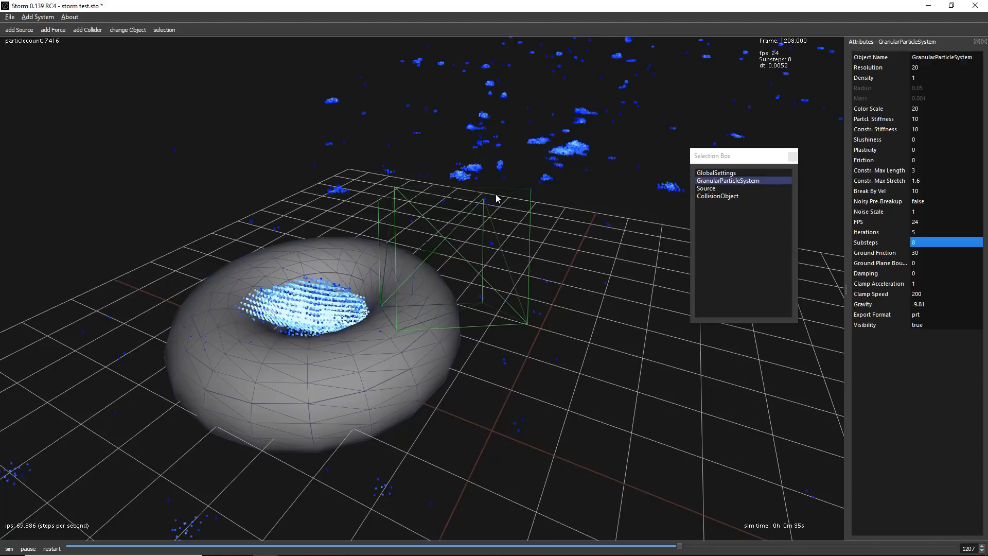
{"action": "mouse_move", "coordinate": [502, 232]}
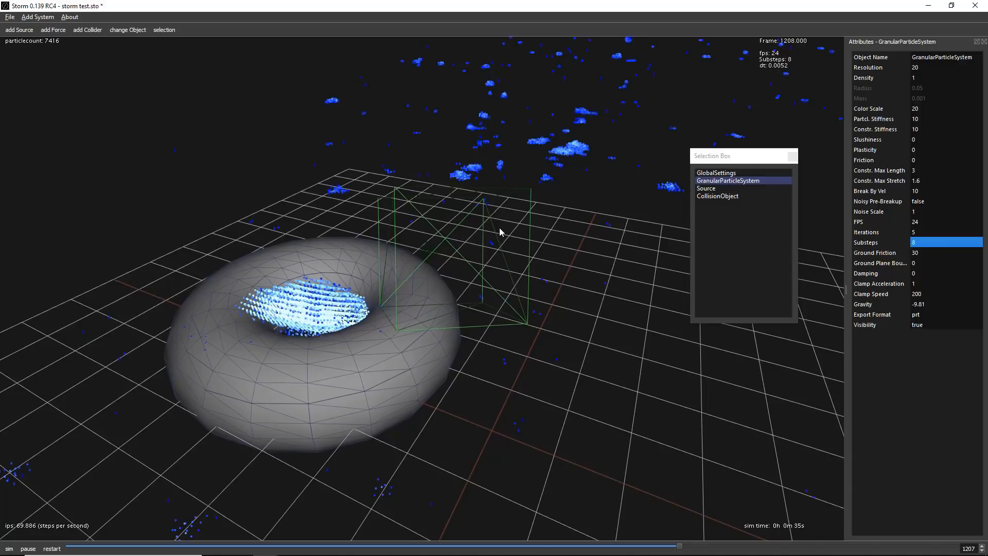
{"action": "mouse_move", "coordinate": [509, 174]}
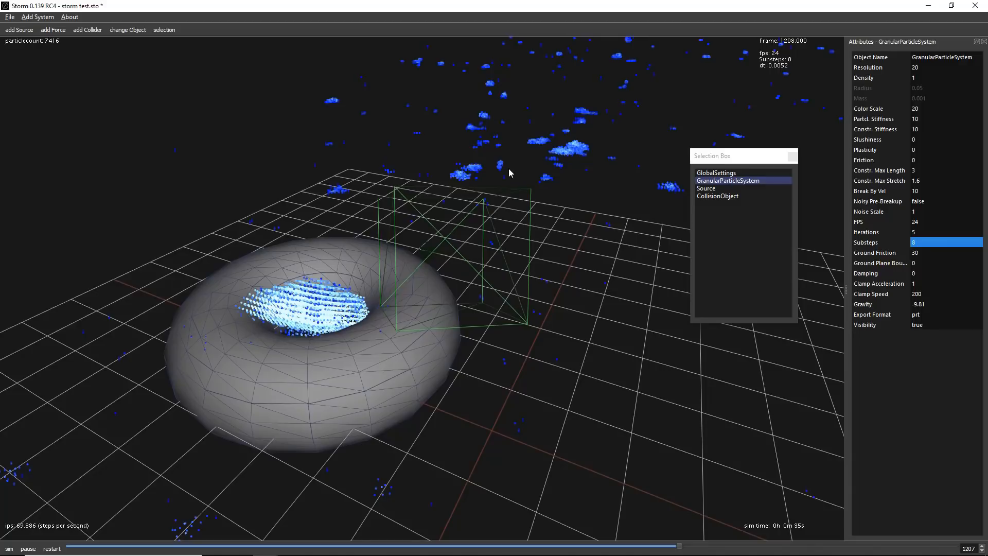